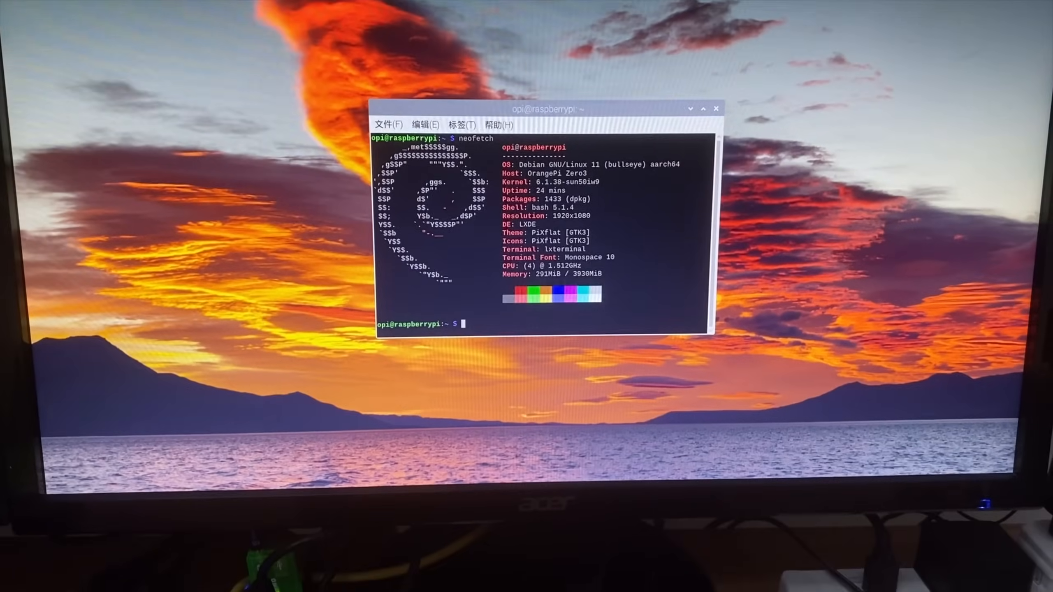
Show the Raspberry menu's 首选项 Preferences submenu listing Raspberry Pi Configuration
{"action": "left_click", "coordinate": [278, 90]}
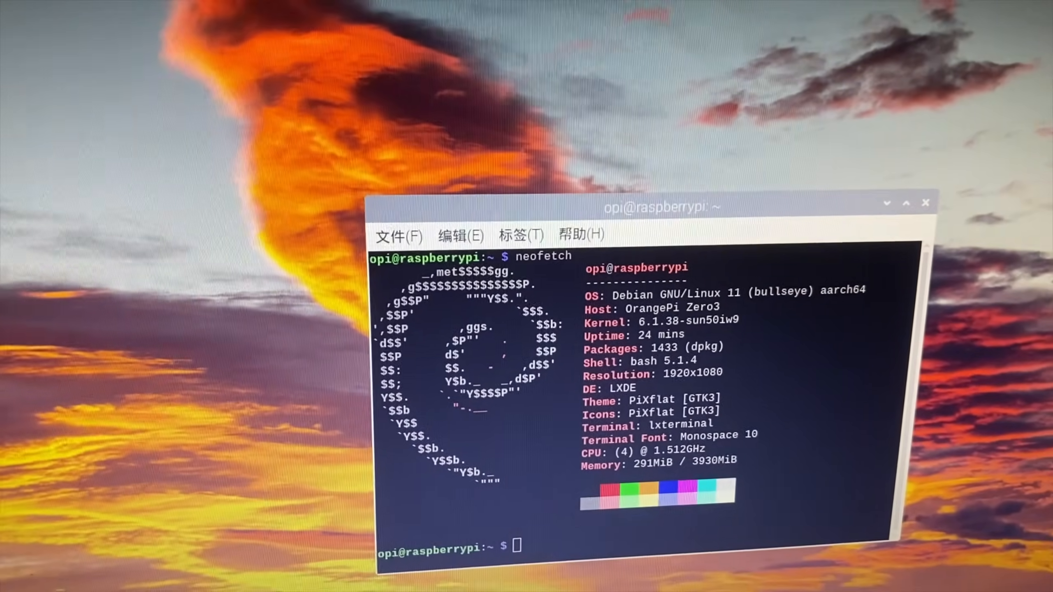
{"action": "left_click", "coordinate": [273, 104]}
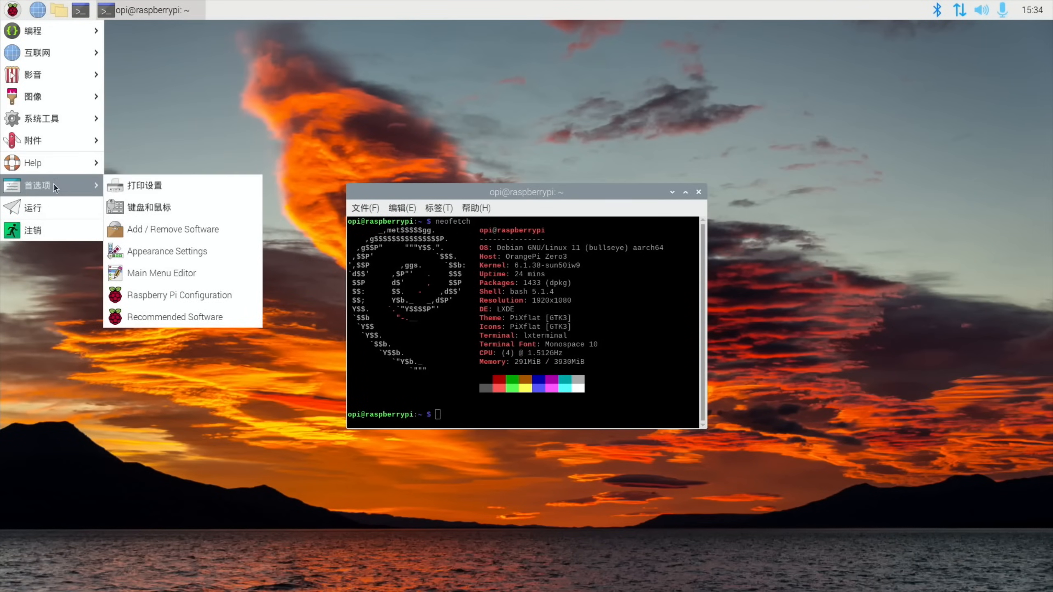
Run sudo raspi-config from the terminal
{"action": "left_click", "coordinate": [168, 302]}
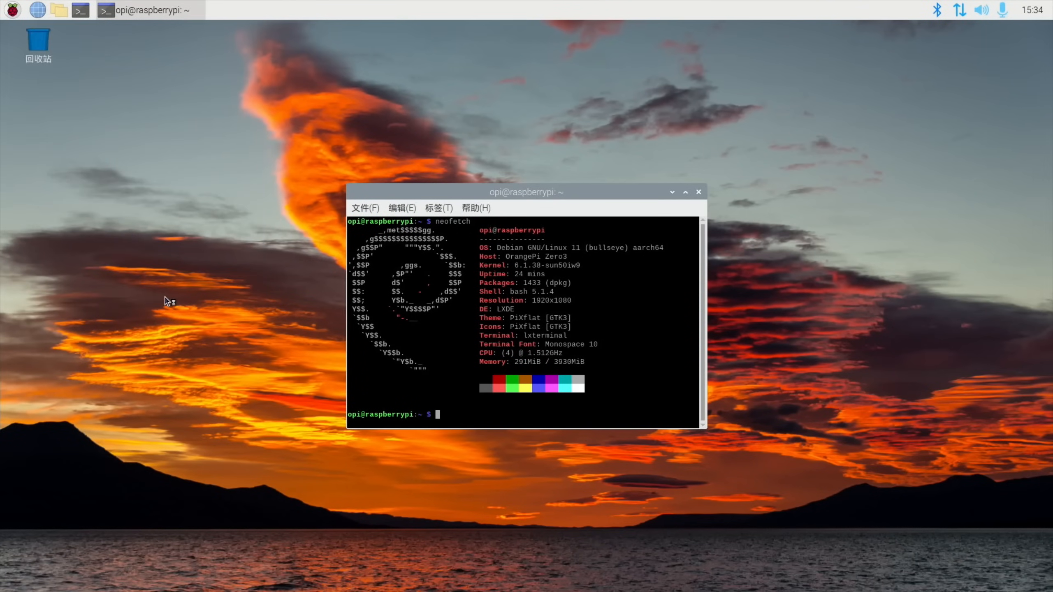
{"action": "mouse_move", "coordinate": [7, 10]}
{"action": "type", "text": "s"}
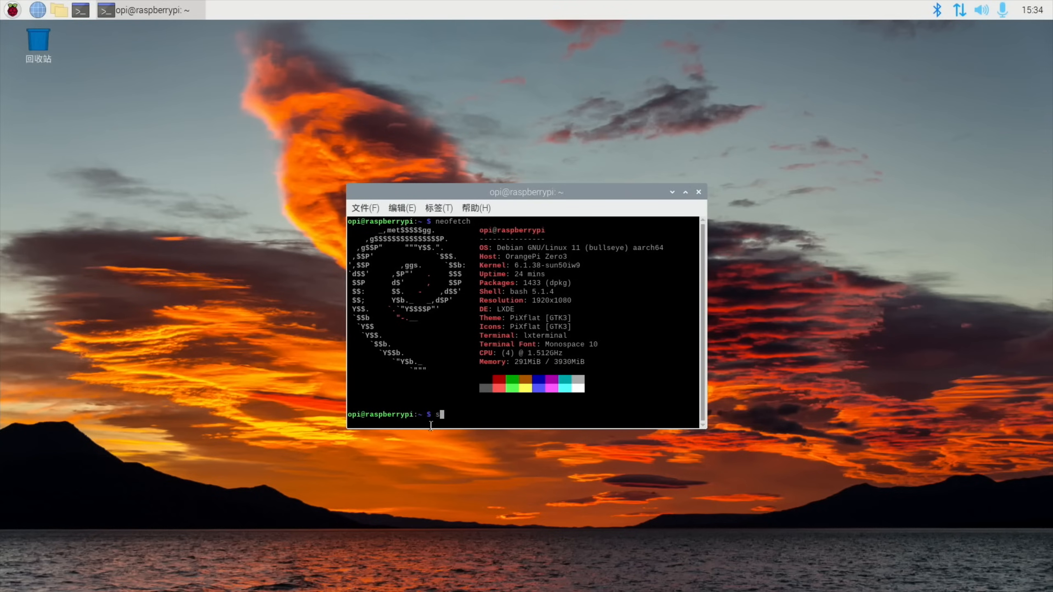
{"action": "type", "text": "udo raspi-con"}
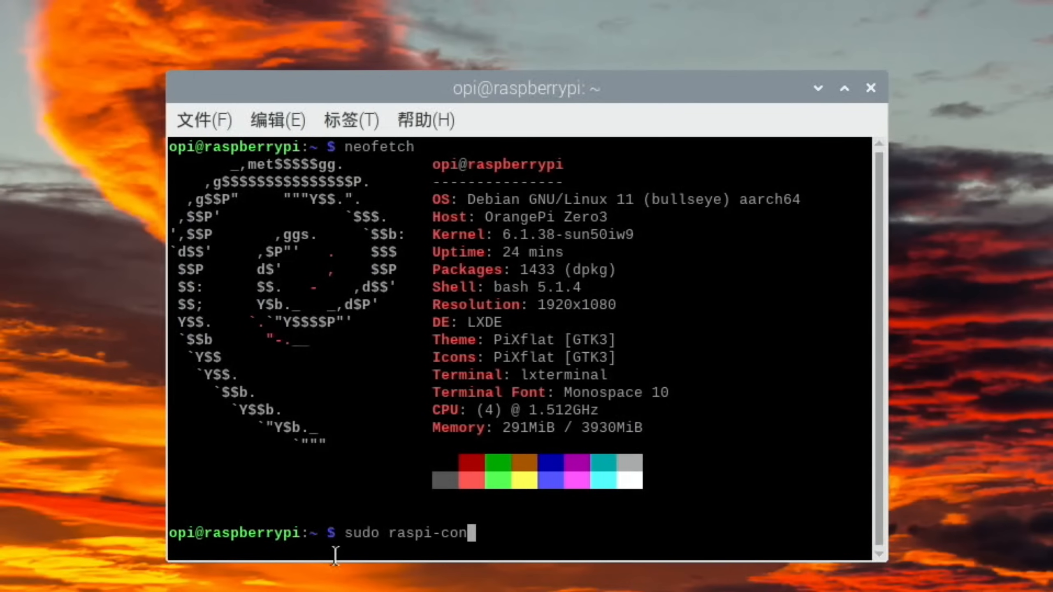
{"action": "key", "text": "Return"}
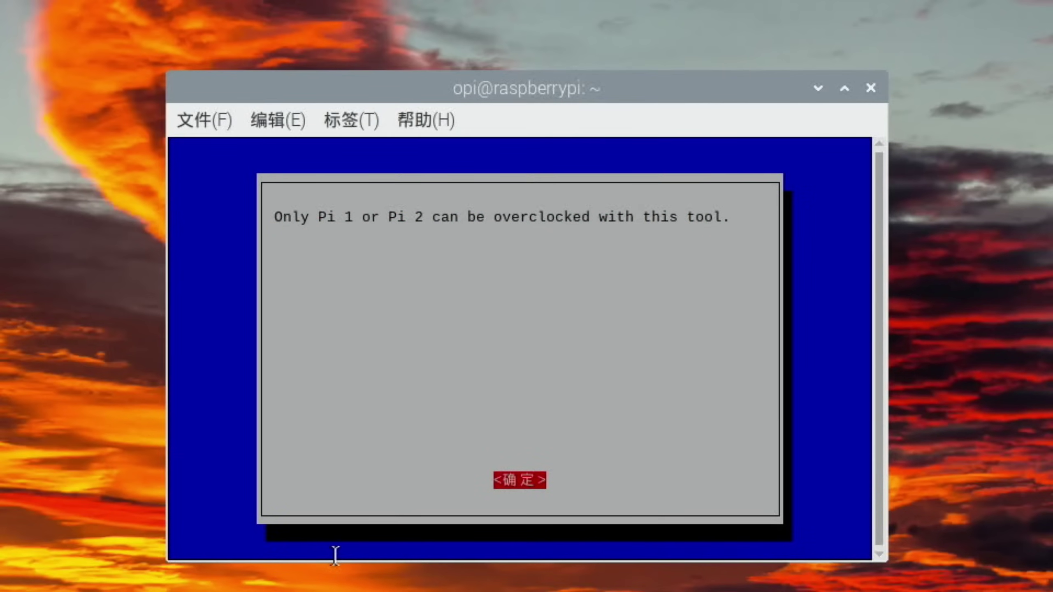
Dismiss the overclocking notice and enter 6 Advanced Options with Expand Filesystem
{"action": "left_click", "coordinate": [517, 480]}
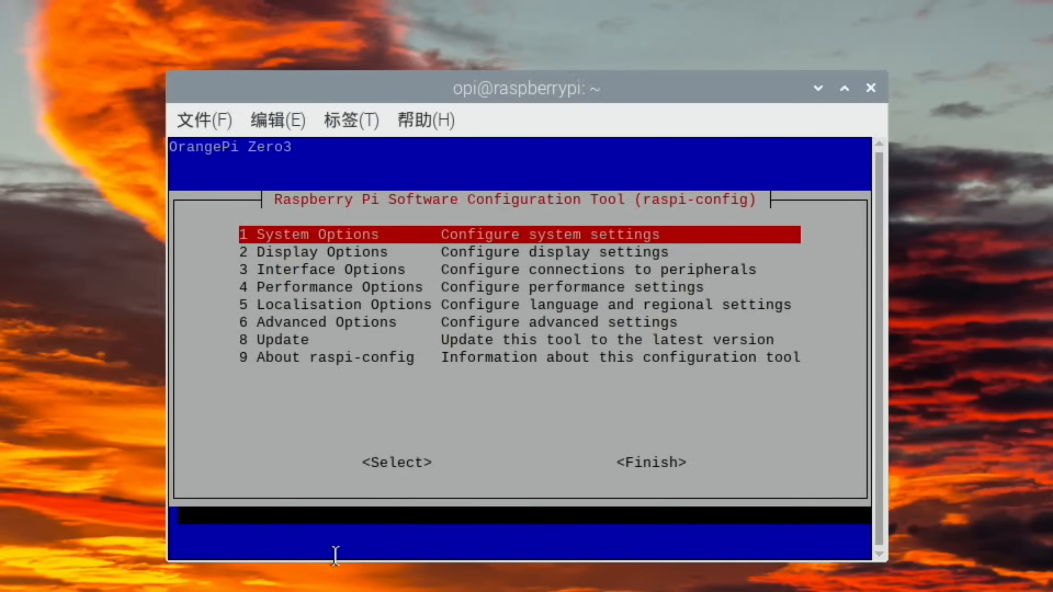
{"action": "key", "text": "Down"}
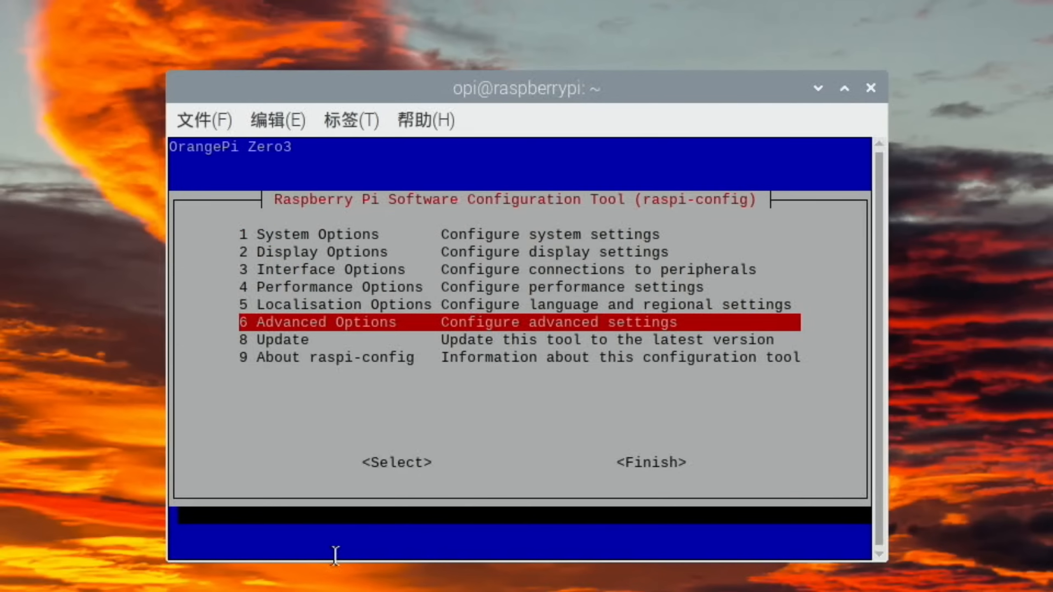
{"action": "key", "text": "Return"}
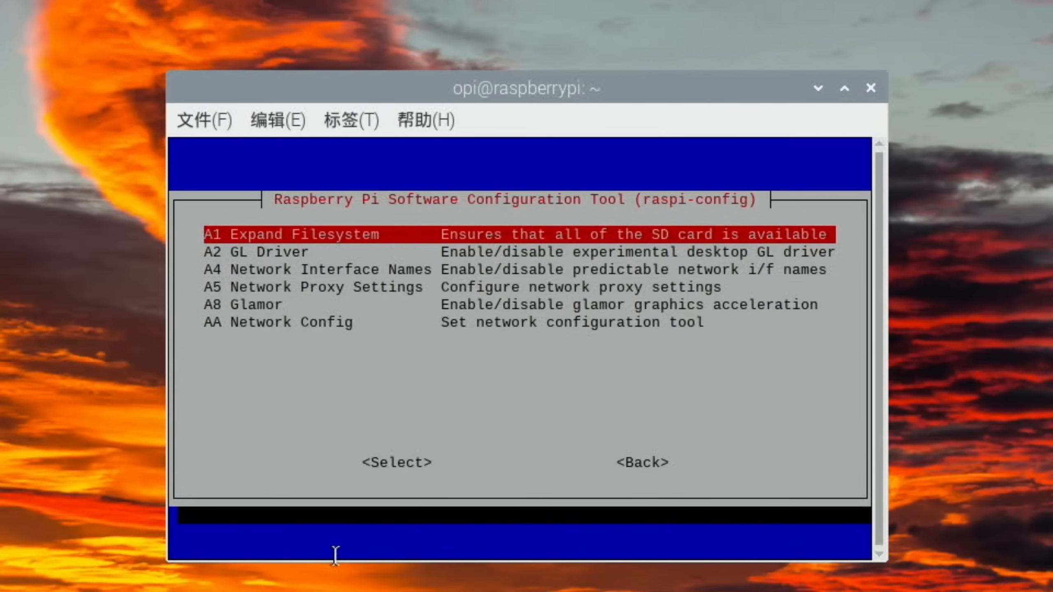
Launch GParted from the 系统工具 System Tools menu to reach its root authorisation prompt
{"action": "left_click", "coordinate": [870, 88]}
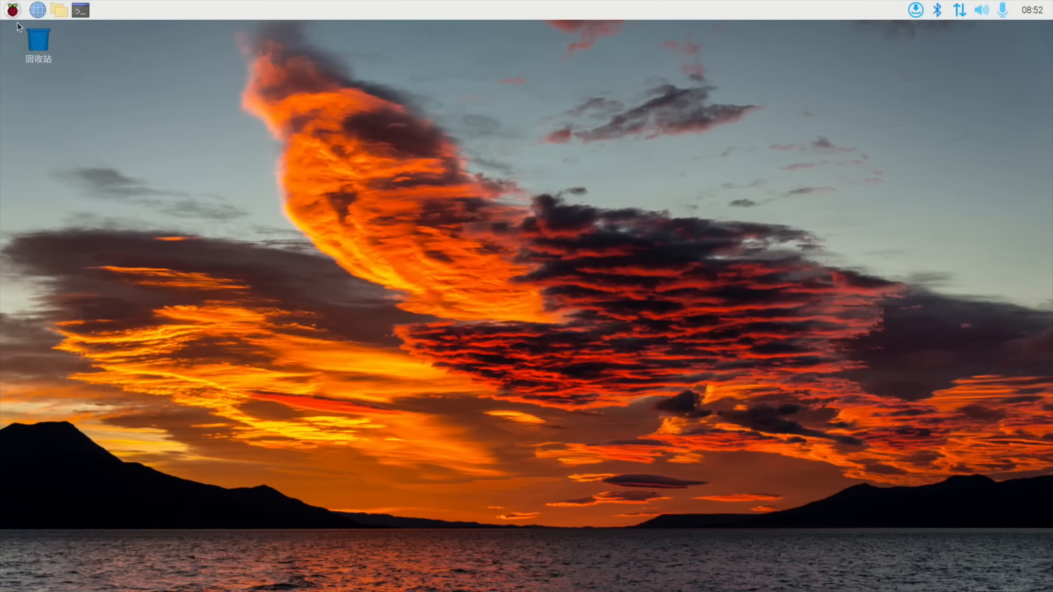
{"action": "left_click", "coordinate": [11, 9]}
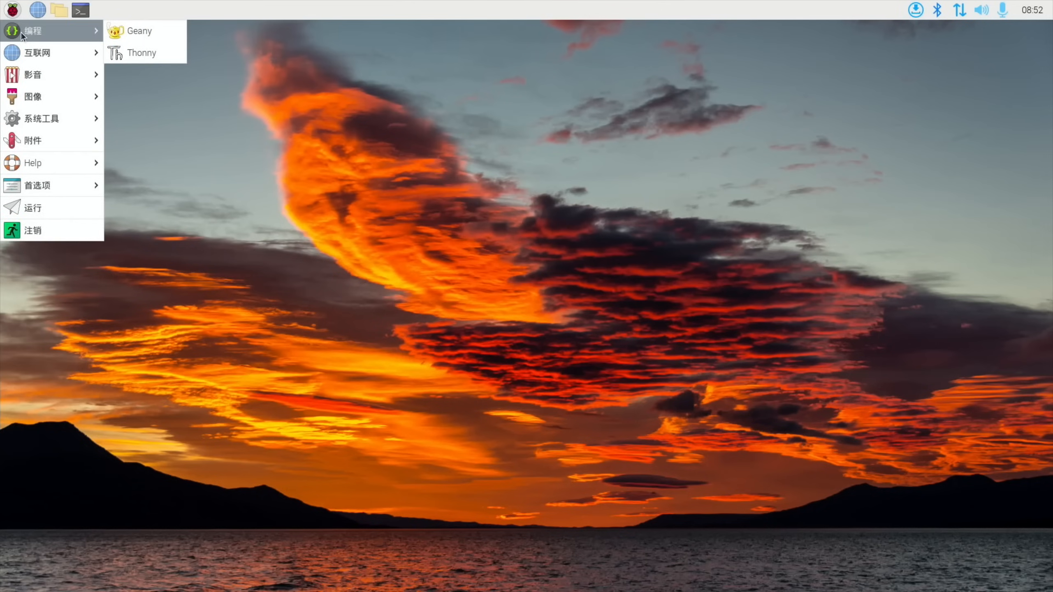
{"action": "mouse_move", "coordinate": [41, 75]}
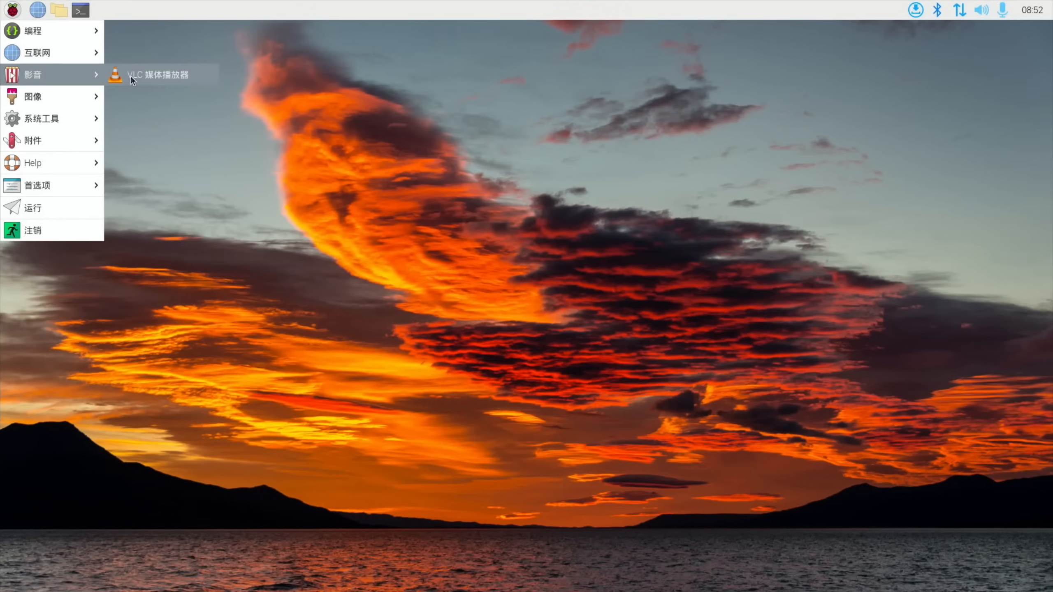
{"action": "mouse_move", "coordinate": [42, 118]}
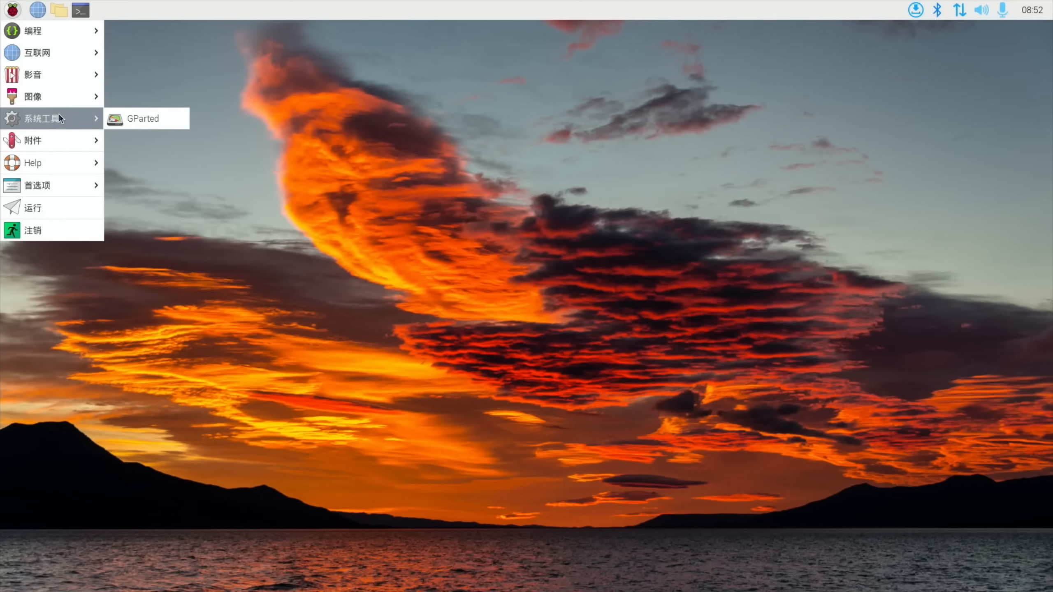
{"action": "mouse_move", "coordinate": [141, 118]}
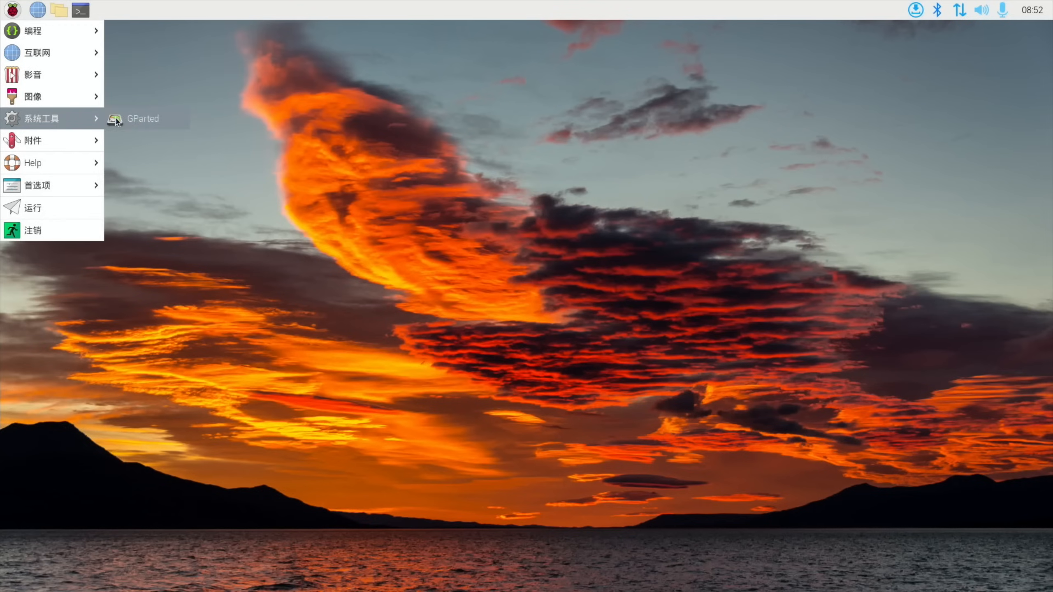
{"action": "left_click", "coordinate": [155, 156]}
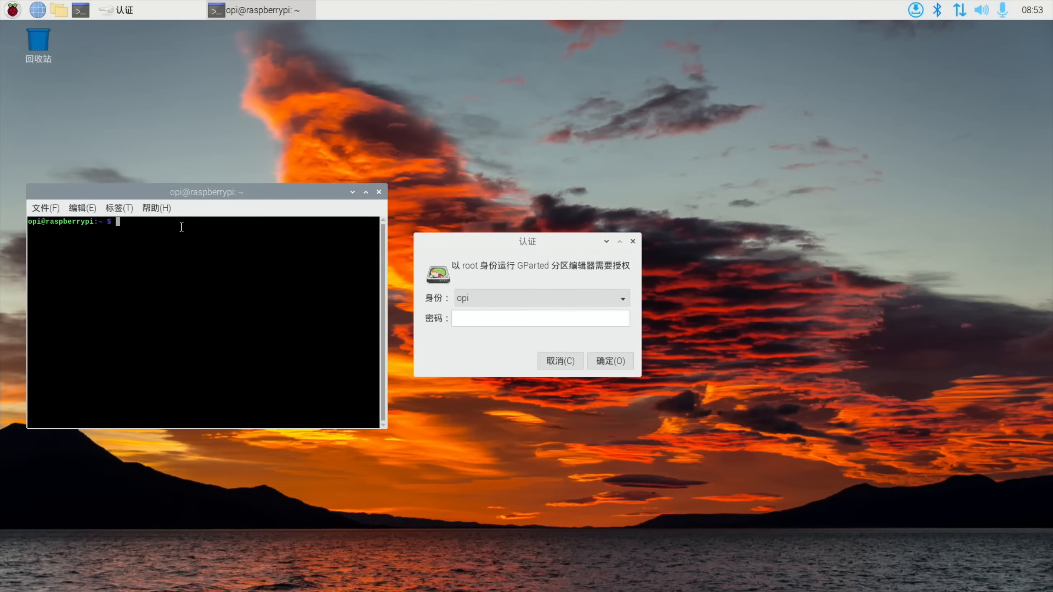
Start composing the sudo apt install command in the terminal
{"action": "type", "text": "sudo"}
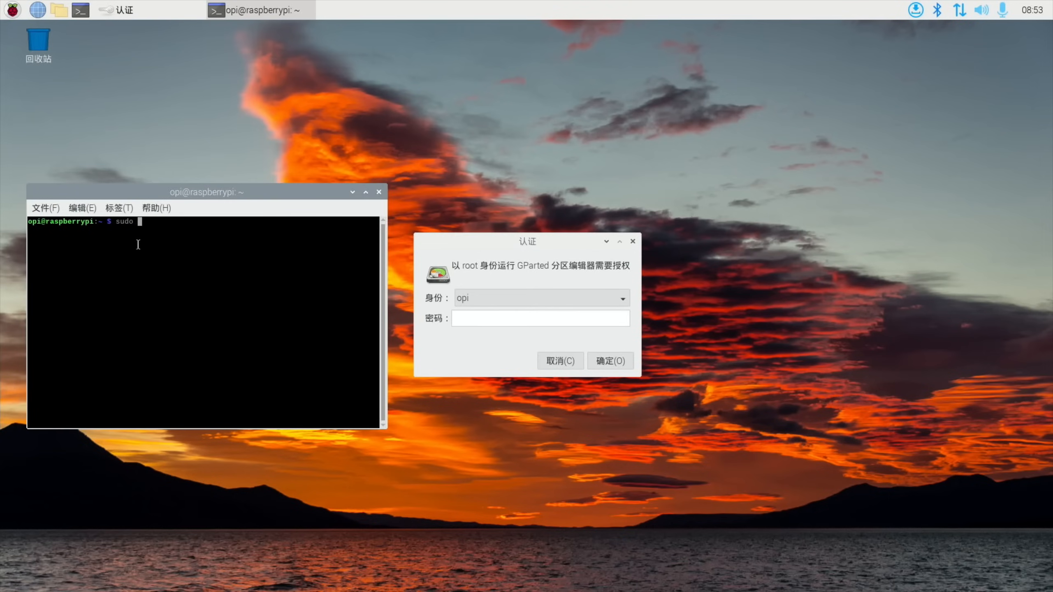
{"action": "type", "text": "apt install gparted"}
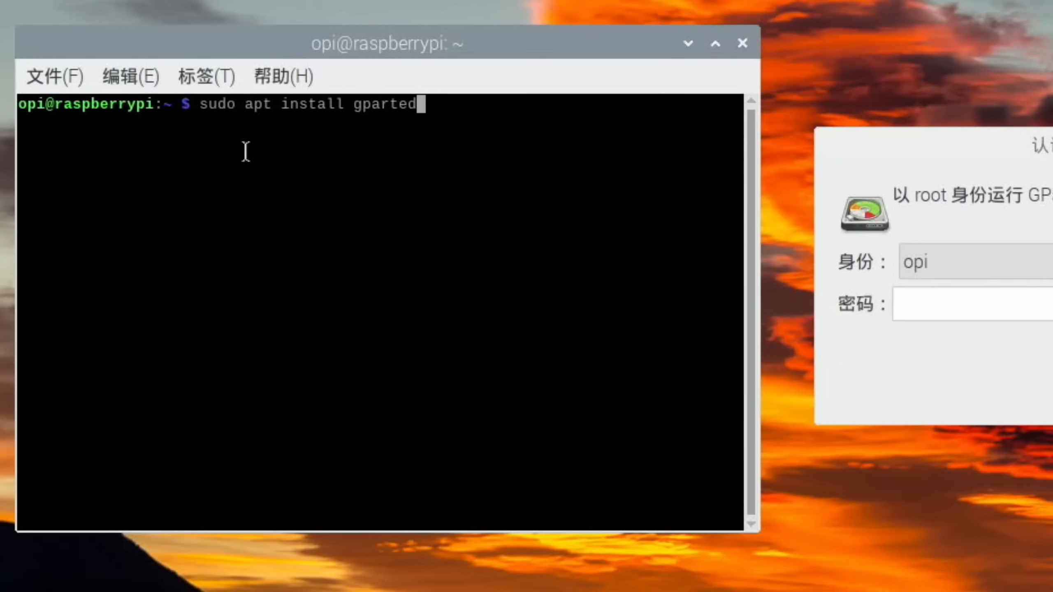
Enter the password in the 认证 dialog and authorise GParted to run as root
{"action": "left_click", "coordinate": [967, 305]}
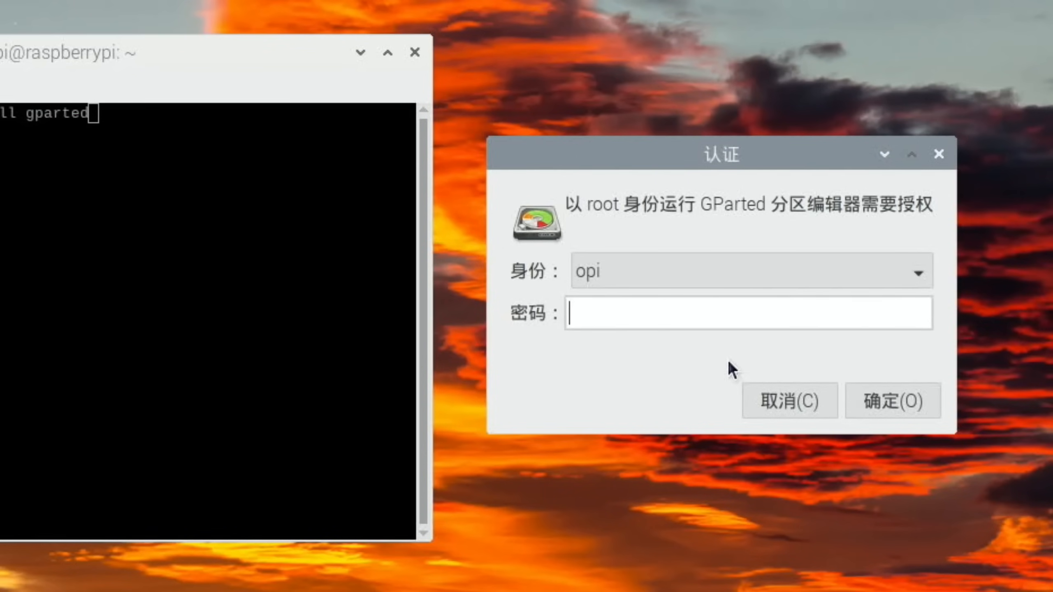
{"action": "type", "text": "••"}
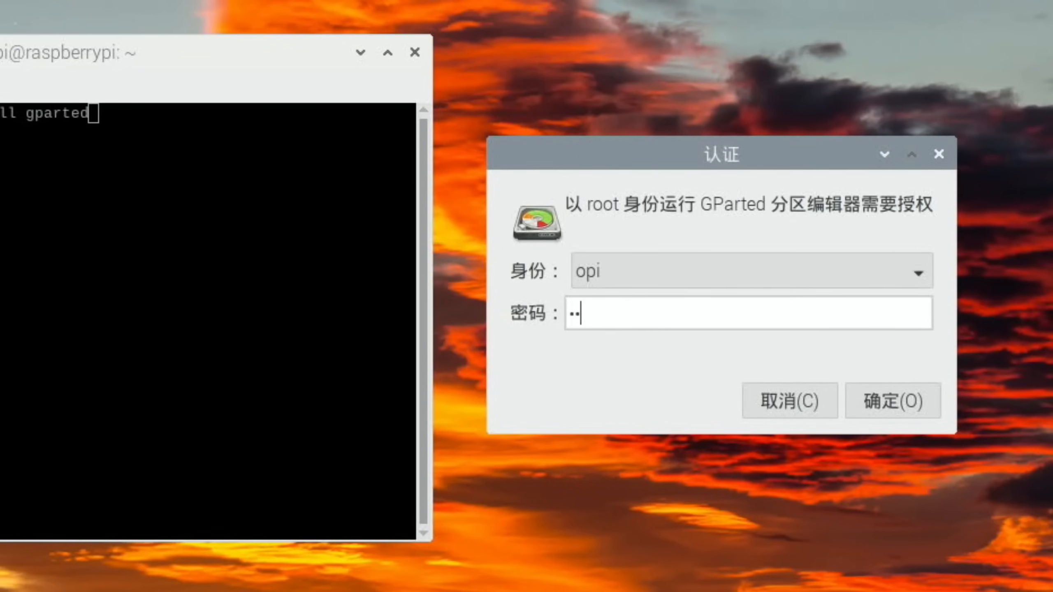
{"action": "type", "text": "•"}
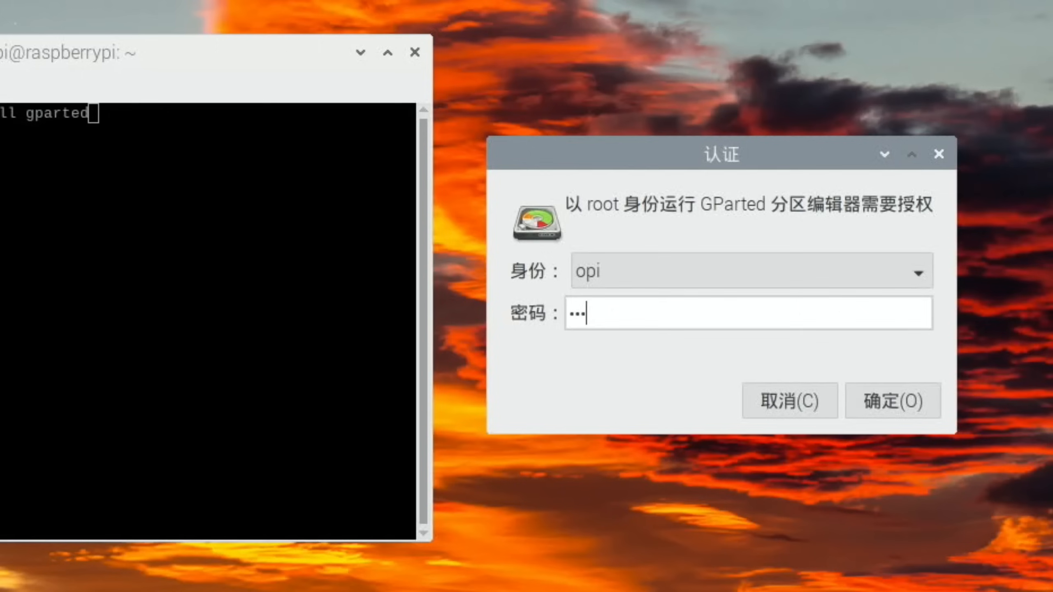
{"action": "left_click", "coordinate": [891, 400]}
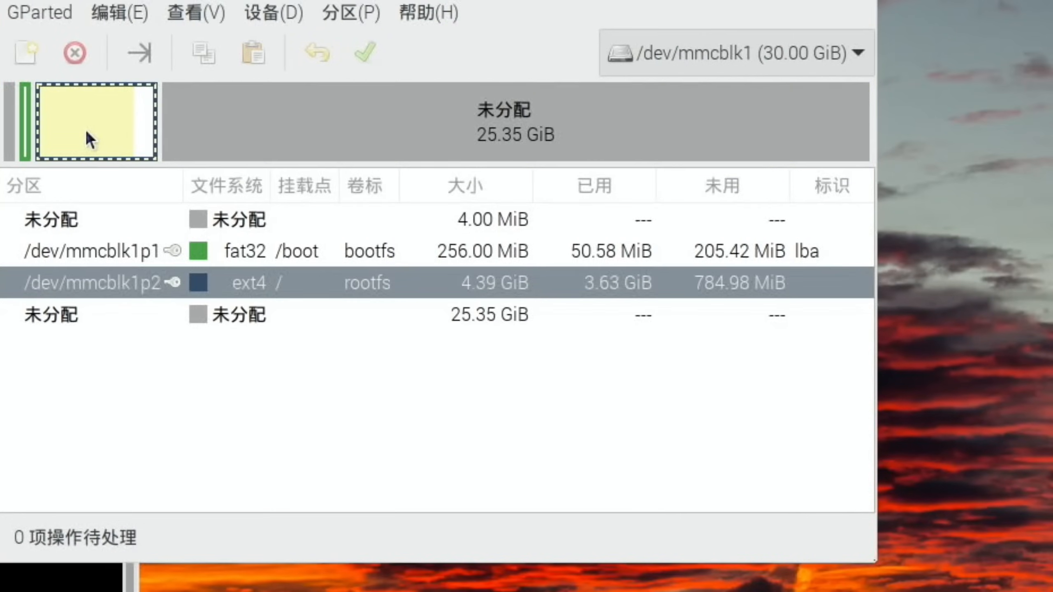
{"action": "mouse_move", "coordinate": [137, 120]}
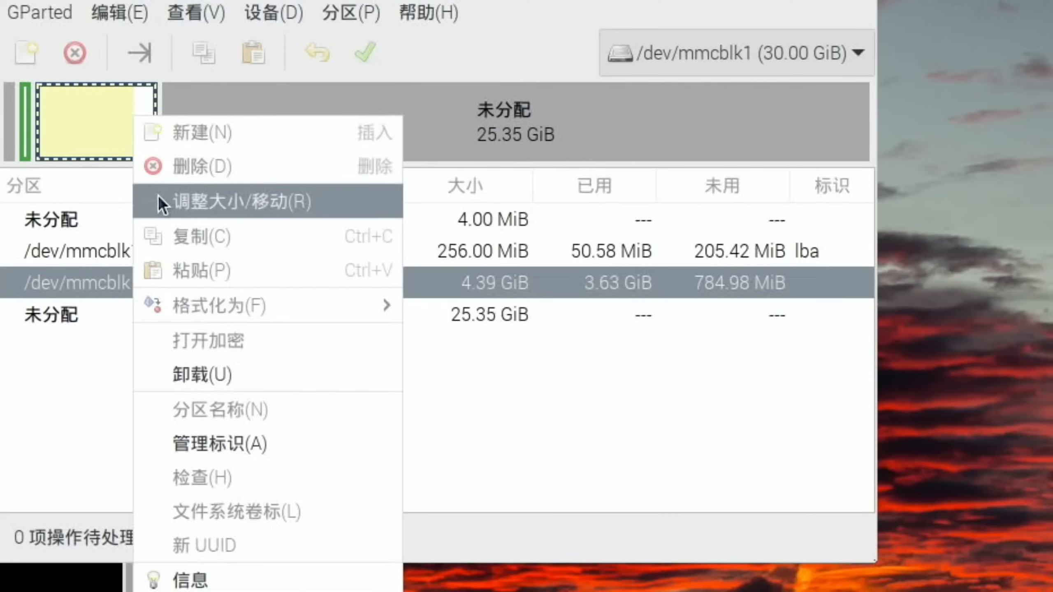
Resize /dev/mmcblk1p2 rootfs to the maximum 29.75 GiB, apply the change and close the report
{"action": "left_click", "coordinate": [242, 202]}
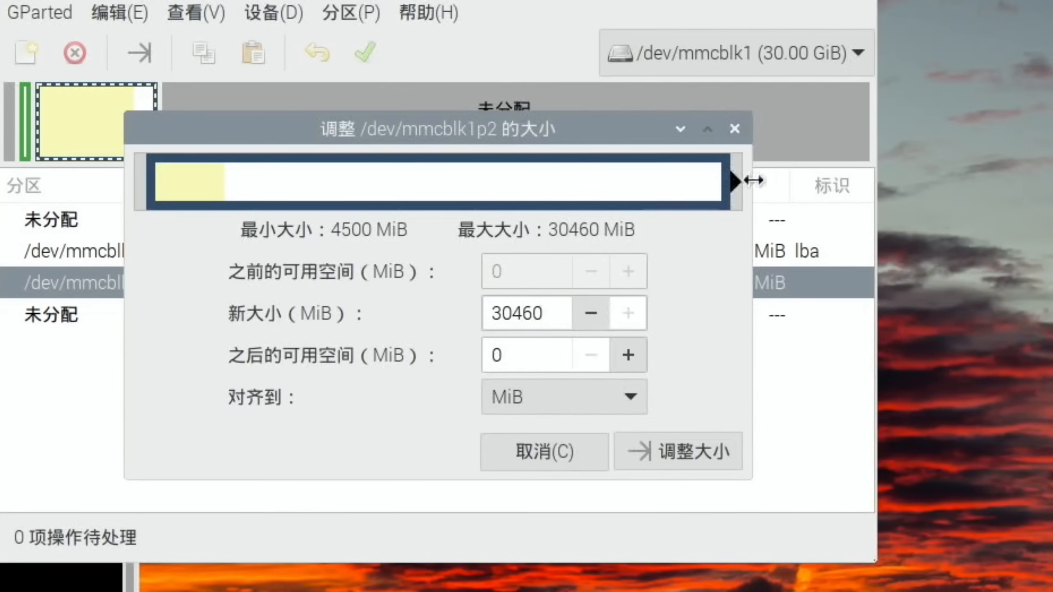
{"action": "left_click", "coordinate": [678, 451]}
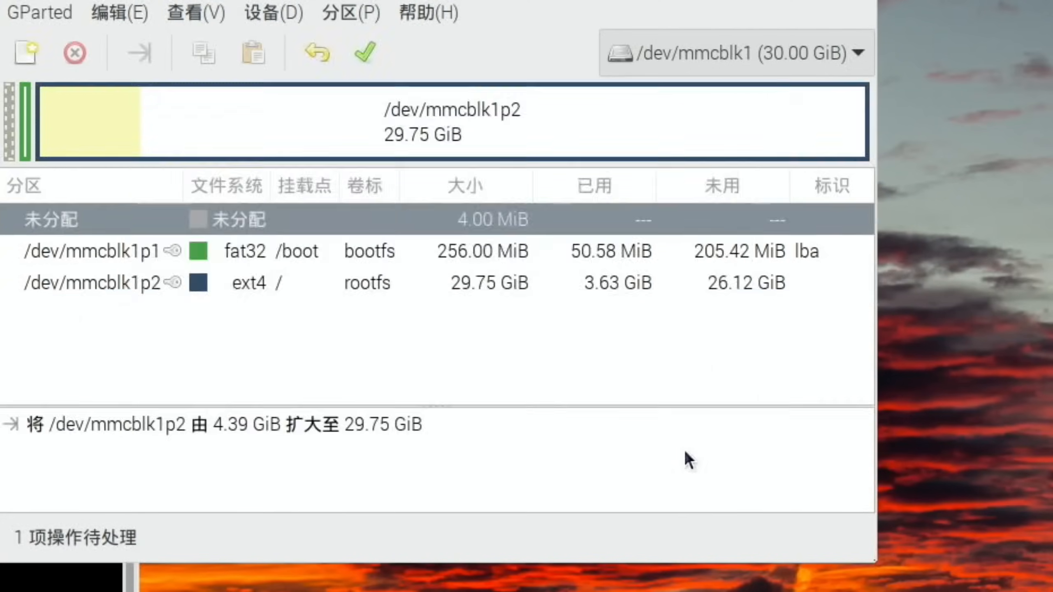
{"action": "left_click", "coordinate": [364, 53]}
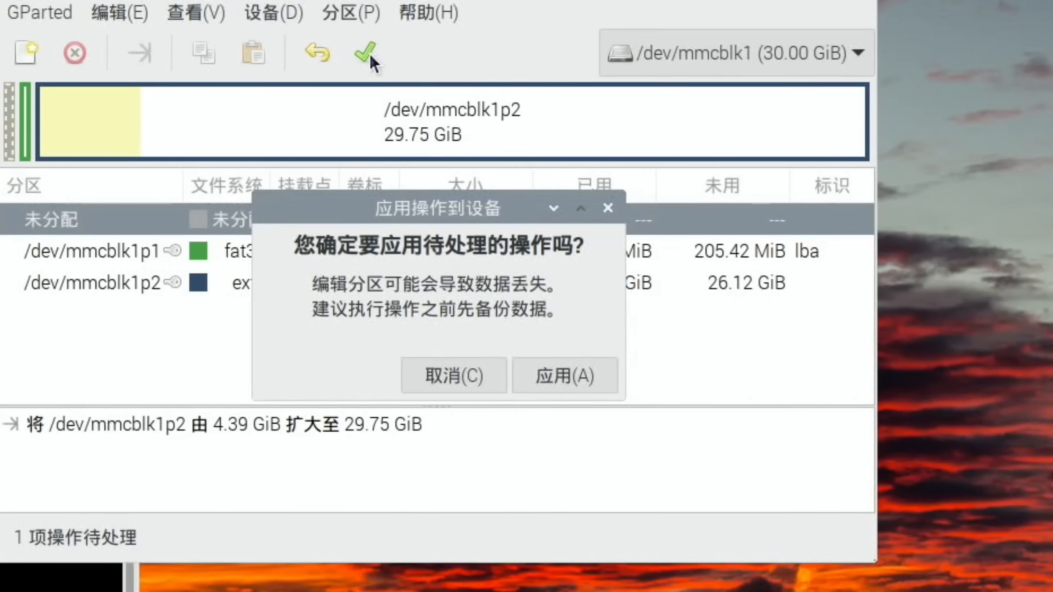
{"action": "left_click", "coordinate": [564, 375]}
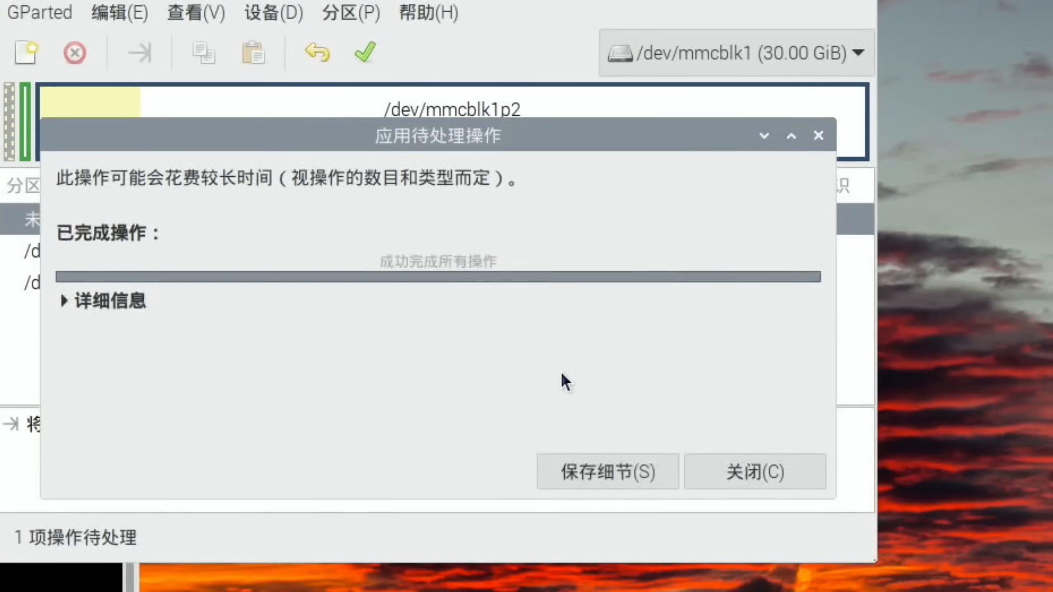
{"action": "left_click", "coordinate": [754, 470]}
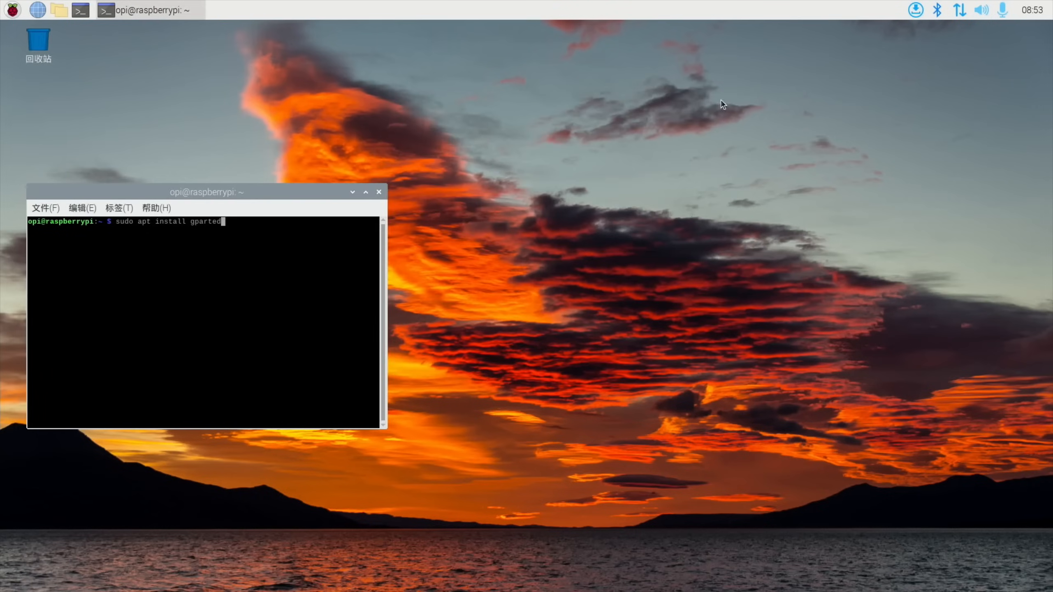
Browse the home folder in PCManFM, look inside the empty 下载 folder and go back up
{"action": "left_click", "coordinate": [58, 10]}
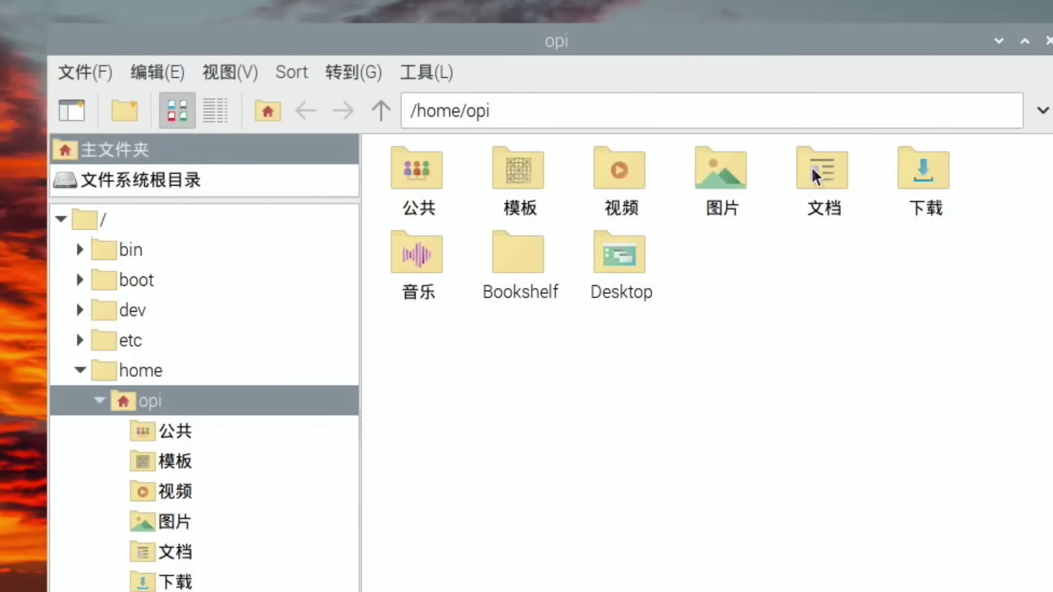
{"action": "mouse_move", "coordinate": [633, 264]}
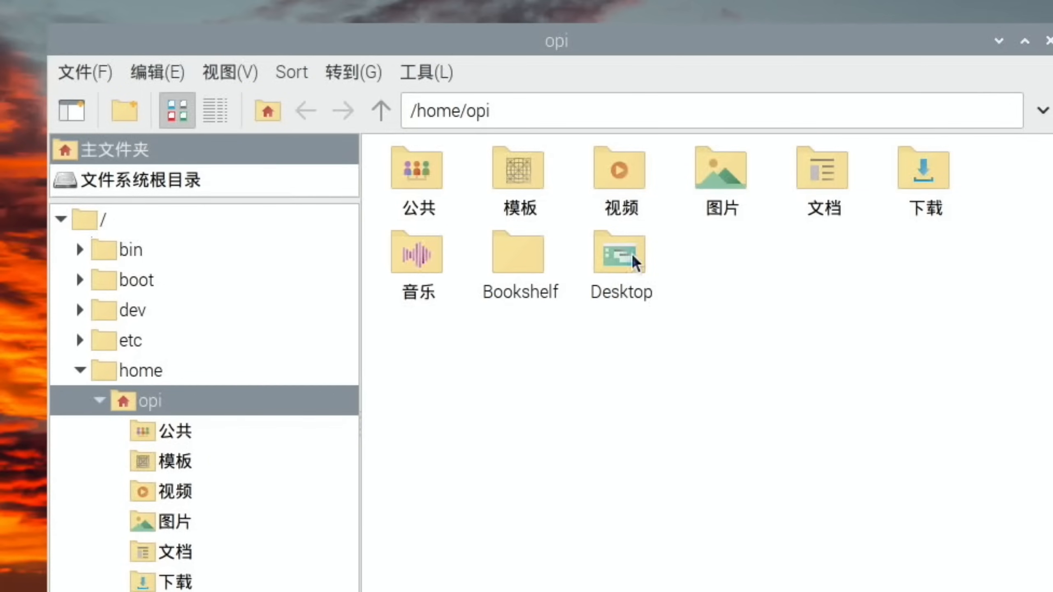
{"action": "double_click", "coordinate": [923, 167]}
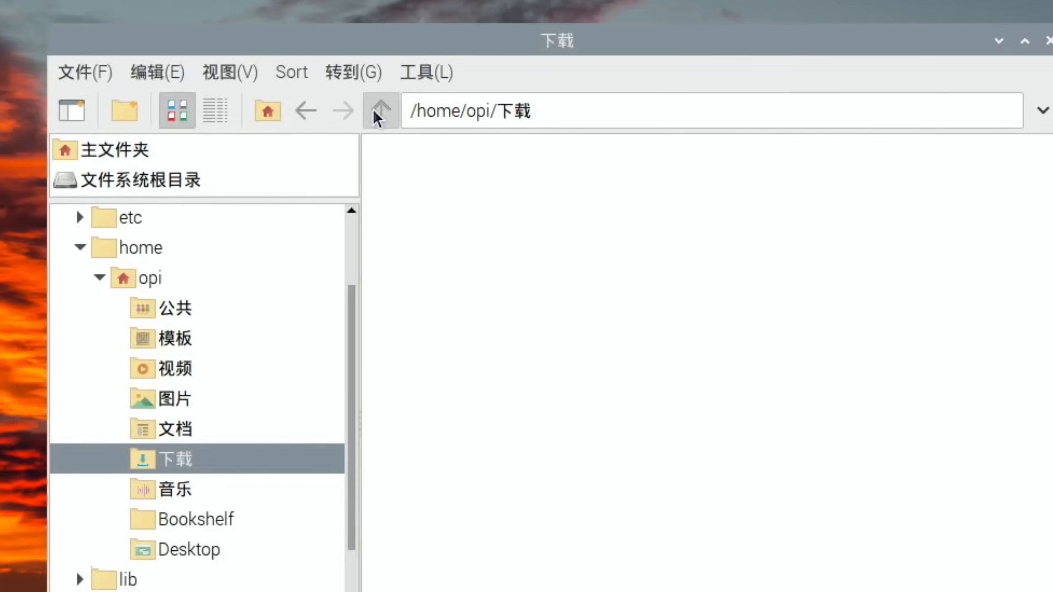
{"action": "left_click", "coordinate": [381, 111]}
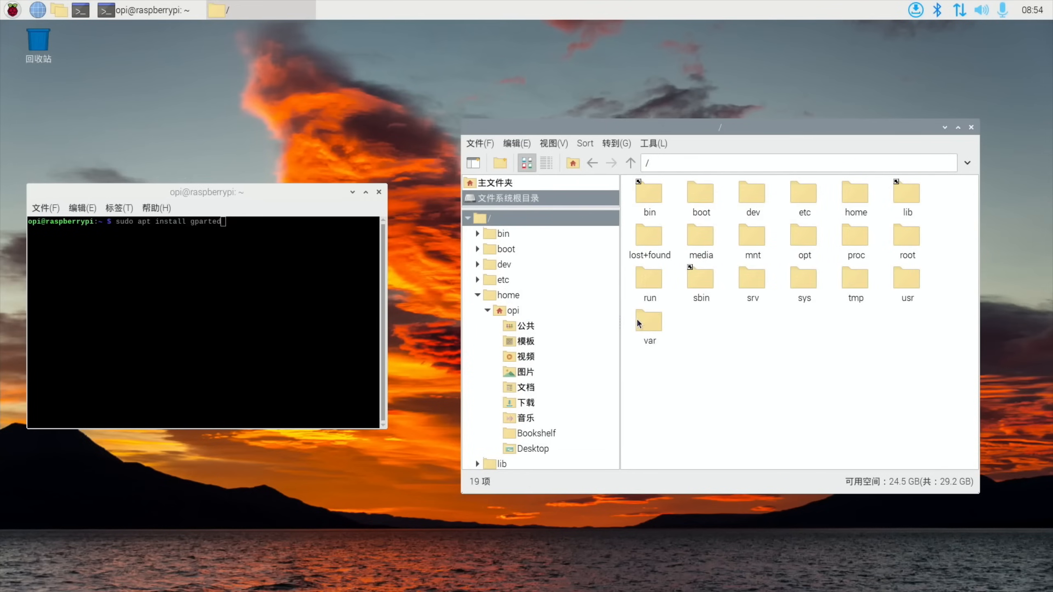
Run sudo apt install psensor and confirm with y to install it and its dependencies
{"action": "key", "text": "BackSpace"}
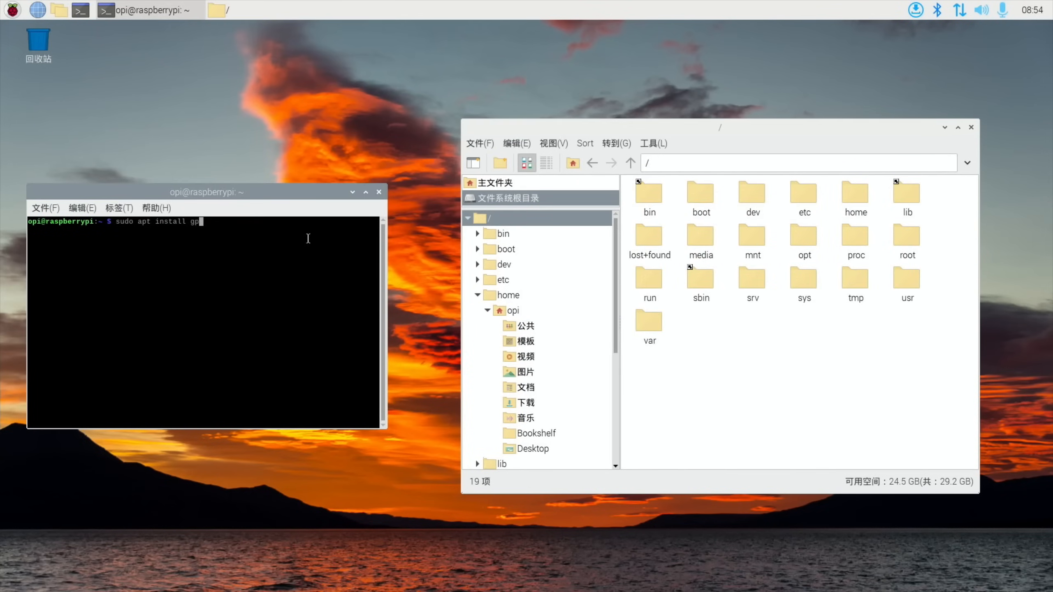
{"action": "type", "text": "pse"}
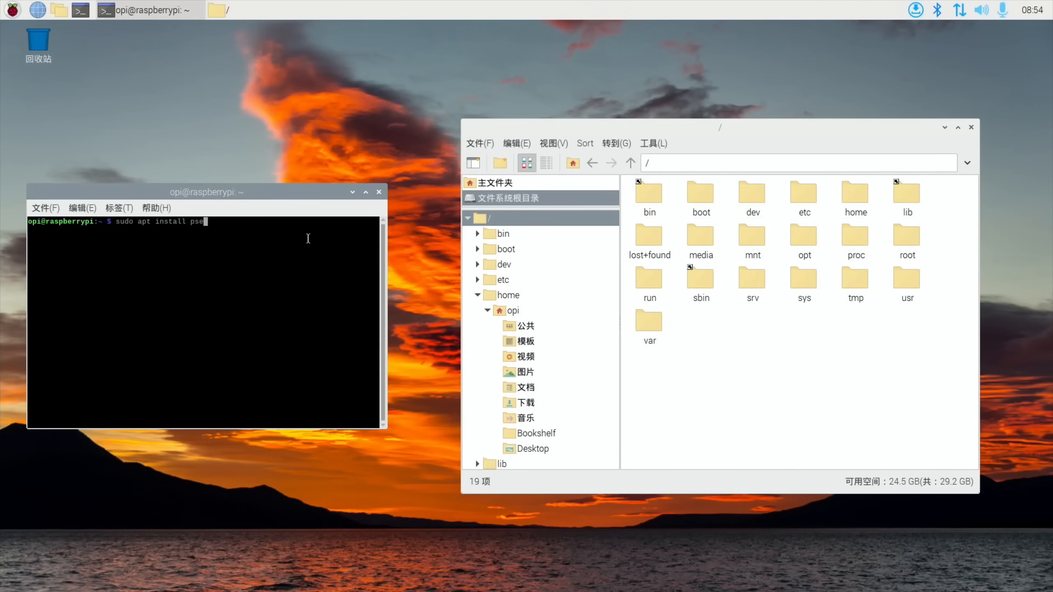
{"action": "key", "text": "Return"}
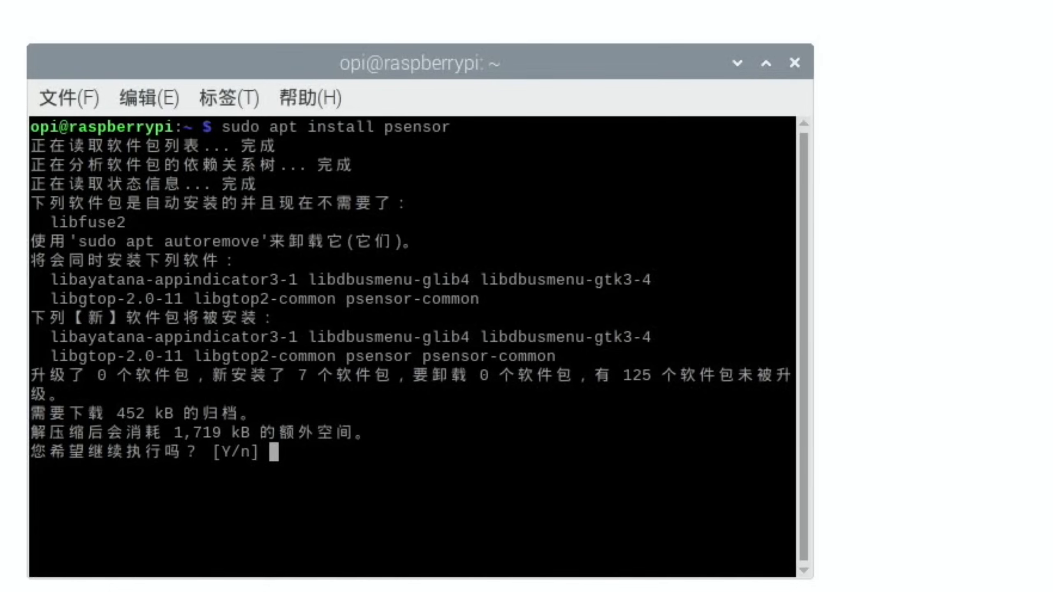
{"action": "mouse_move", "coordinate": [335, 494]}
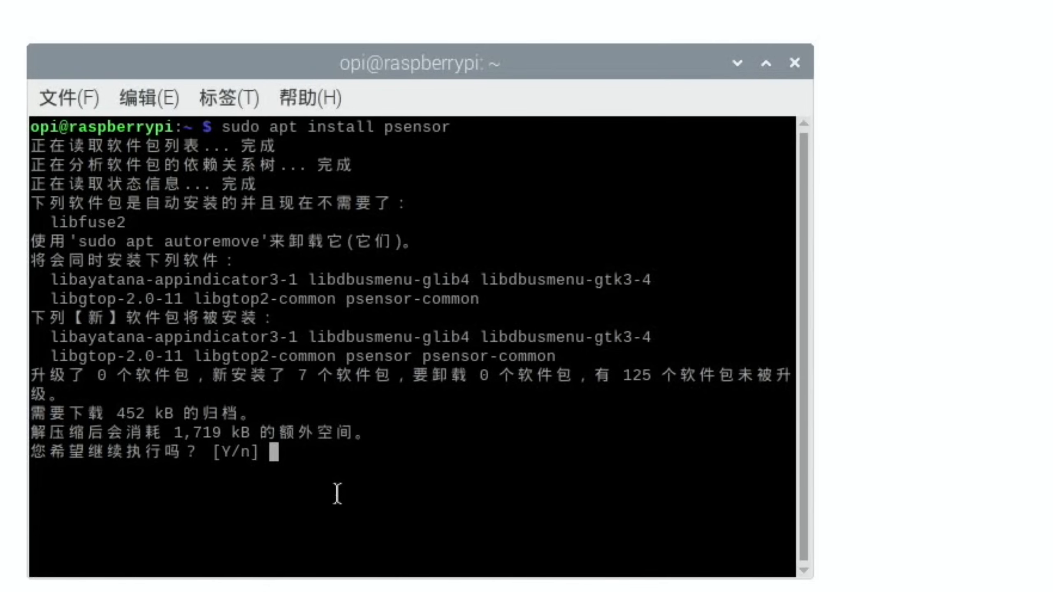
{"action": "type", "text": "y"}
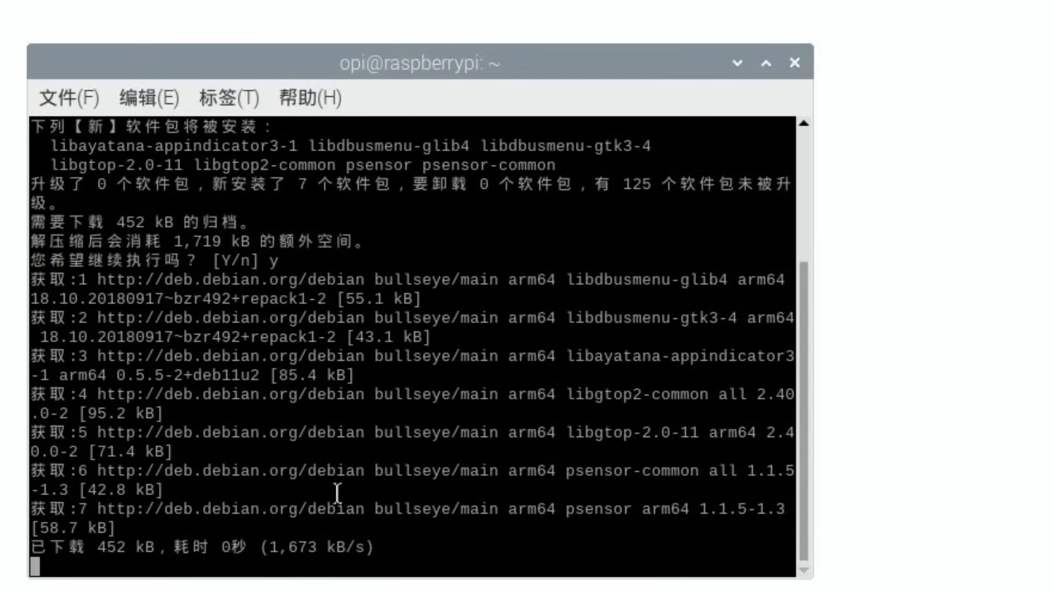
{"action": "scroll", "scroll_direction": "up", "scroll_amount": 3}
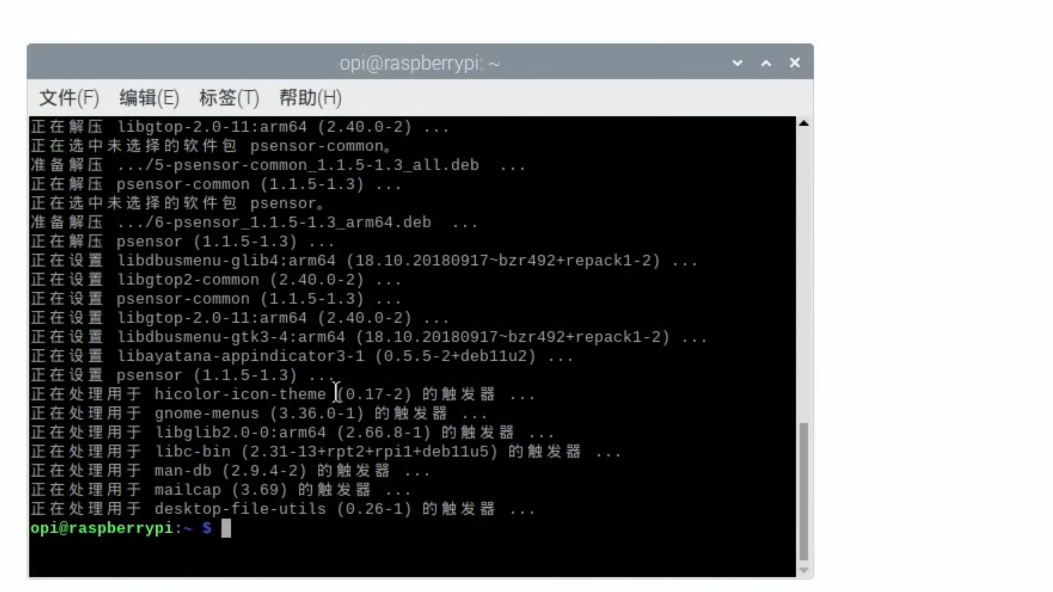
{"action": "mouse_move", "coordinate": [330, 546]}
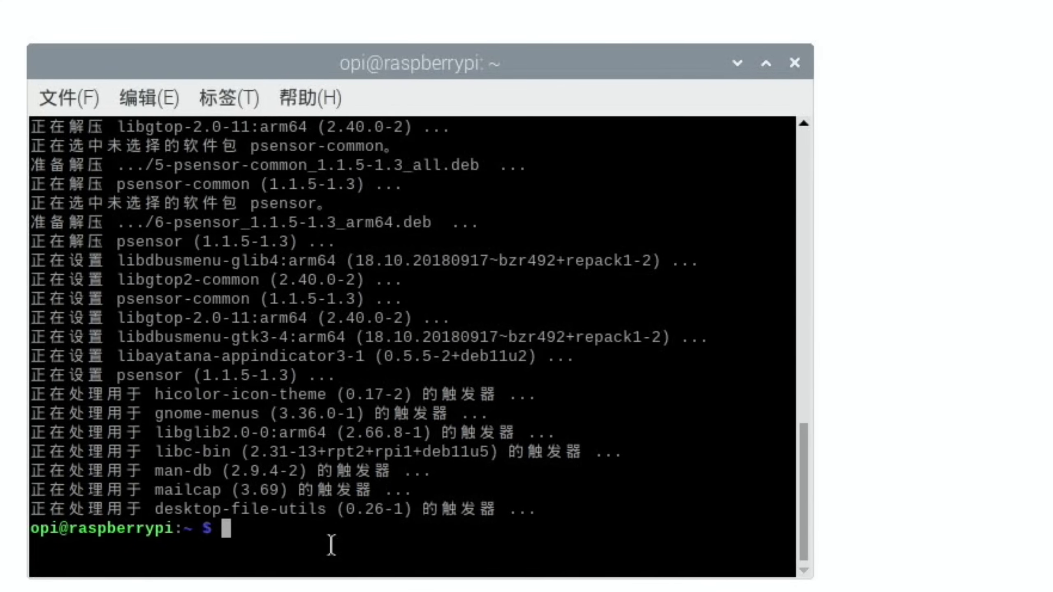
Run psensor from the terminal, then view the fresh neofetch summary for the OrangePi Zero3
{"action": "type", "text": "psenso"}
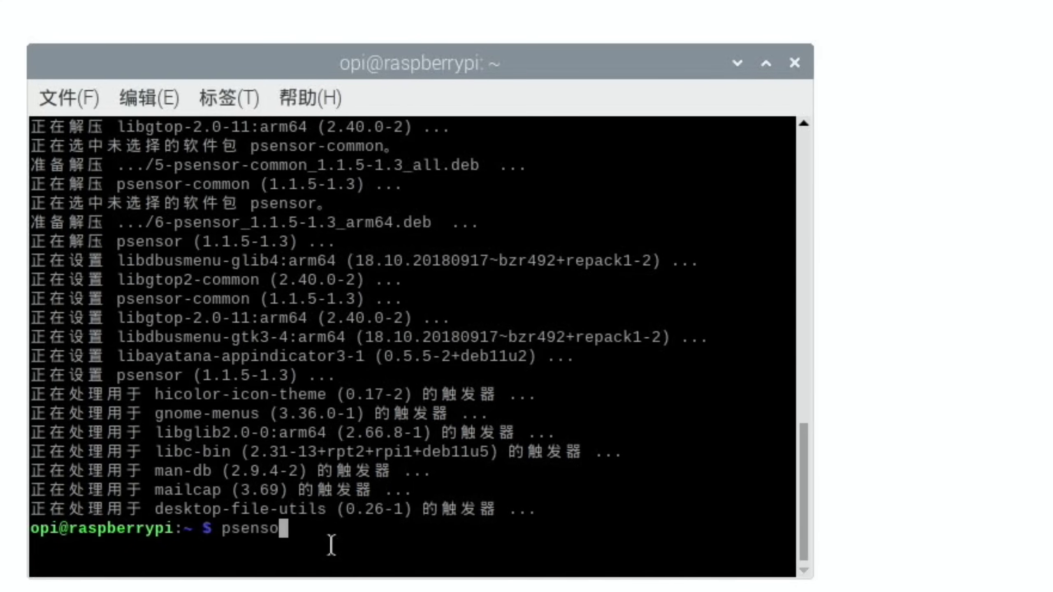
{"action": "key", "text": "Return"}
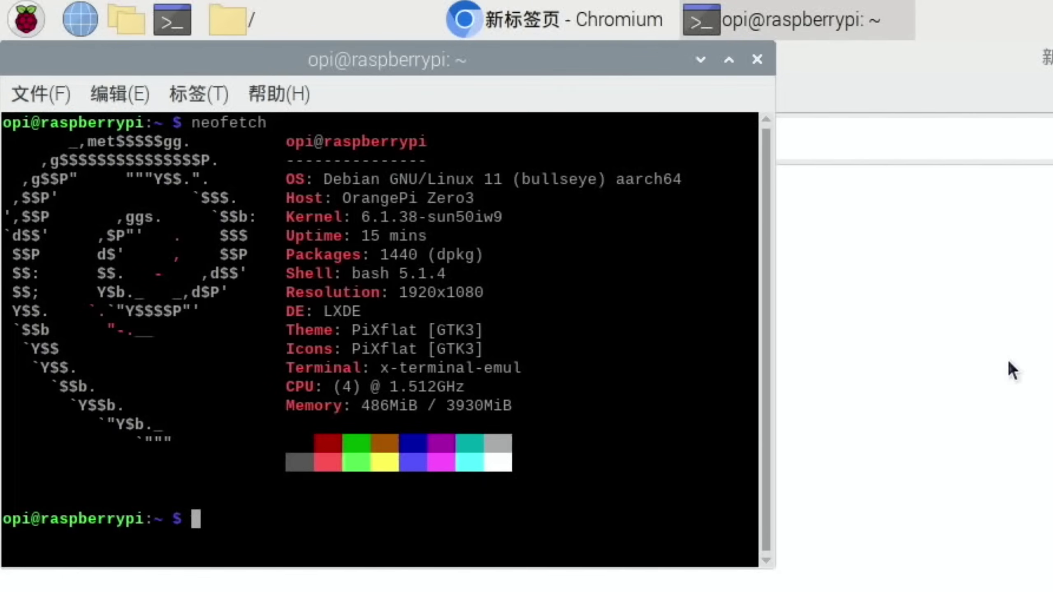
{"action": "mouse_move", "coordinate": [508, 199]}
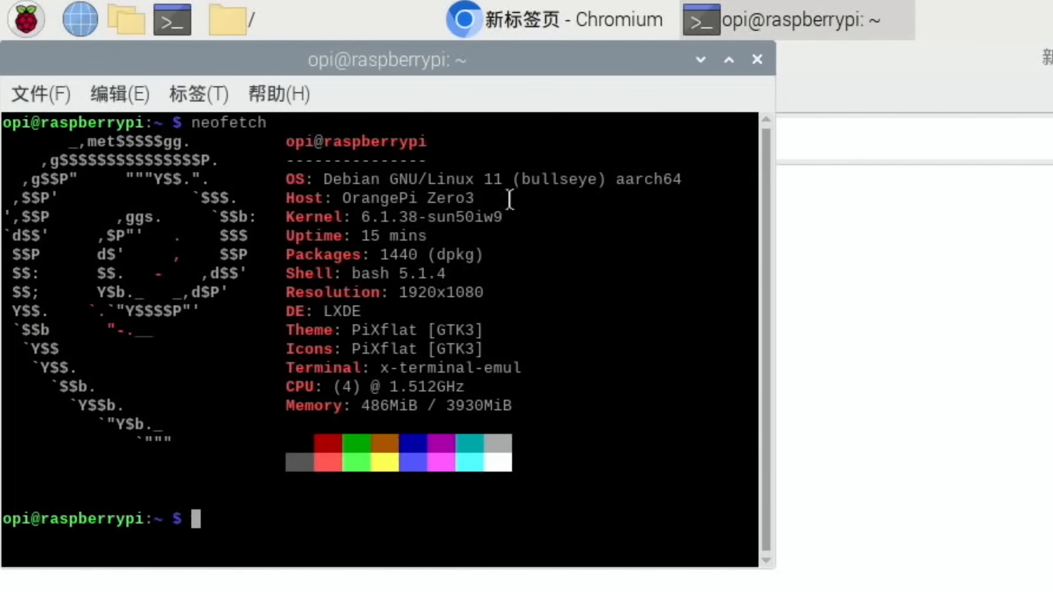
{"action": "mouse_move", "coordinate": [378, 221]}
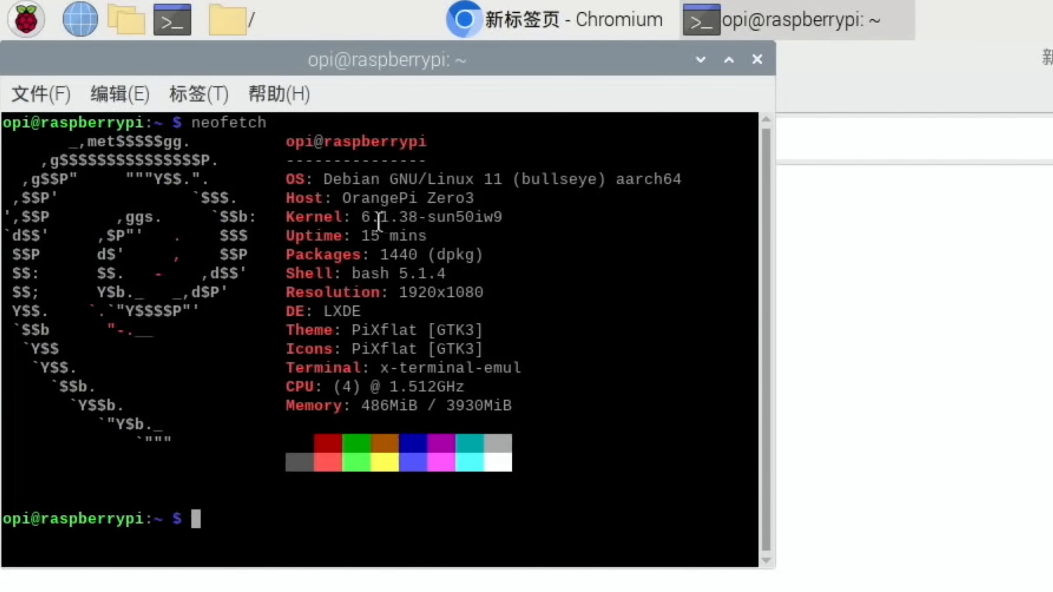
{"action": "mouse_move", "coordinate": [487, 225]}
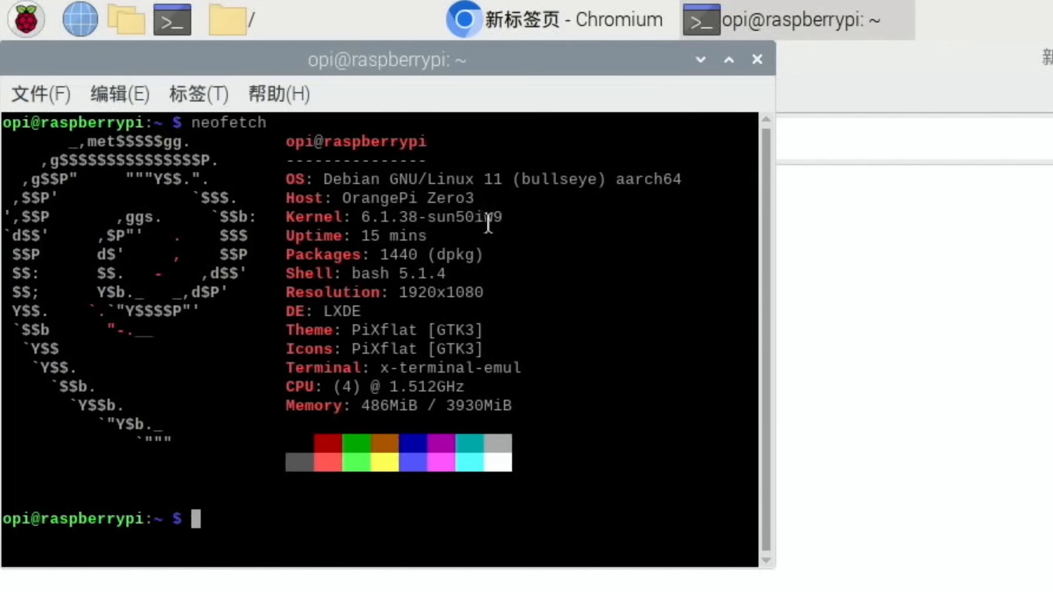
{"action": "mouse_move", "coordinate": [513, 232]}
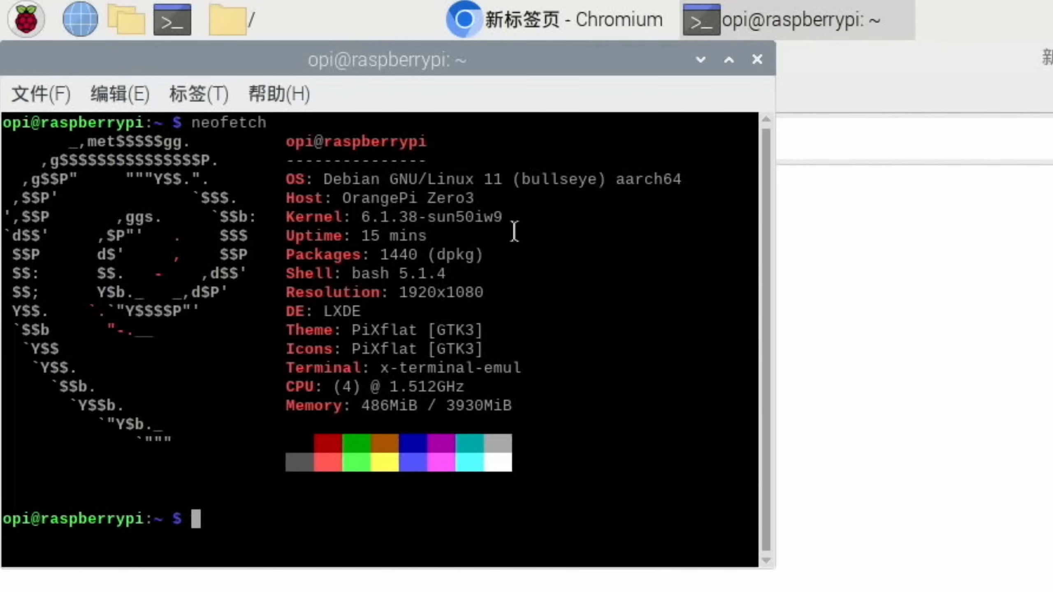
{"action": "mouse_move", "coordinate": [504, 289]}
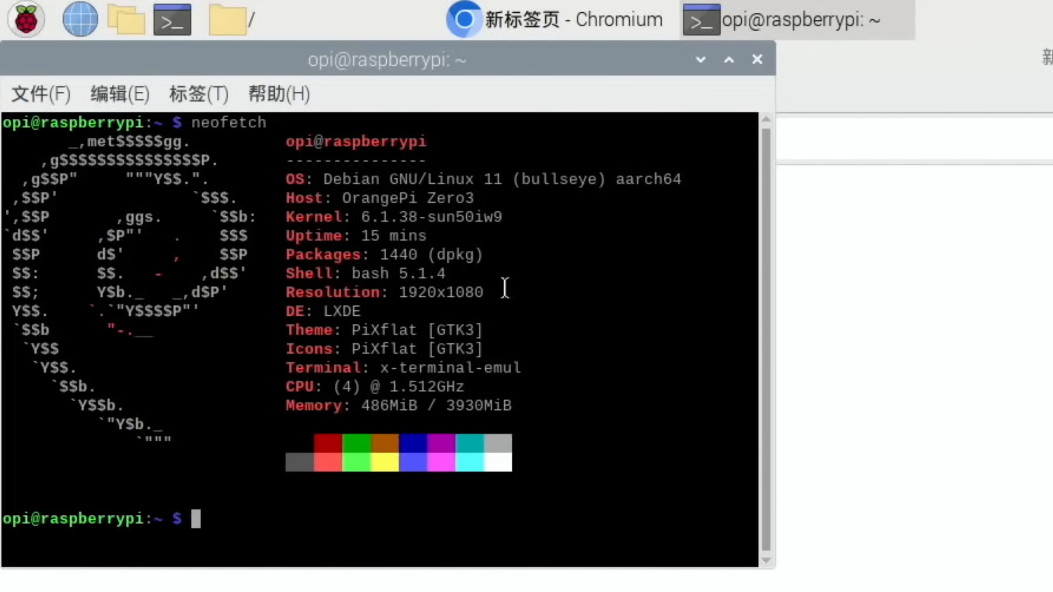
{"action": "mouse_move", "coordinate": [363, 310]}
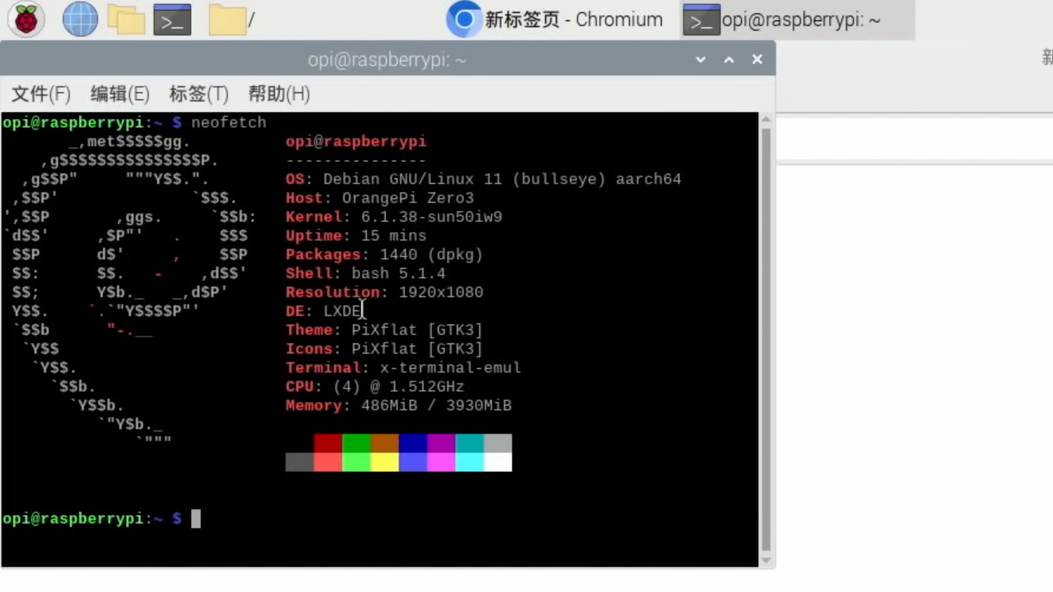
{"action": "mouse_move", "coordinate": [424, 386]}
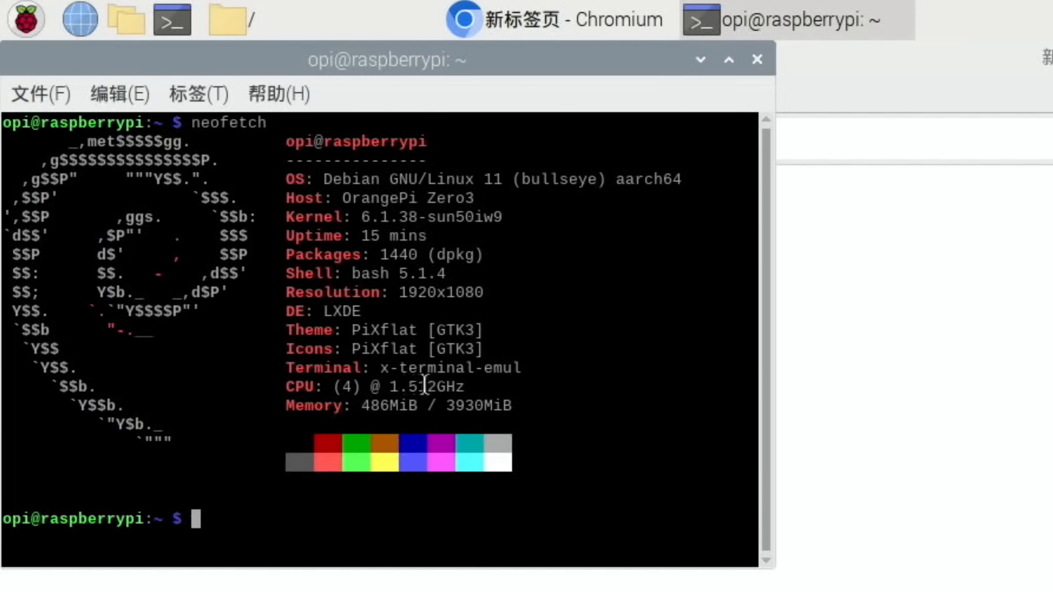
{"action": "mouse_move", "coordinate": [493, 406]}
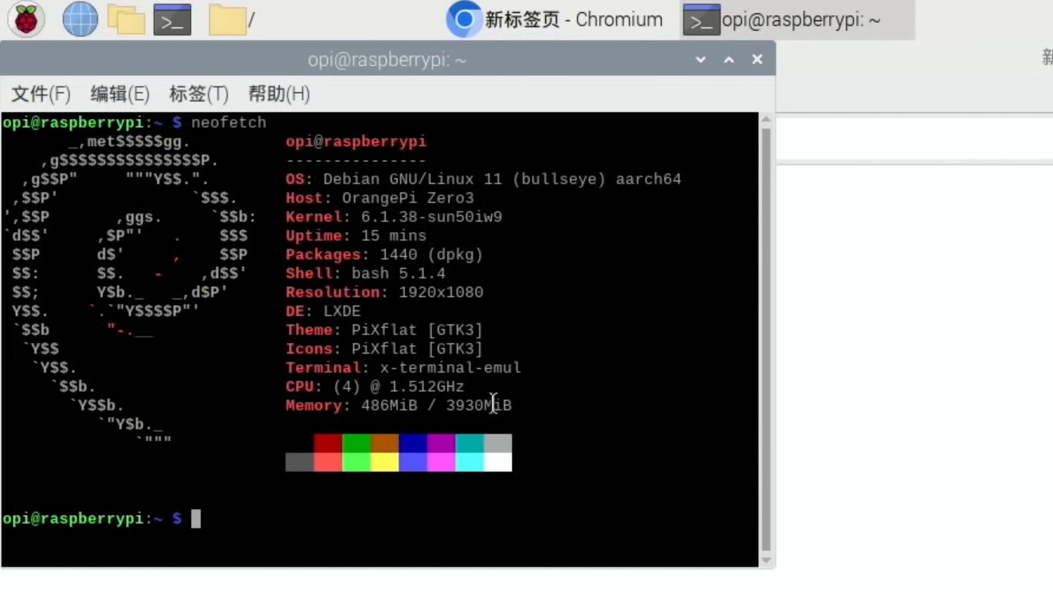
{"action": "mouse_move", "coordinate": [386, 78]}
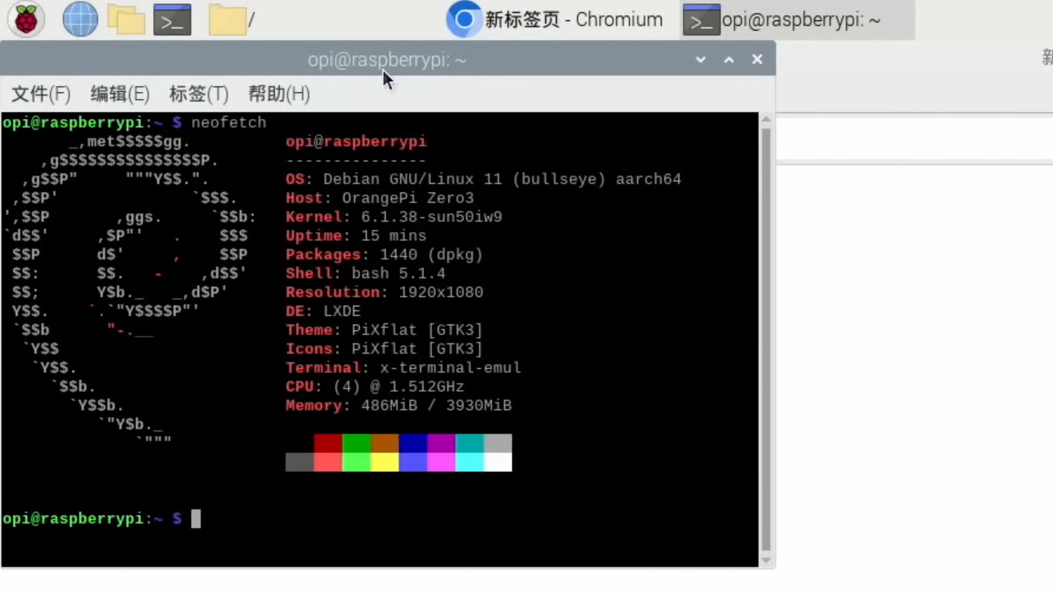
Open the PiKISS GitHub repository in Chromium and scroll to its Installation section
{"action": "left_click", "coordinate": [258, 10]}
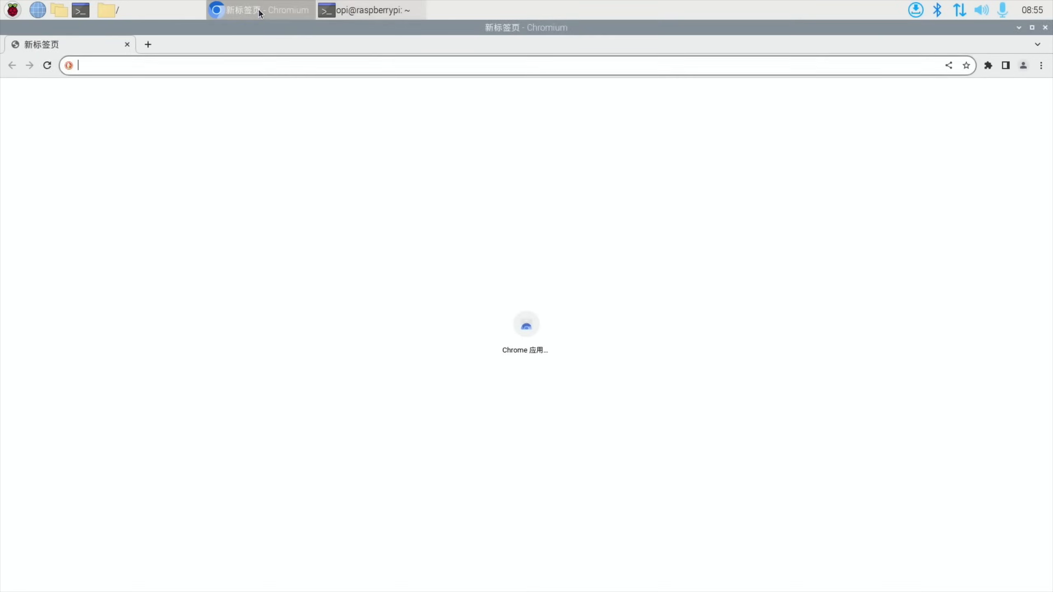
{"action": "type", "text": "p"}
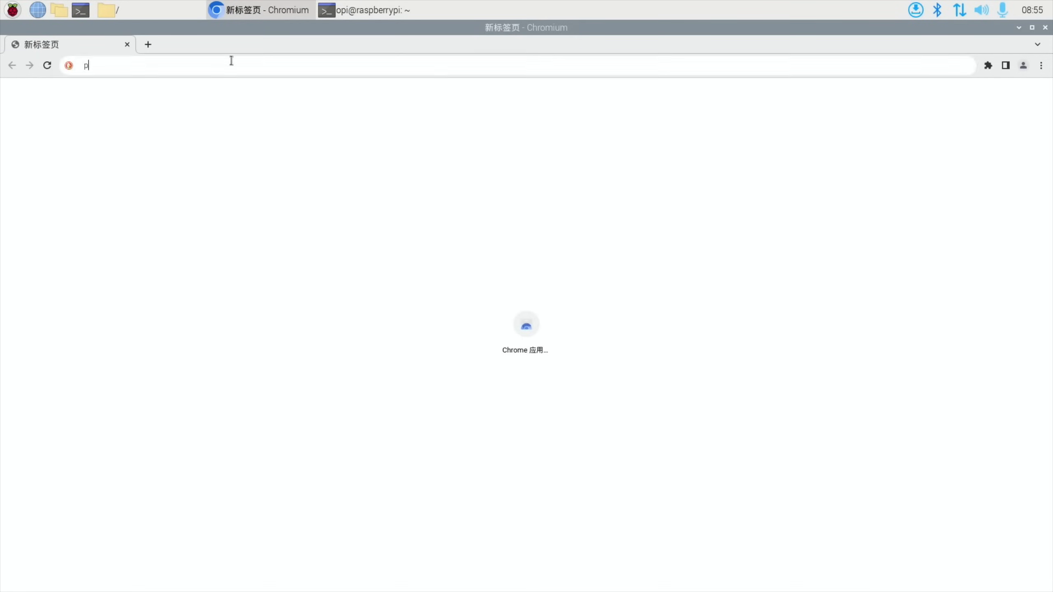
{"action": "key", "text": "Return"}
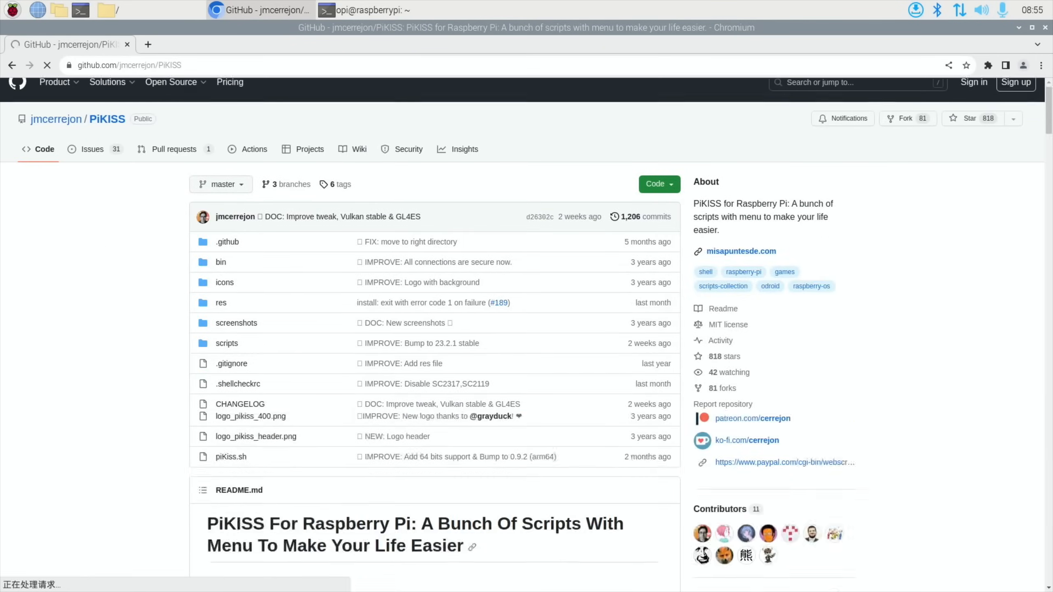
{"action": "scroll", "scroll_direction": "down", "scroll_amount": 3}
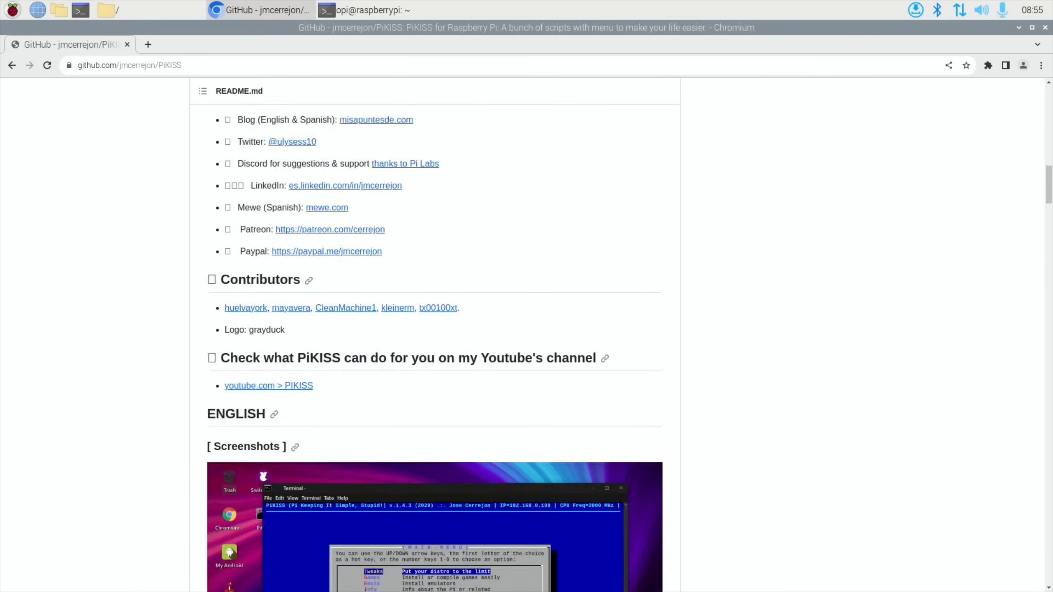
{"action": "scroll", "scroll_direction": "down", "scroll_amount": 3}
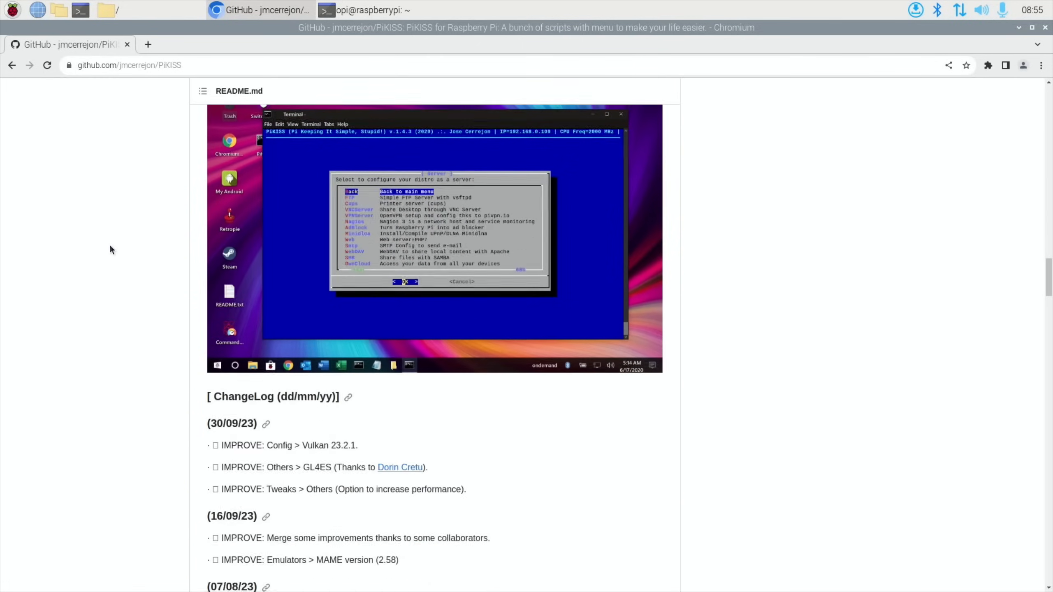
{"action": "scroll", "scroll_direction": "down", "scroll_amount": 3}
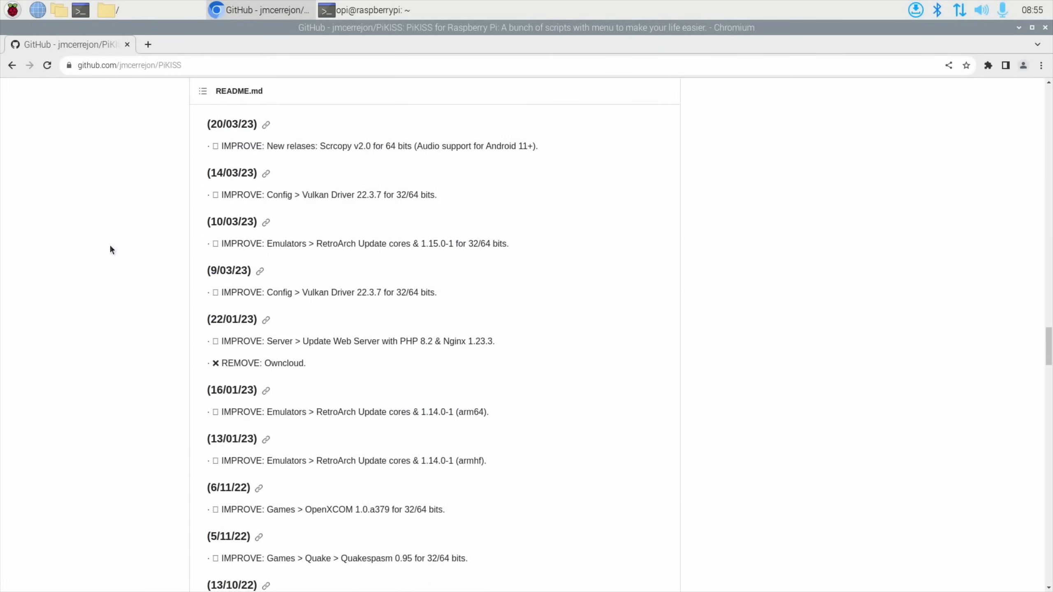
{"action": "scroll", "scroll_direction": "down", "scroll_amount": 3}
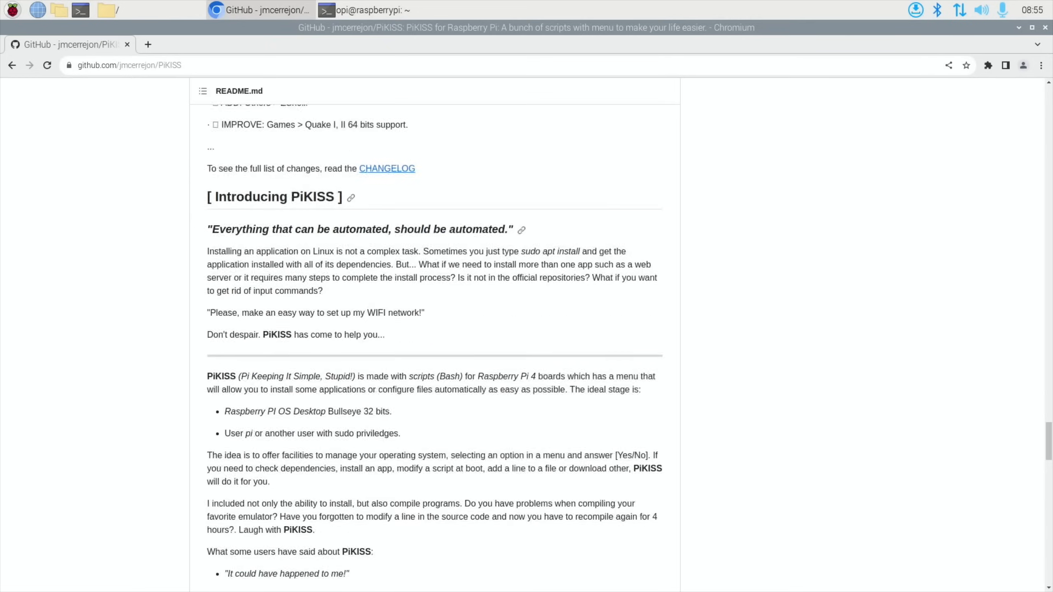
{"action": "scroll", "scroll_direction": "down", "scroll_amount": 3}
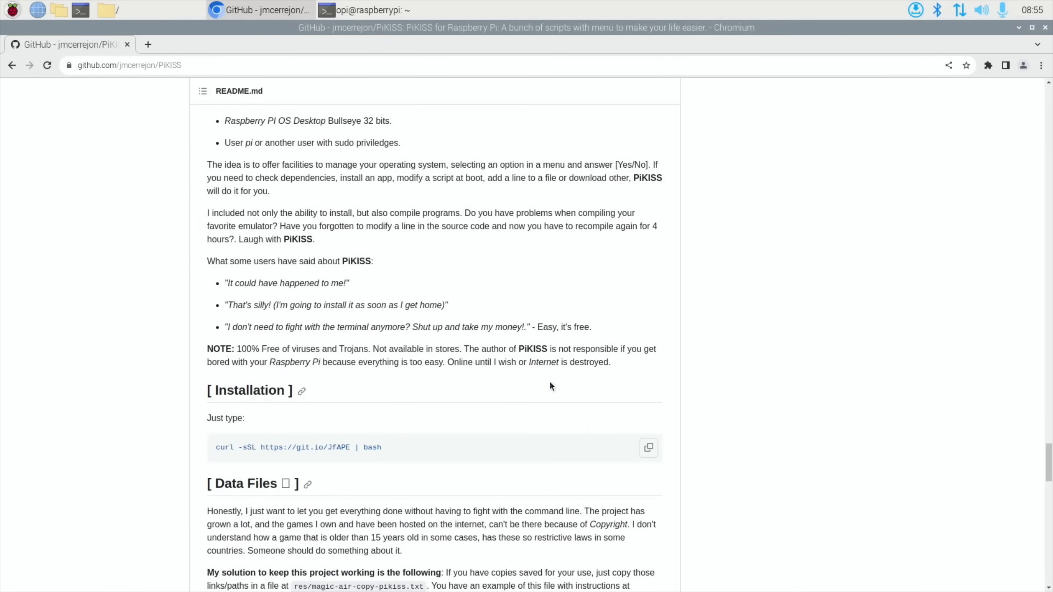
Copy the PiKISS curl install command into the terminal and select the repository URL
{"action": "left_click", "coordinate": [647, 447]}
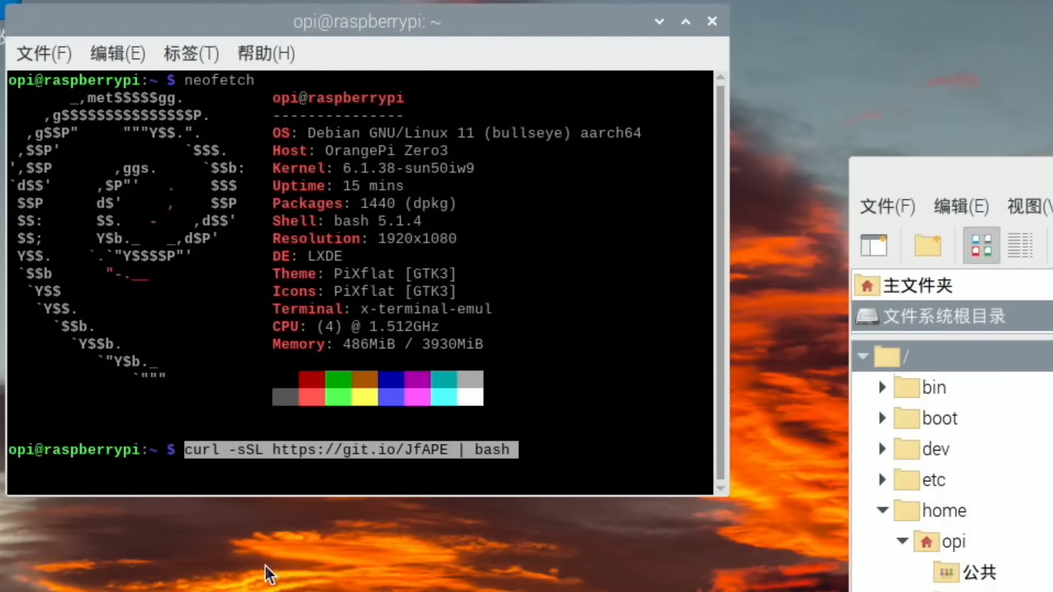
{"action": "key", "text": "Return"}
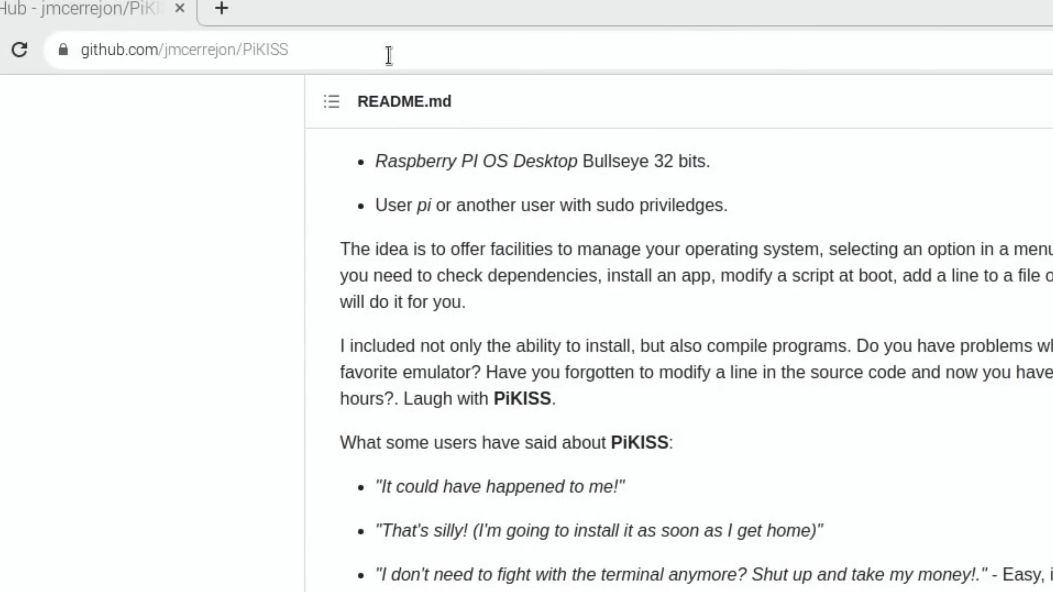
{"action": "left_click", "coordinate": [202, 49]}
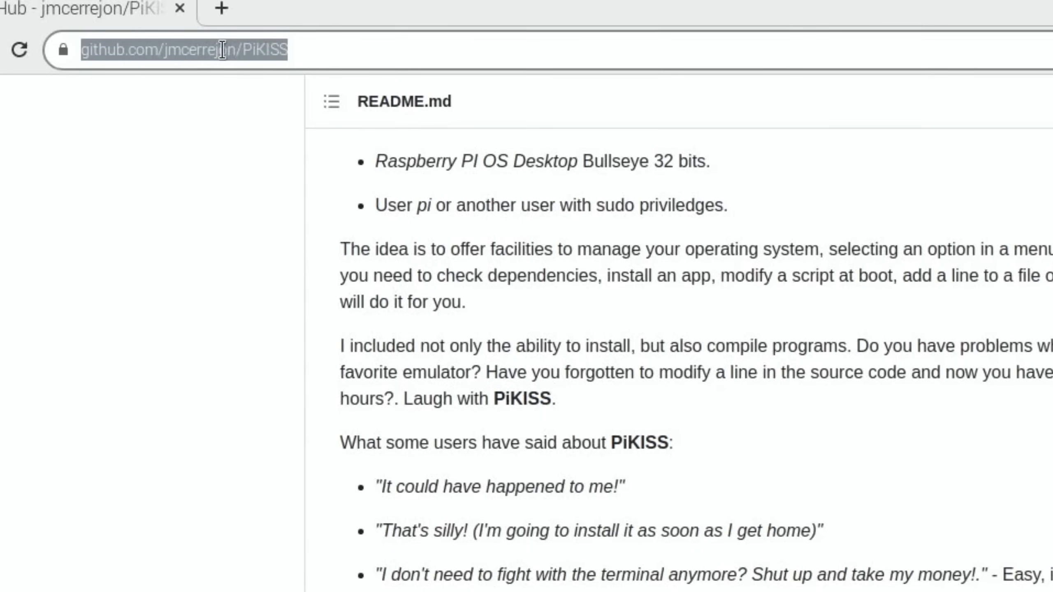
{"action": "left_click", "coordinate": [11, 9]}
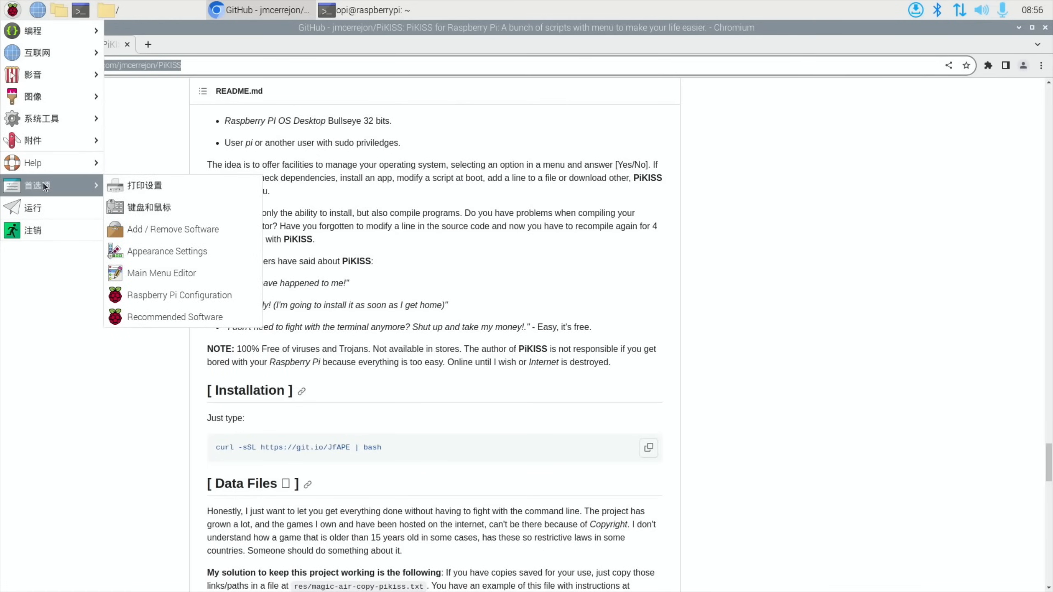
Search for xmoto in Add / Remove Software
{"action": "left_click", "coordinate": [172, 228]}
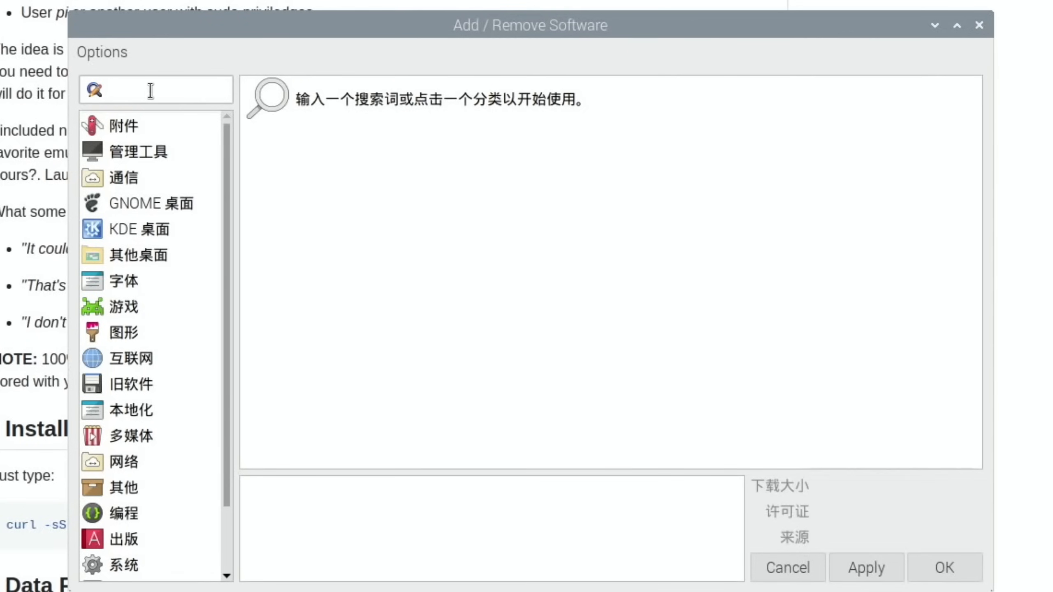
{"action": "type", "text": "xmo"}
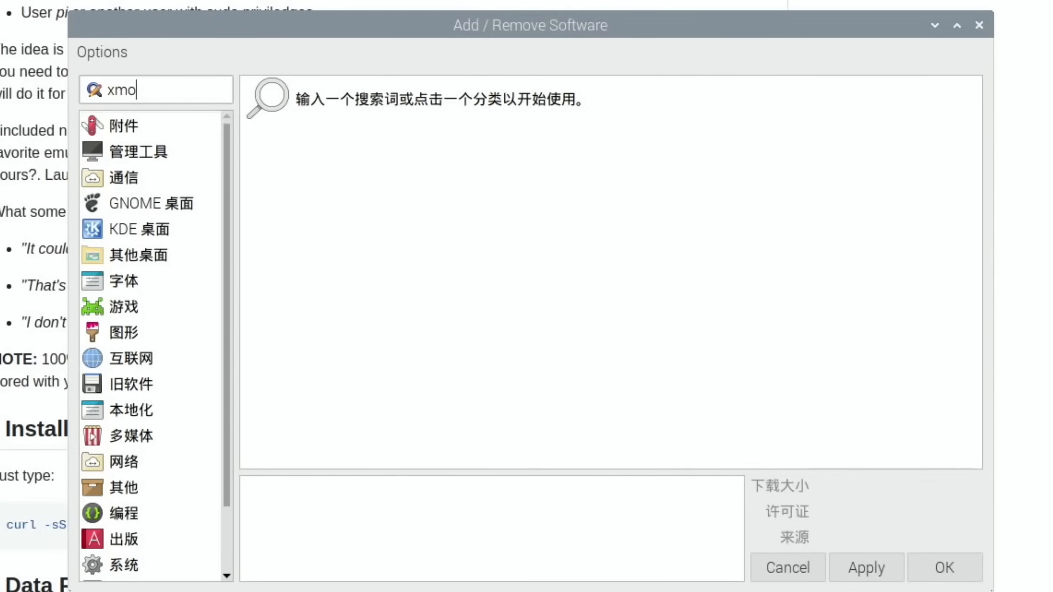
{"action": "key", "text": "Return"}
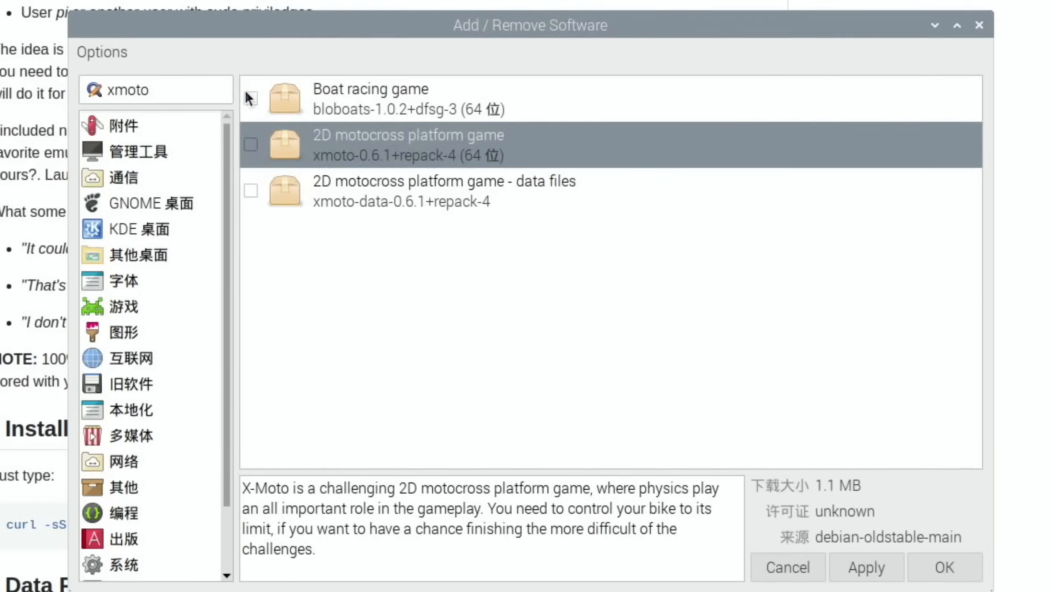
Mark xmoto, xmoto-data and bloboats, apply and authorise the installation with the password
{"action": "left_click", "coordinate": [250, 144]}
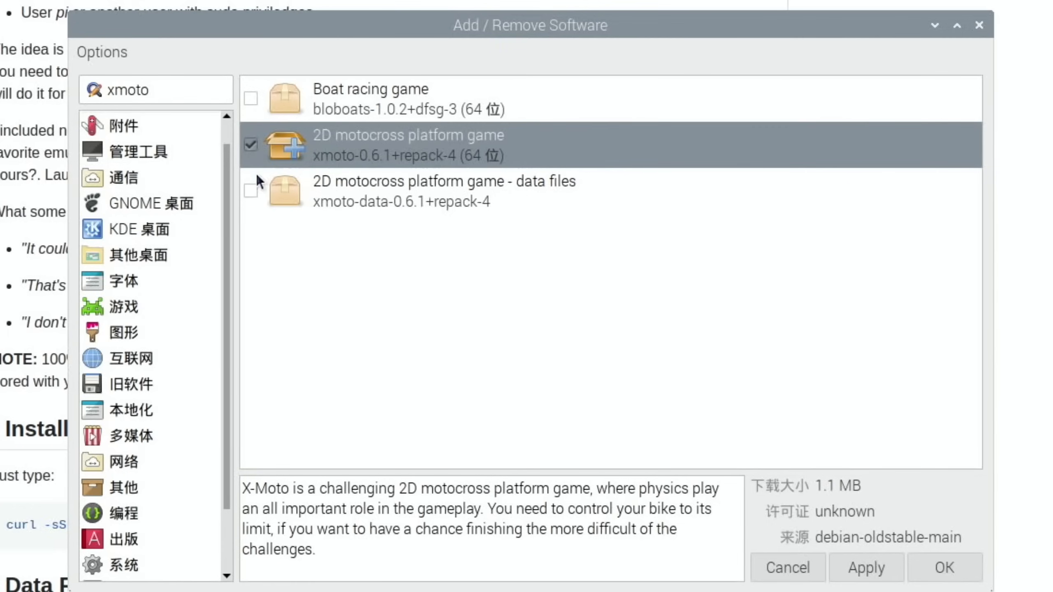
{"action": "left_click", "coordinate": [250, 190]}
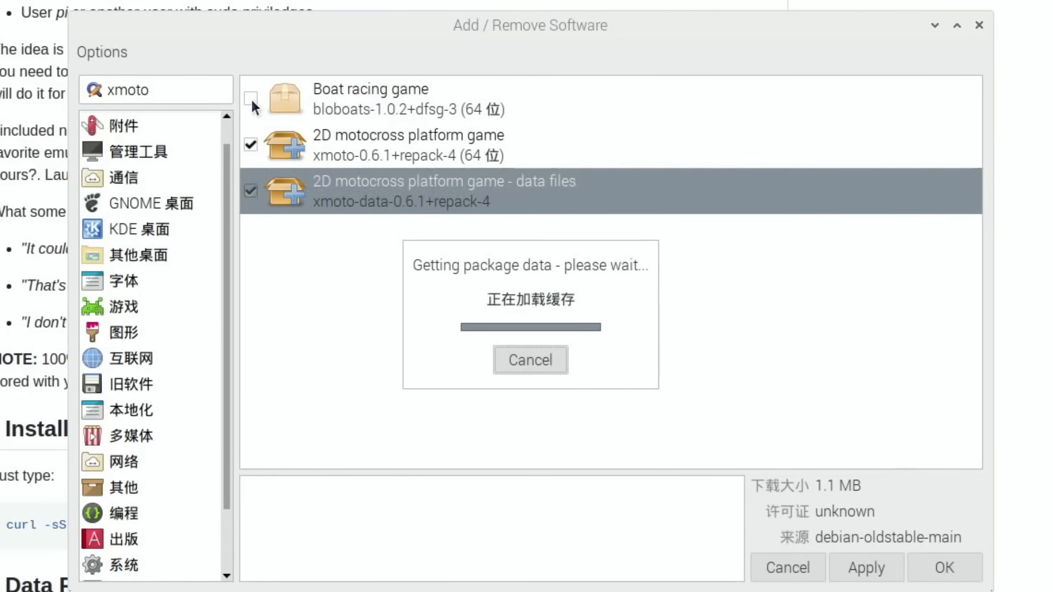
{"action": "left_click", "coordinate": [250, 107]}
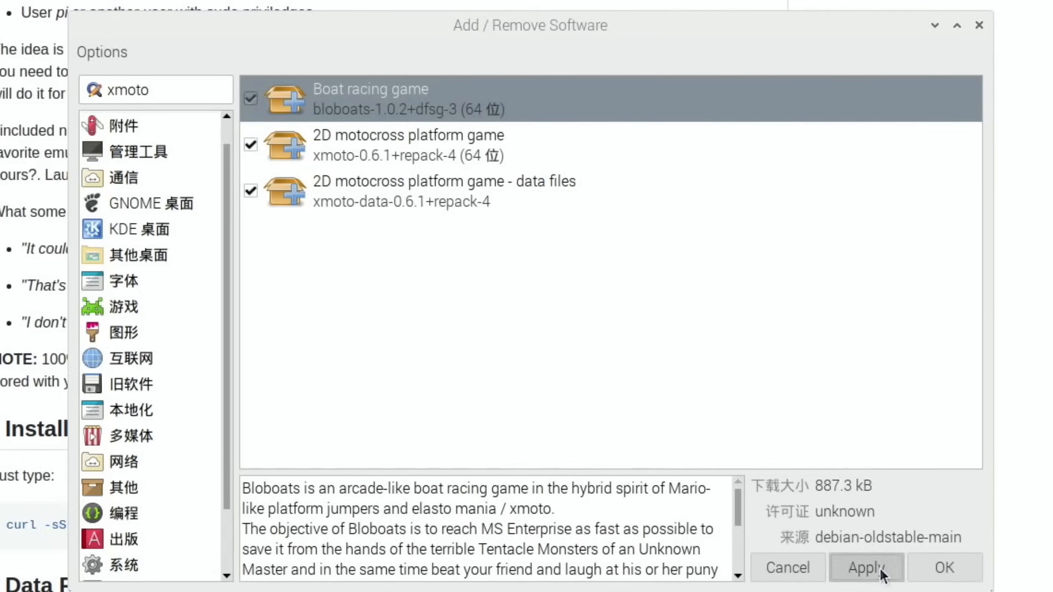
{"action": "left_click", "coordinate": [866, 567]}
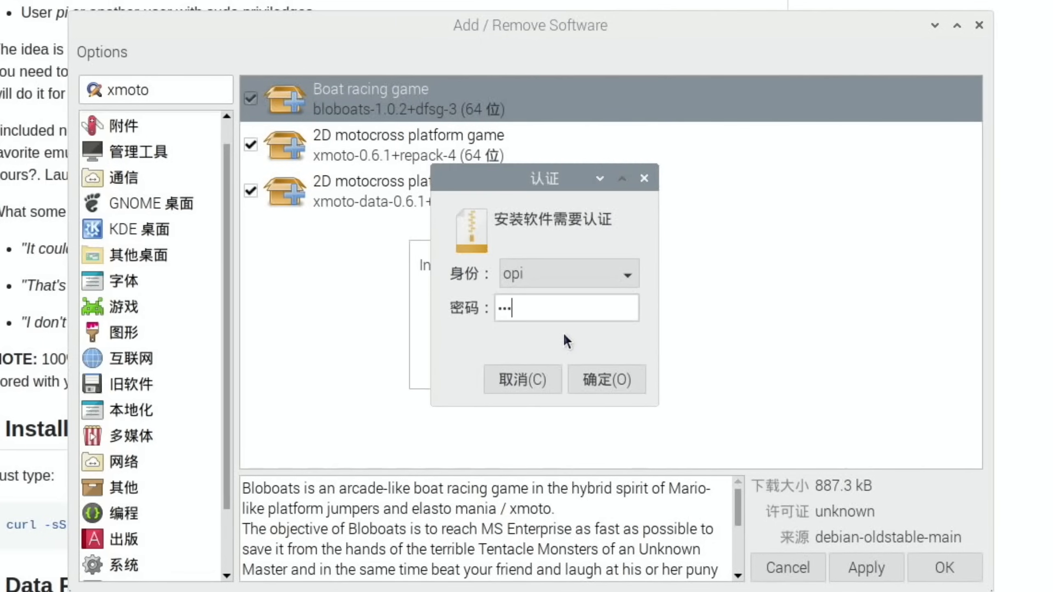
{"action": "left_click", "coordinate": [606, 379]}
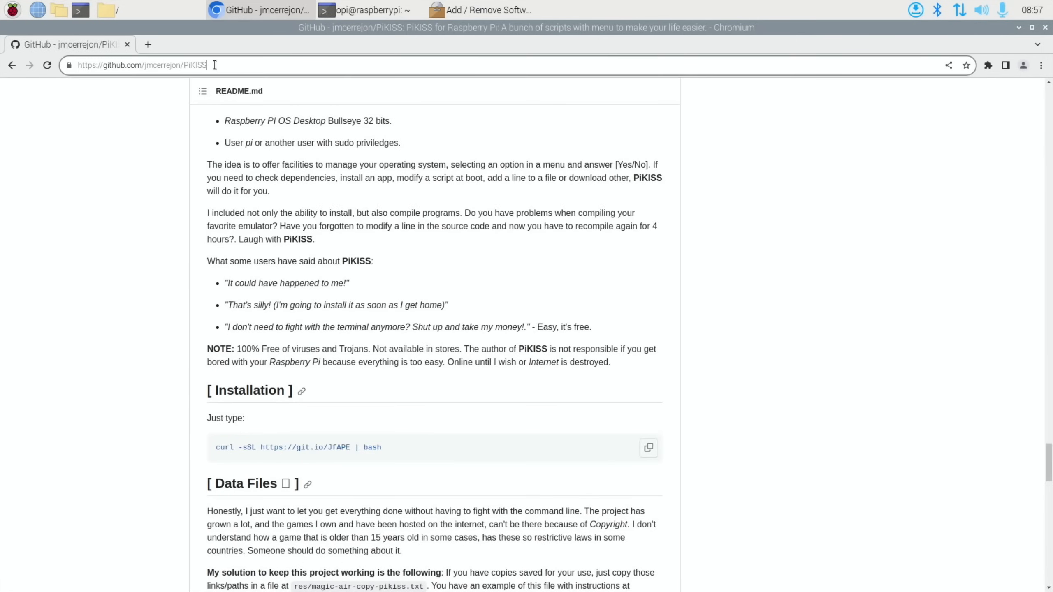
Search 'orange pi zero 3' and reach the official Orangepi product page from the results
{"action": "type", "text": "orange pi"}
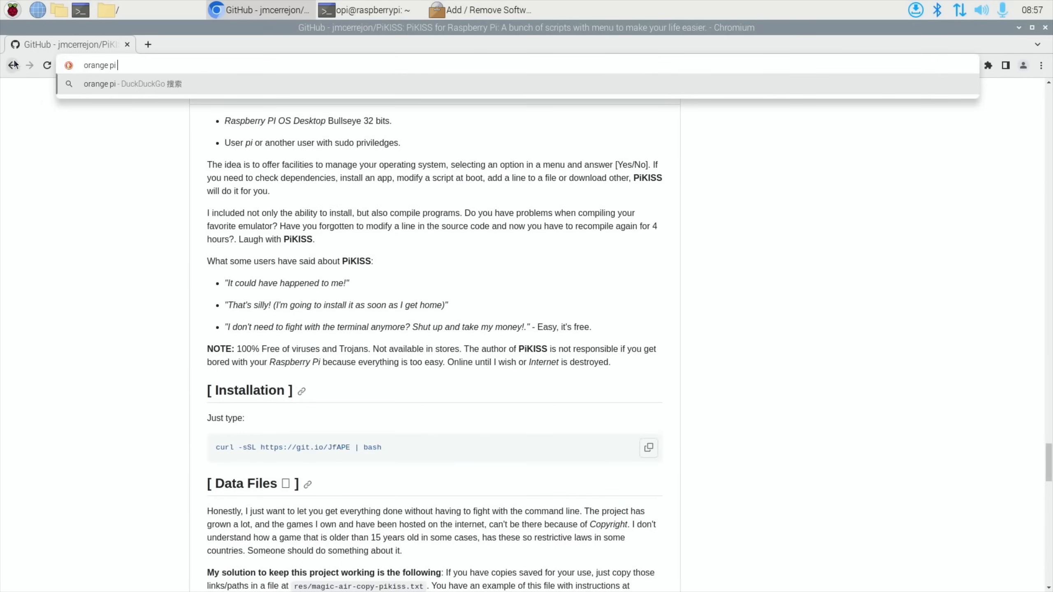
{"action": "type", "text": "zero 3"}
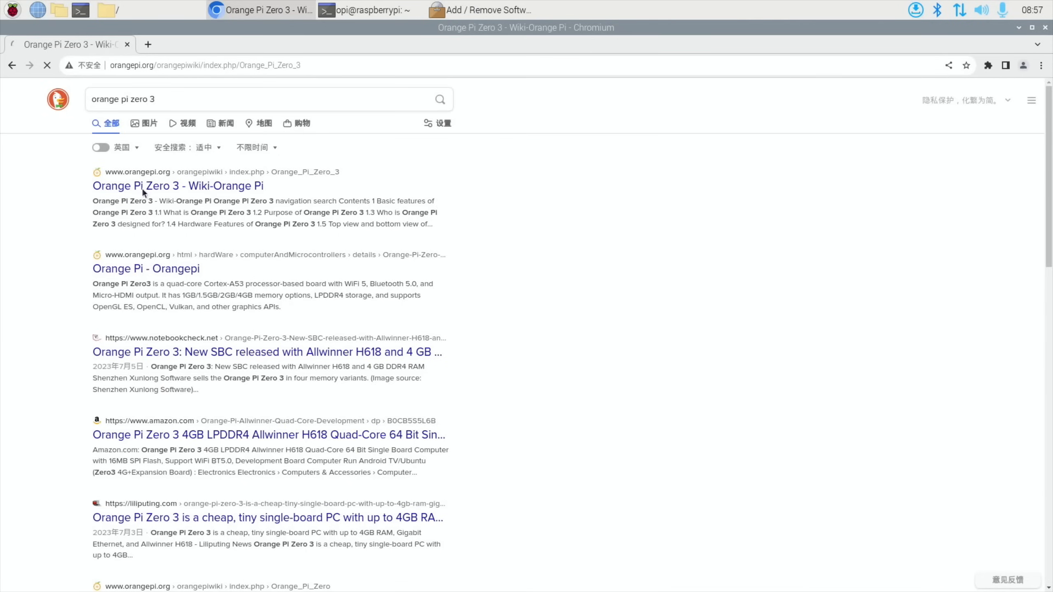
{"action": "left_click", "coordinate": [178, 185]}
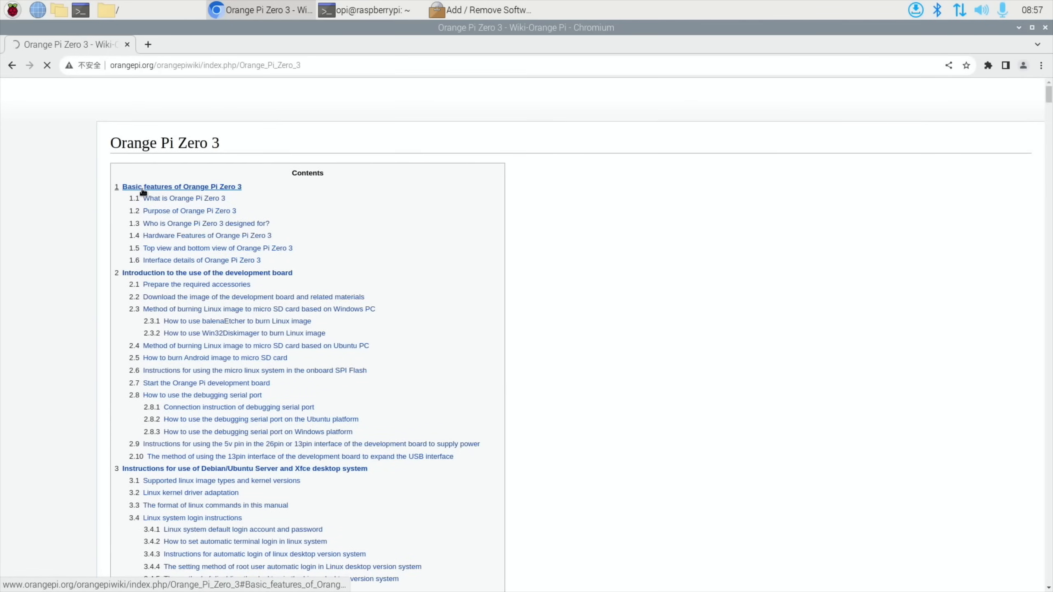
{"action": "left_click", "coordinate": [13, 65]}
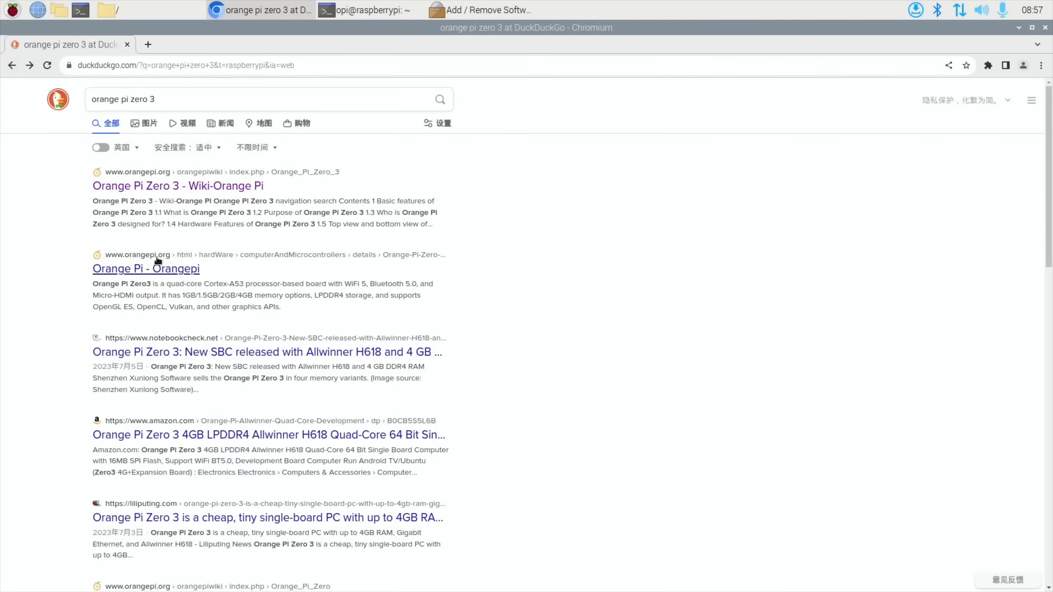
{"action": "left_click", "coordinate": [145, 269]}
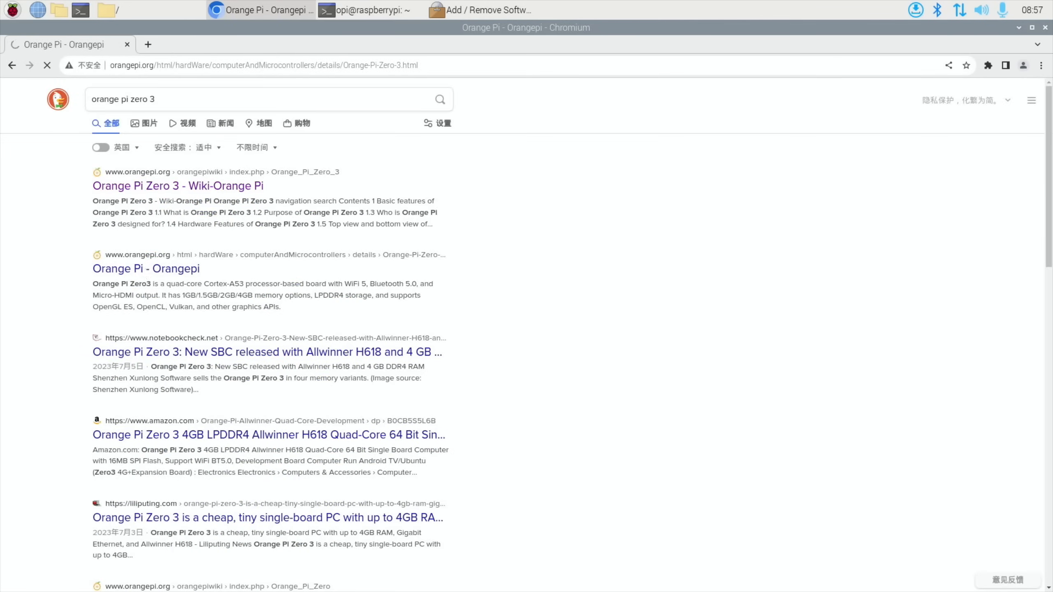
{"action": "left_click", "coordinate": [144, 269]}
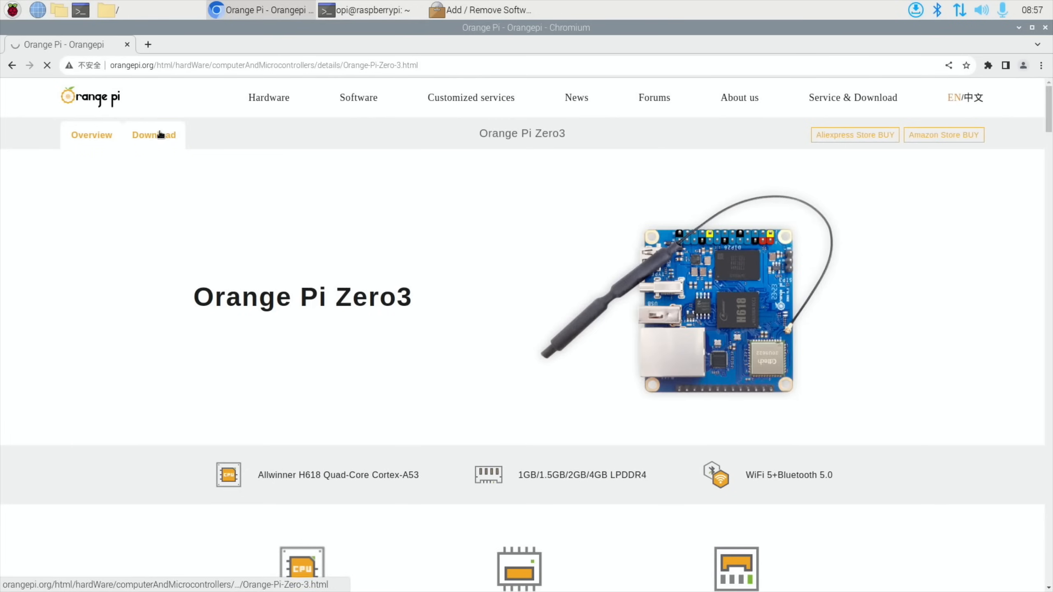
Go to the Download section and follow the Third Party Images raspberry-pi-os Downloads link to GitHub
{"action": "left_click", "coordinate": [154, 135]}
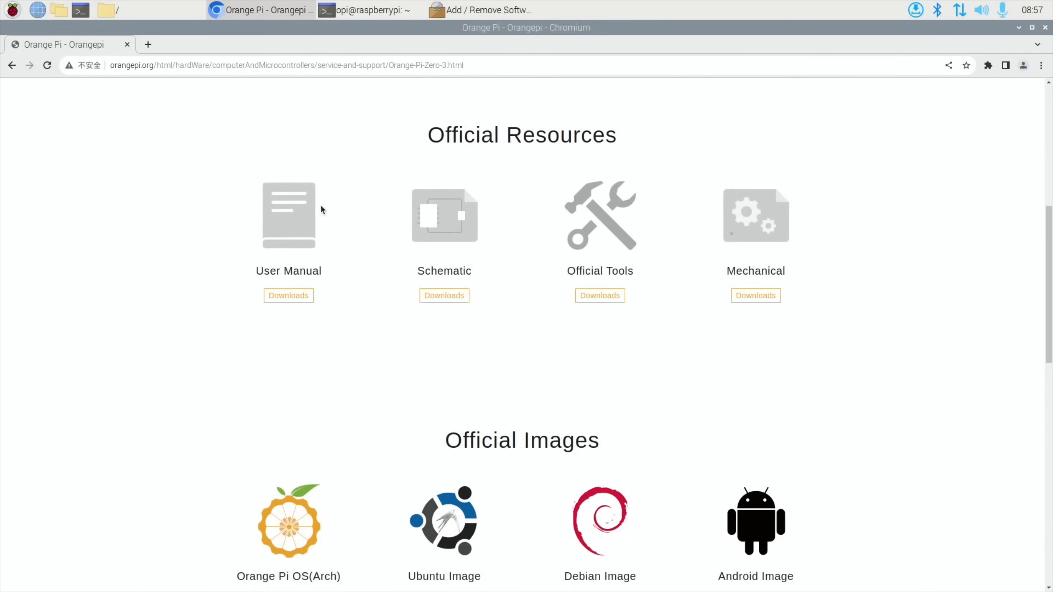
{"action": "scroll", "scroll_direction": "down", "scroll_amount": 3}
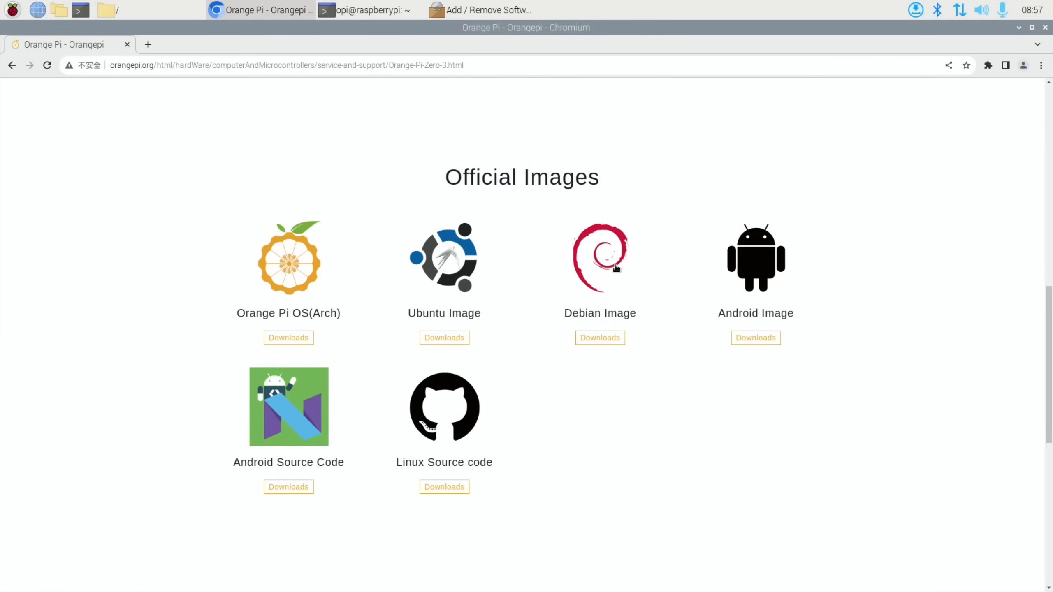
{"action": "mouse_move", "coordinate": [536, 284]}
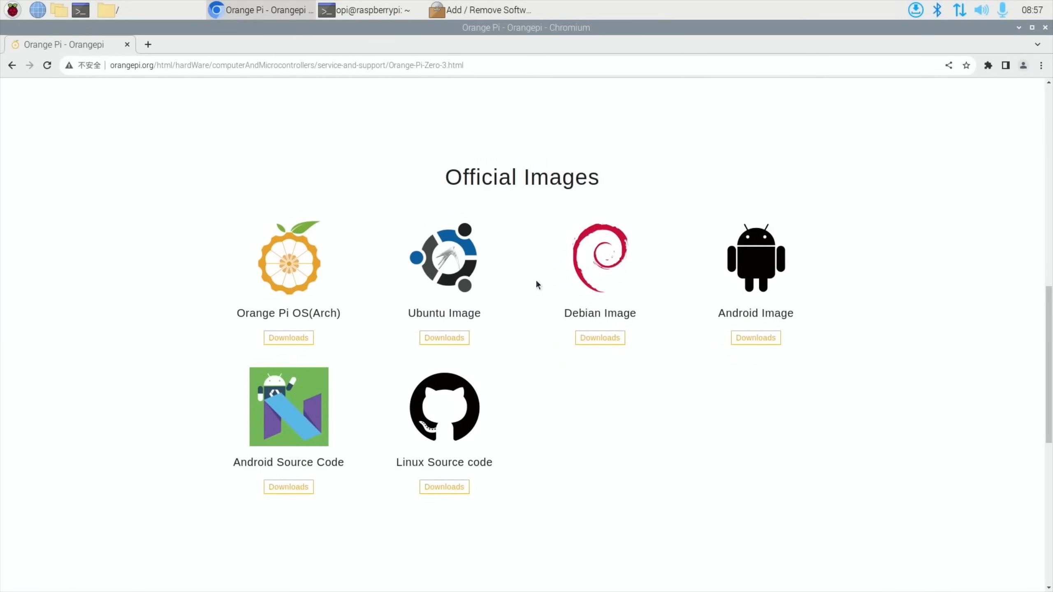
{"action": "scroll", "scroll_direction": "down", "scroll_amount": 3}
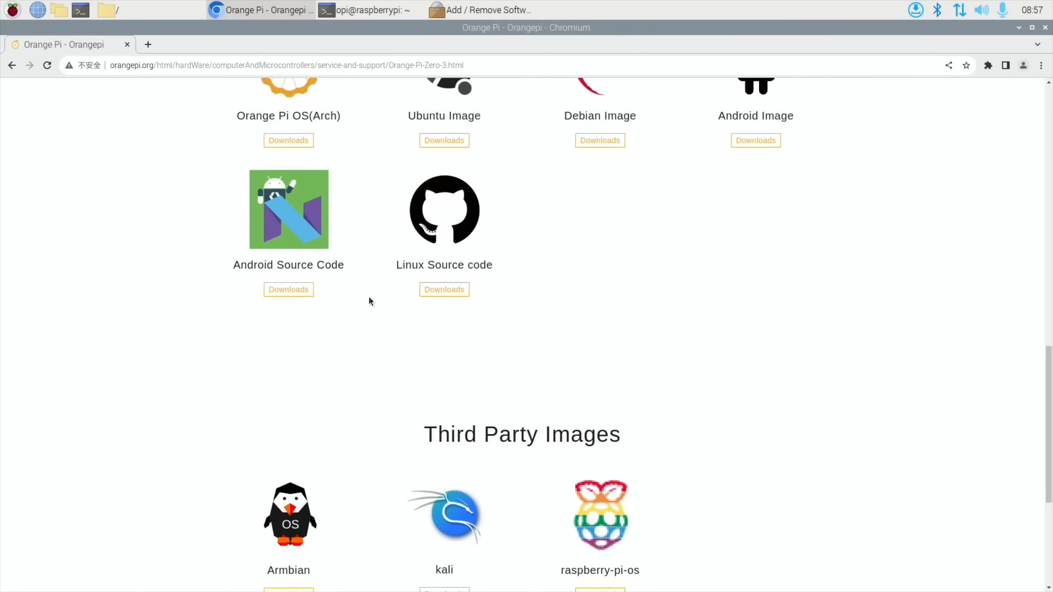
{"action": "scroll", "scroll_direction": "down", "scroll_amount": 3}
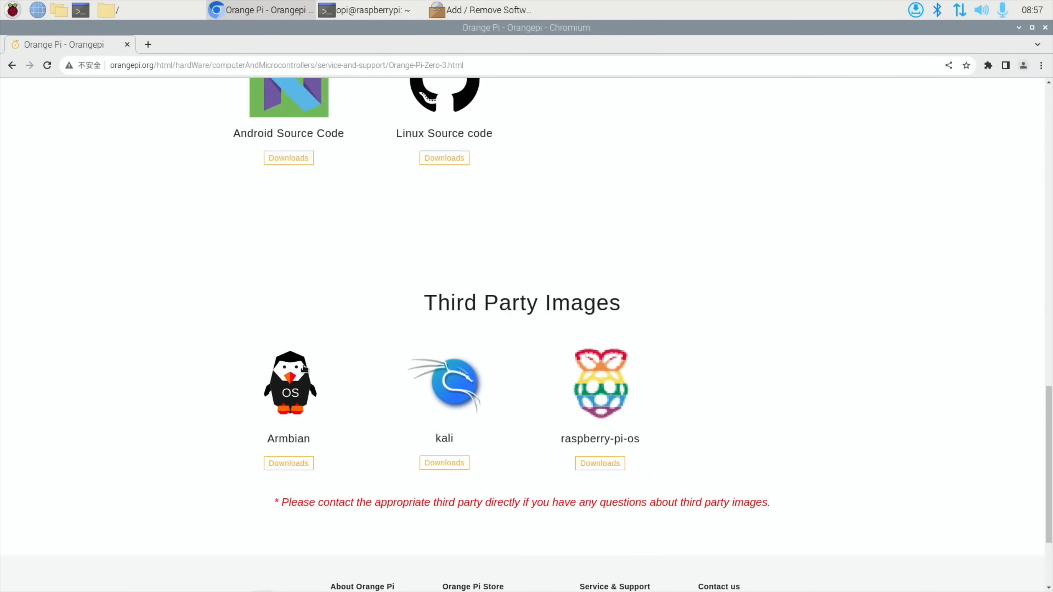
{"action": "mouse_move", "coordinate": [587, 405]}
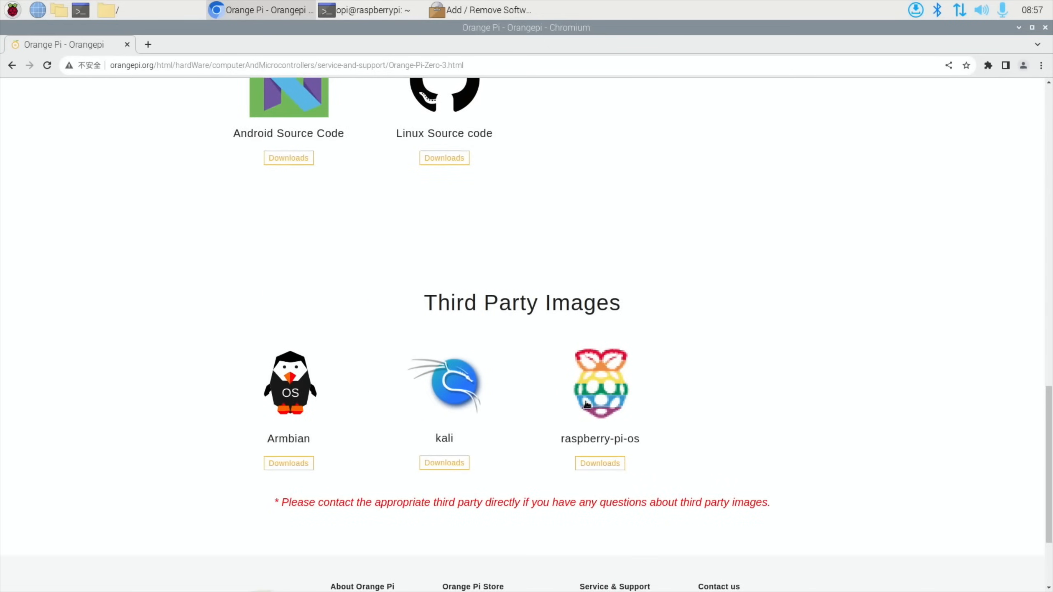
{"action": "left_click", "coordinate": [597, 462]}
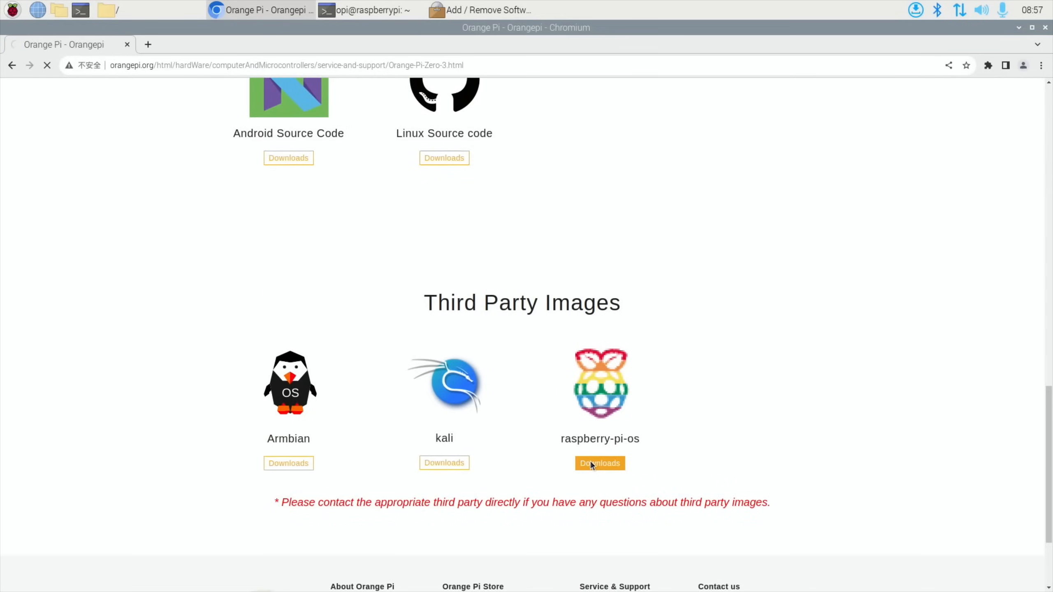
{"action": "left_click", "coordinate": [599, 463]}
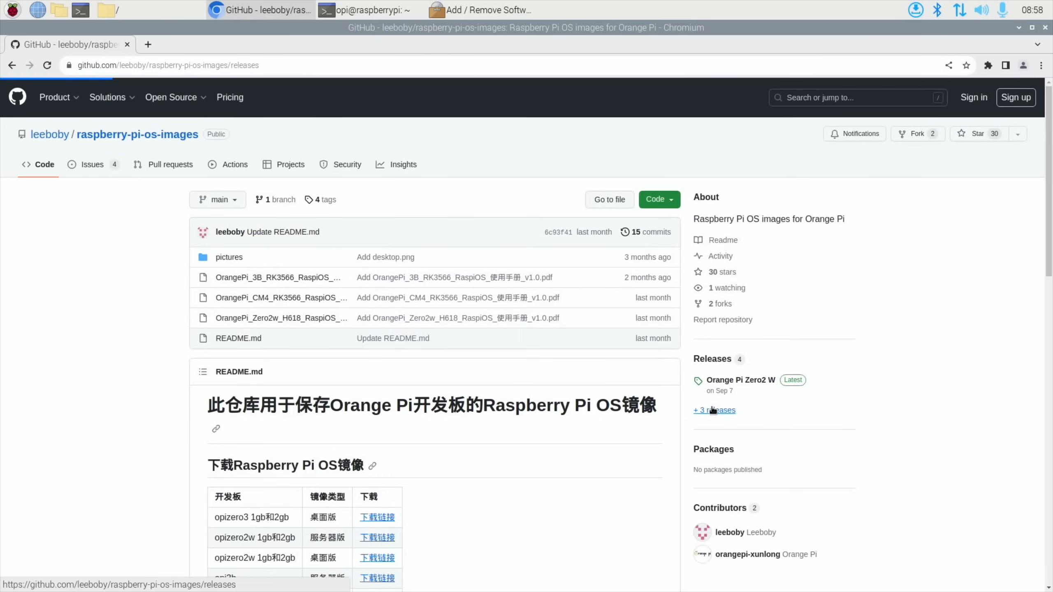
Show all releases and expand the opizero3 pre-release assets with the 1.58 GB Raspberry Pi OS archive
{"action": "left_click", "coordinate": [714, 410]}
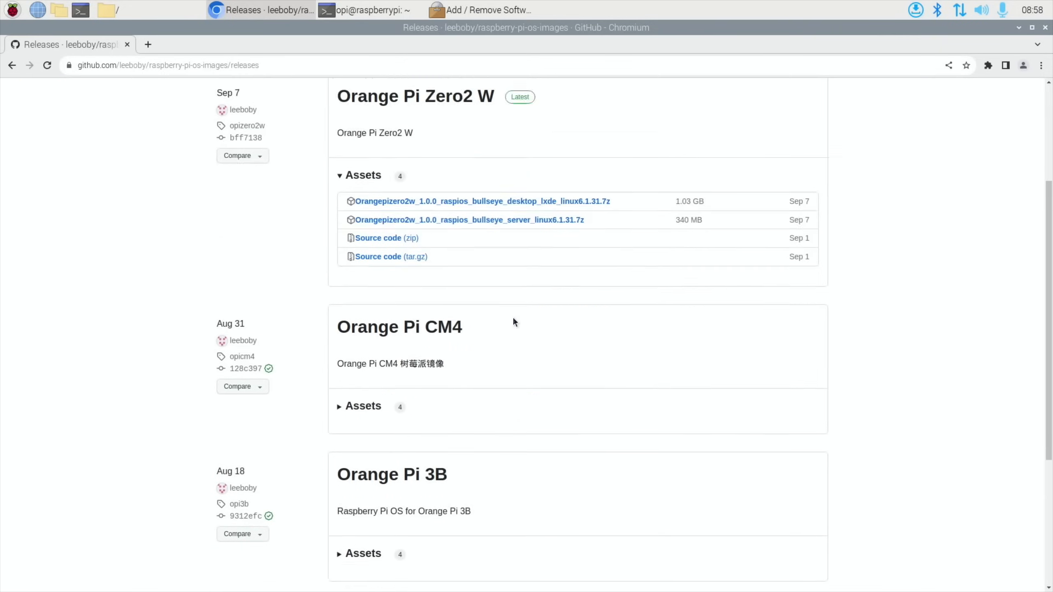
{"action": "scroll", "scroll_direction": "down", "scroll_amount": 3}
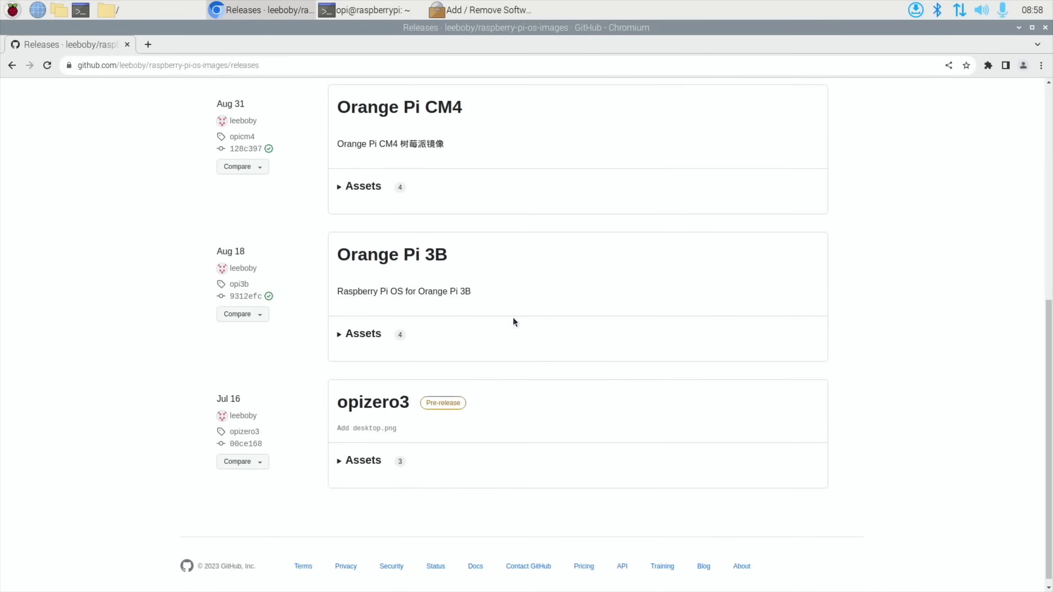
{"action": "left_click", "coordinate": [363, 461]}
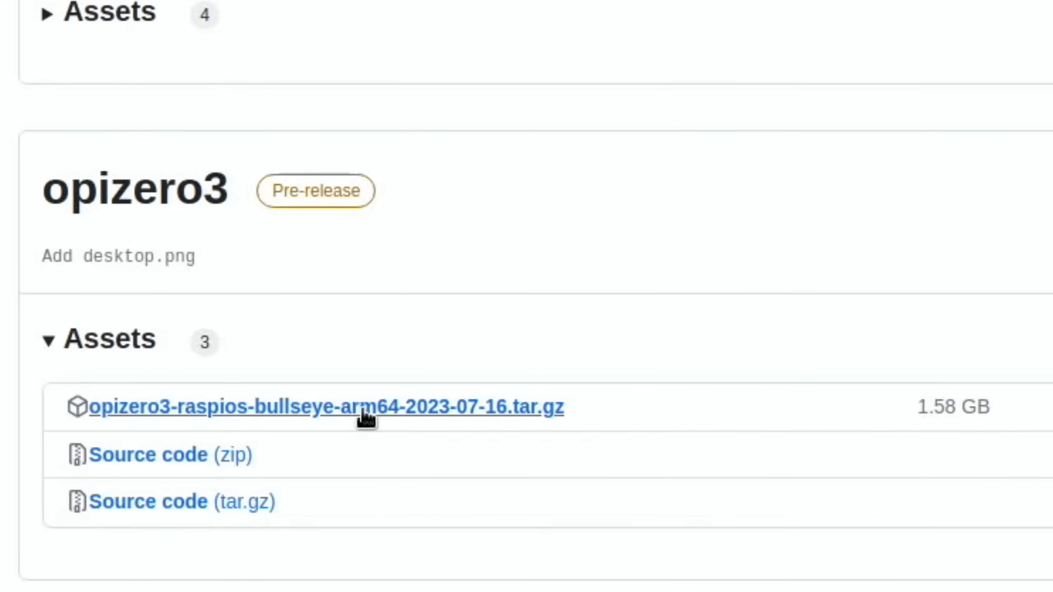
{"action": "mouse_move", "coordinate": [282, 410]}
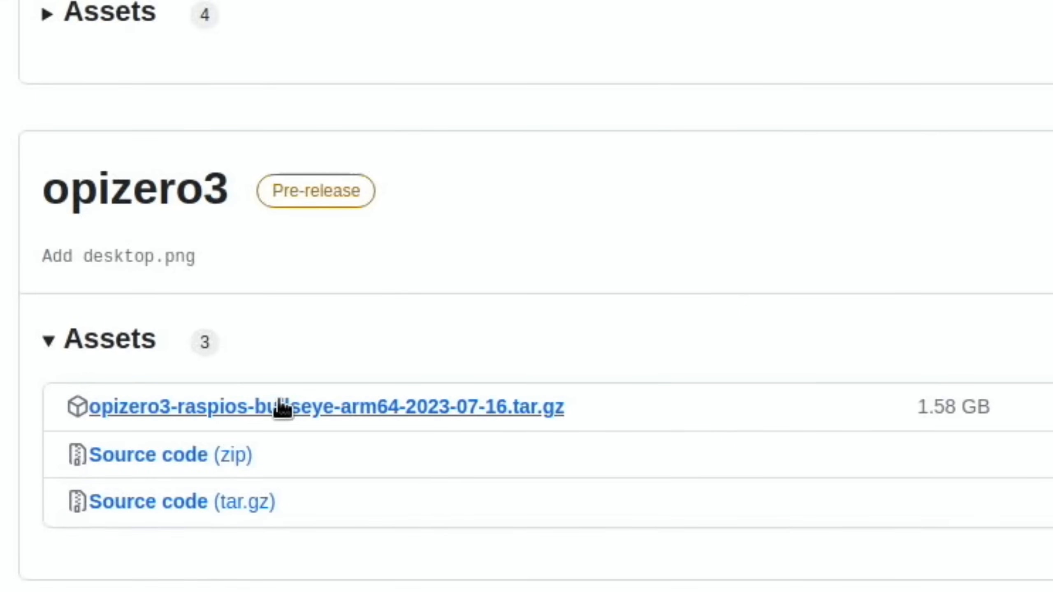
{"action": "mouse_move", "coordinate": [370, 430]}
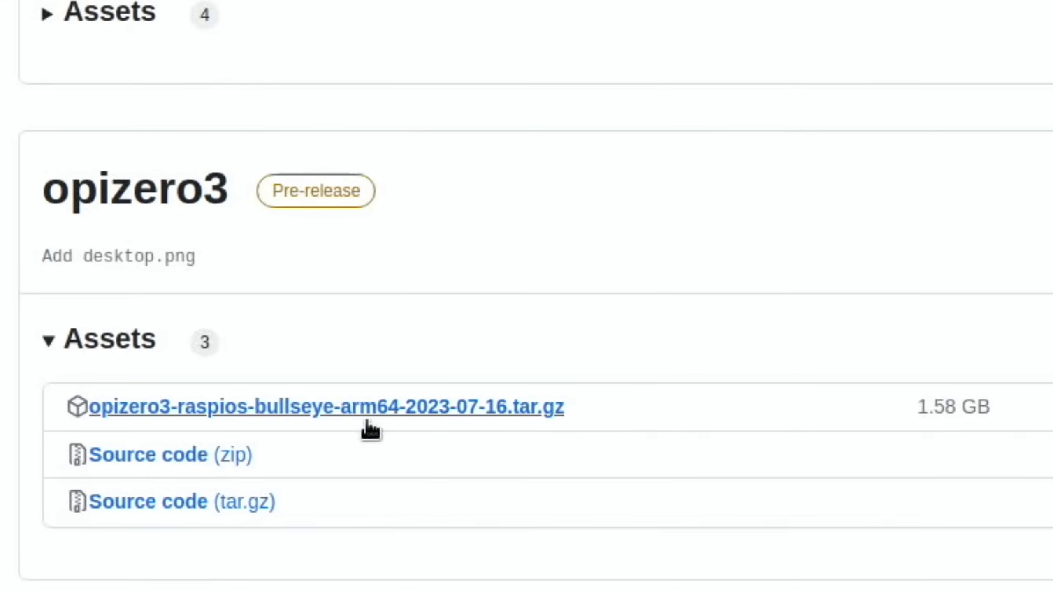
{"action": "mouse_move", "coordinate": [323, 451]}
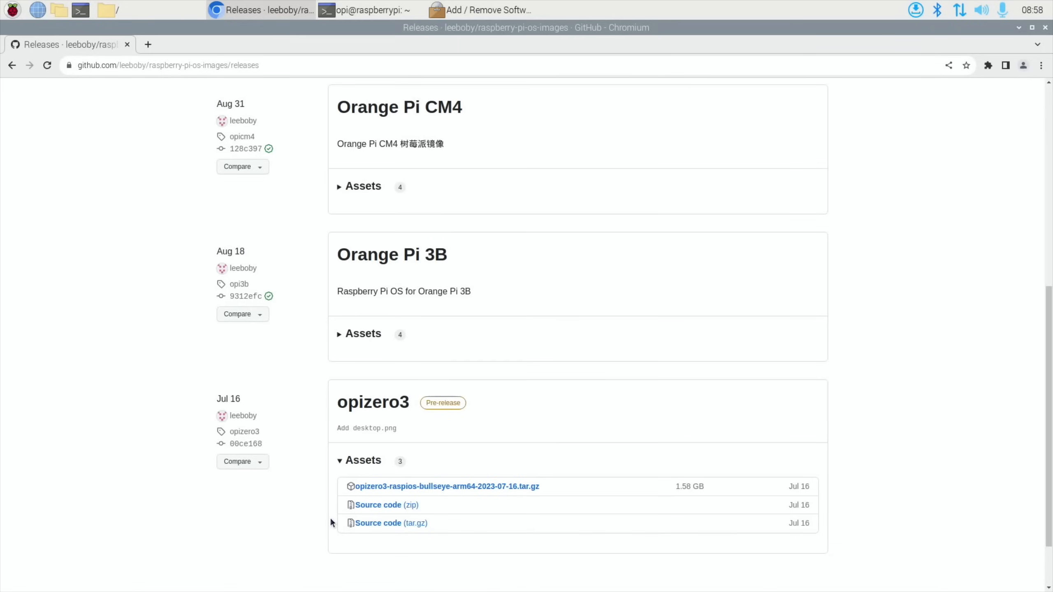
Launch the Raspberry Pi image writer from the applications menu
{"action": "left_click", "coordinate": [10, 9]}
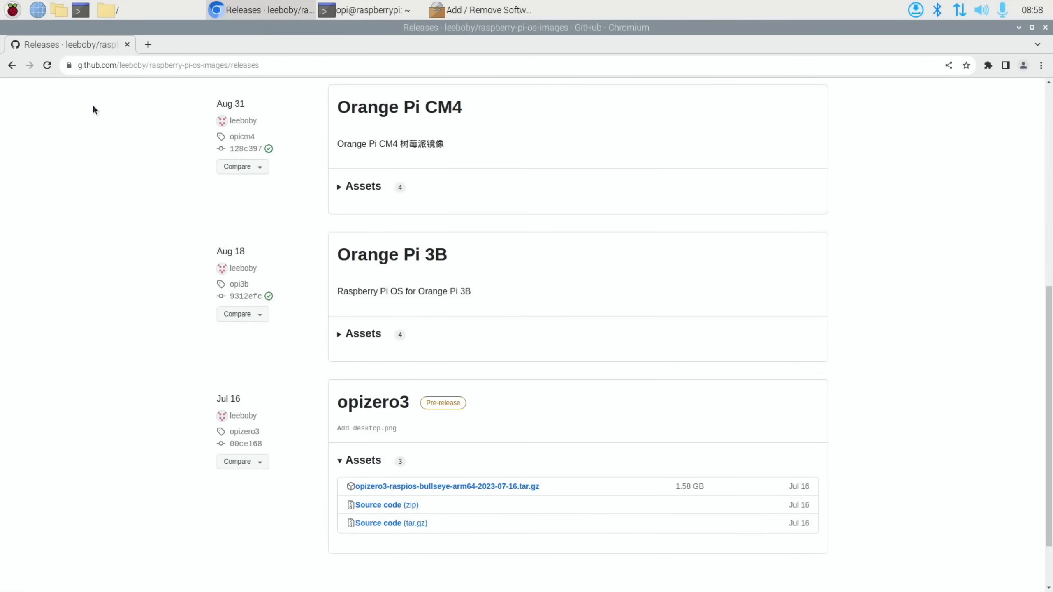
{"action": "left_click", "coordinate": [597, 9]}
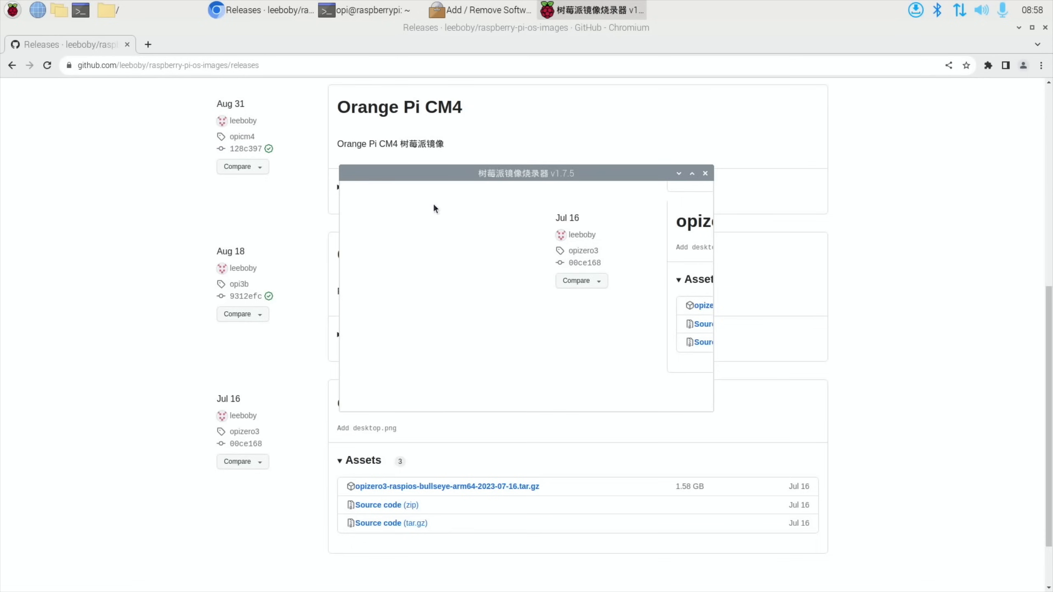
{"action": "mouse_move", "coordinate": [423, 201]}
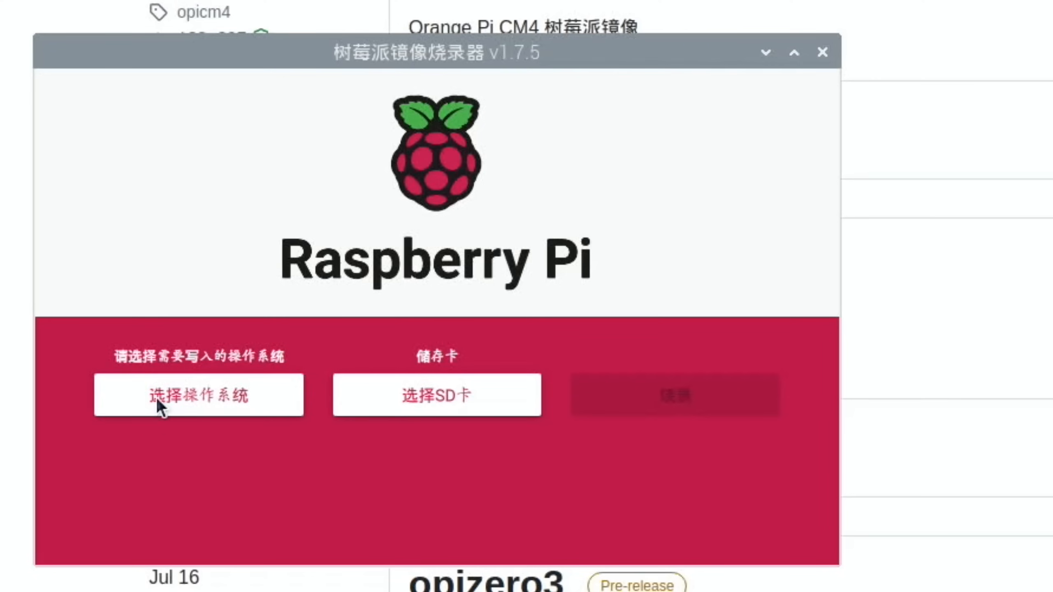
Choose Use Custom image and browse the opi home folder for an image file
{"action": "left_click", "coordinate": [198, 394]}
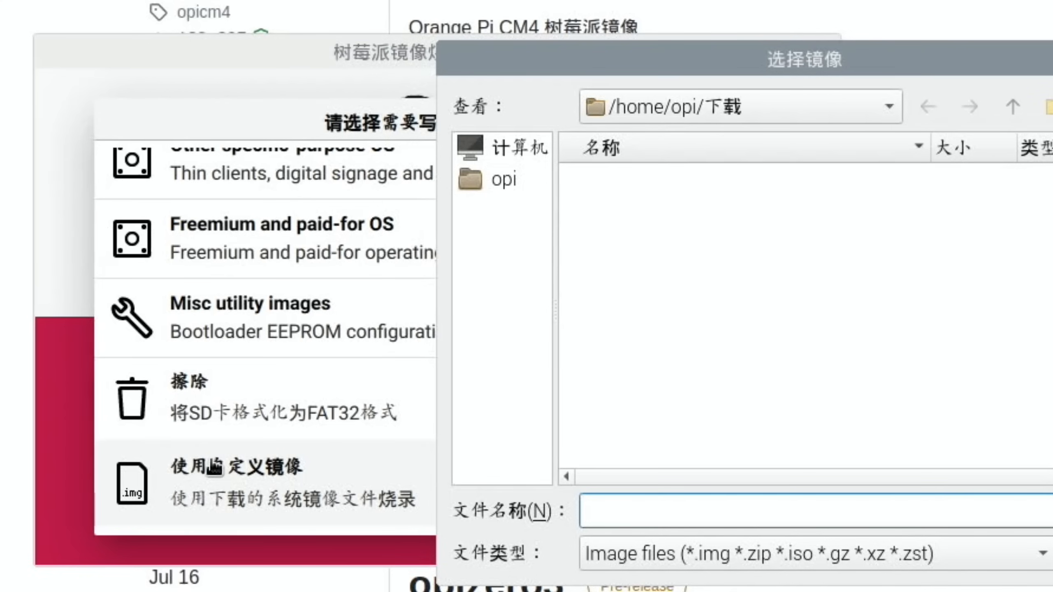
{"action": "mouse_move", "coordinate": [763, 252]}
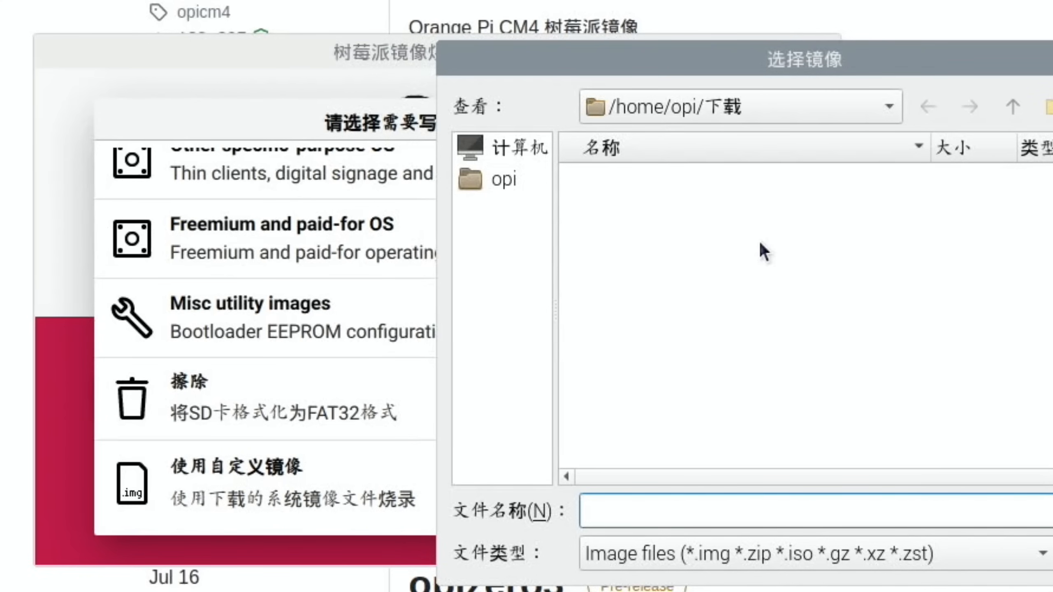
{"action": "left_click", "coordinate": [502, 178]}
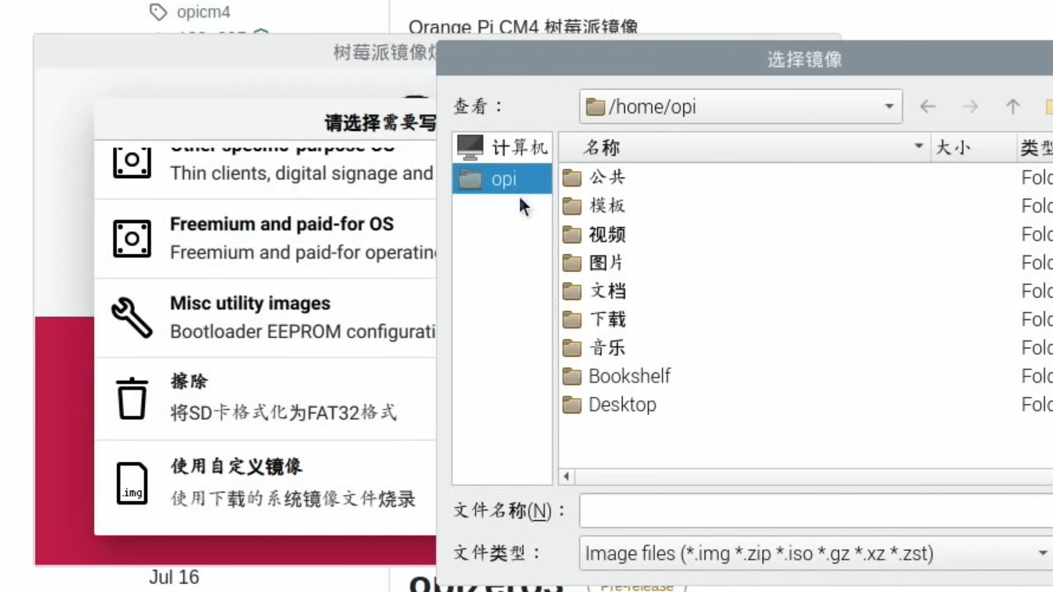
{"action": "mouse_move", "coordinate": [607, 250]}
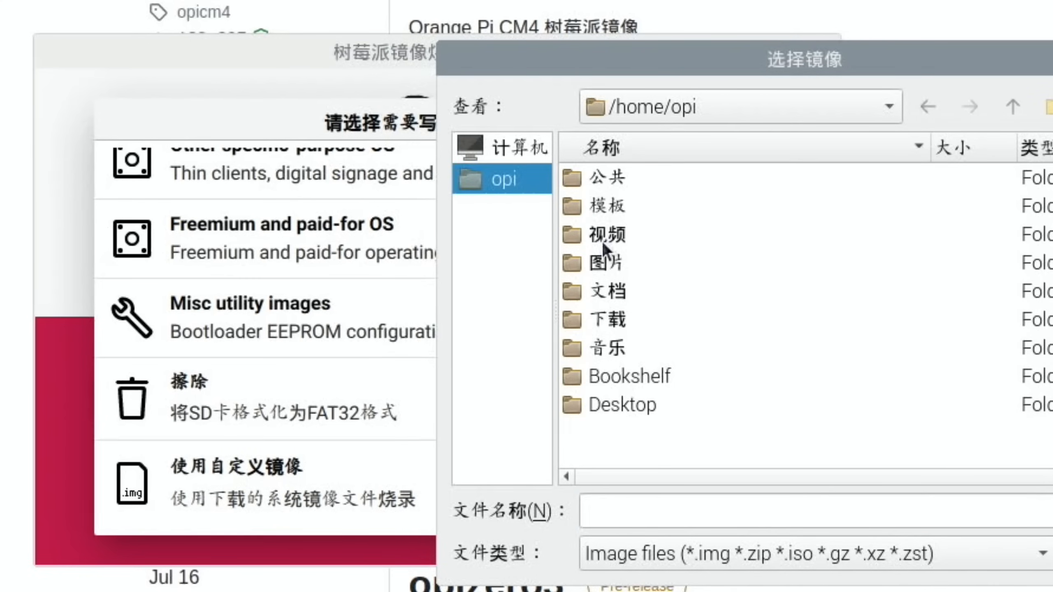
{"action": "mouse_move", "coordinate": [761, 321]}
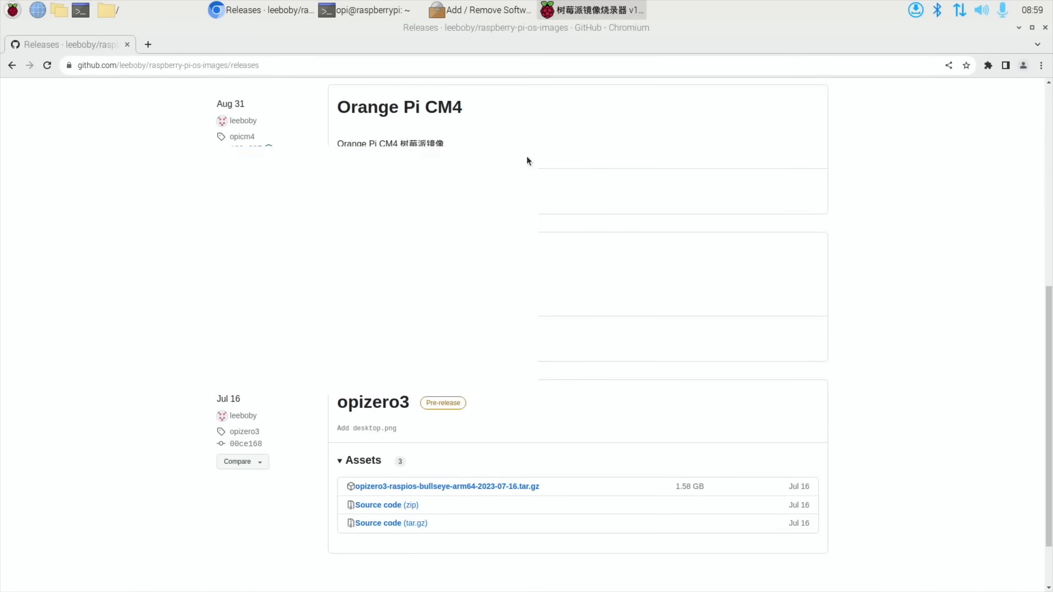
{"action": "scroll", "scroll_direction": "down", "scroll_amount": 3}
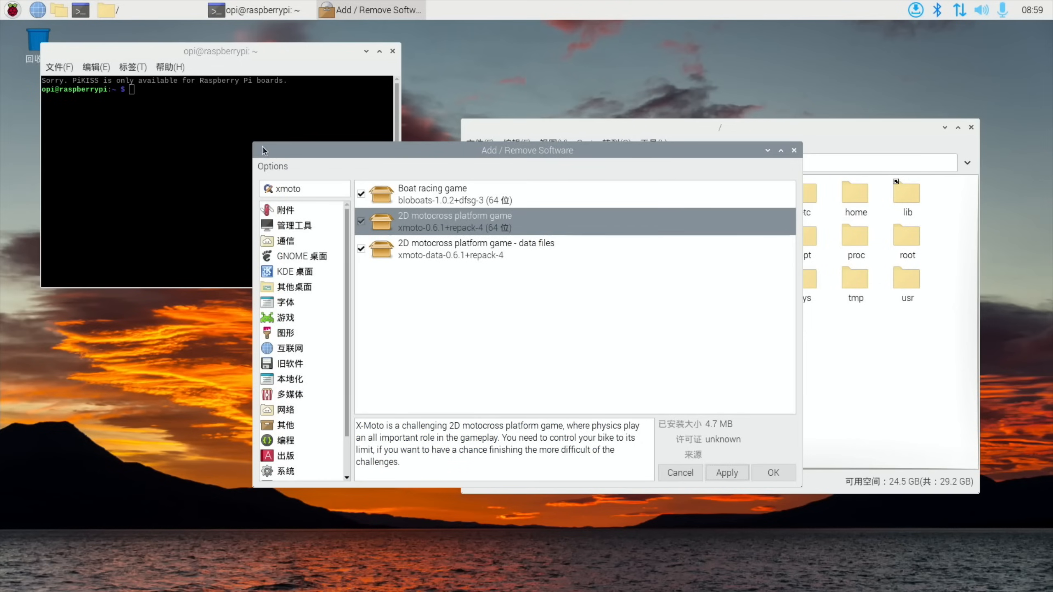
Launch X-Moto, mute the system sound from the panel speaker icon, and dismiss the development-version note
{"action": "left_click", "coordinate": [11, 10]}
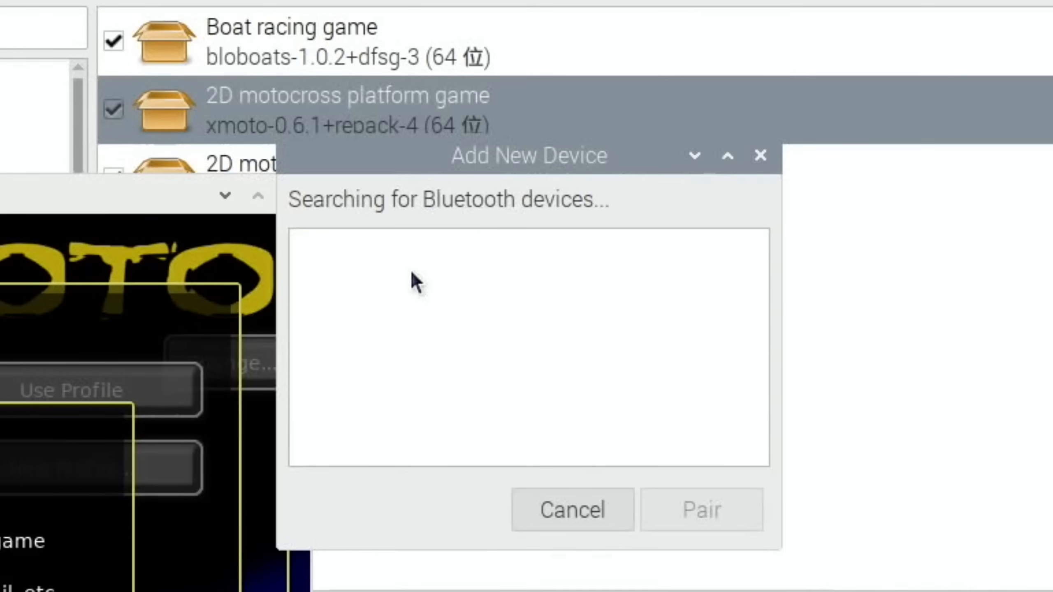
{"action": "mouse_move", "coordinate": [429, 348]}
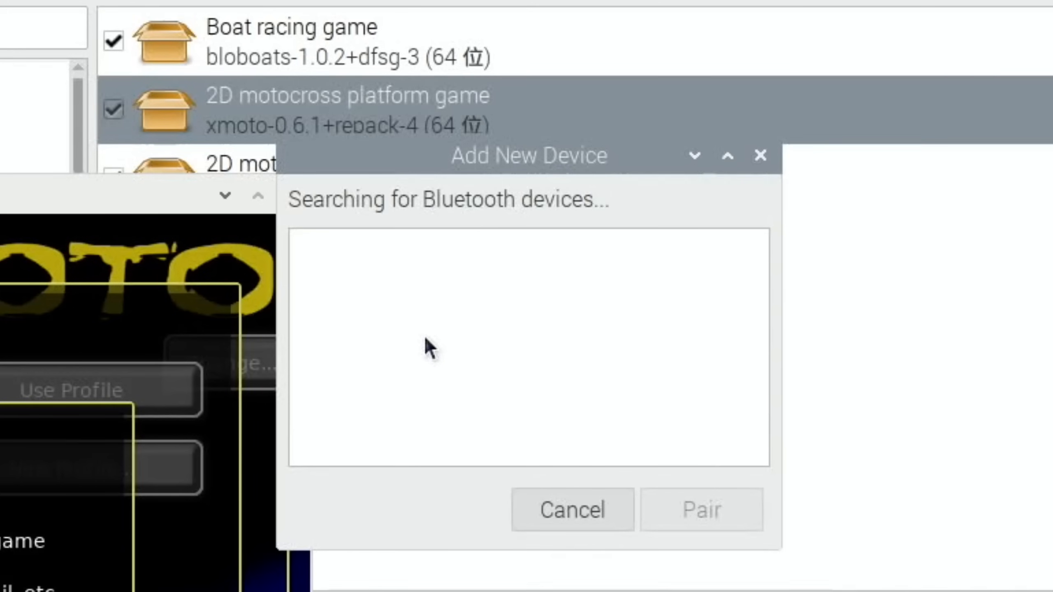
{"action": "mouse_move", "coordinate": [541, 449]}
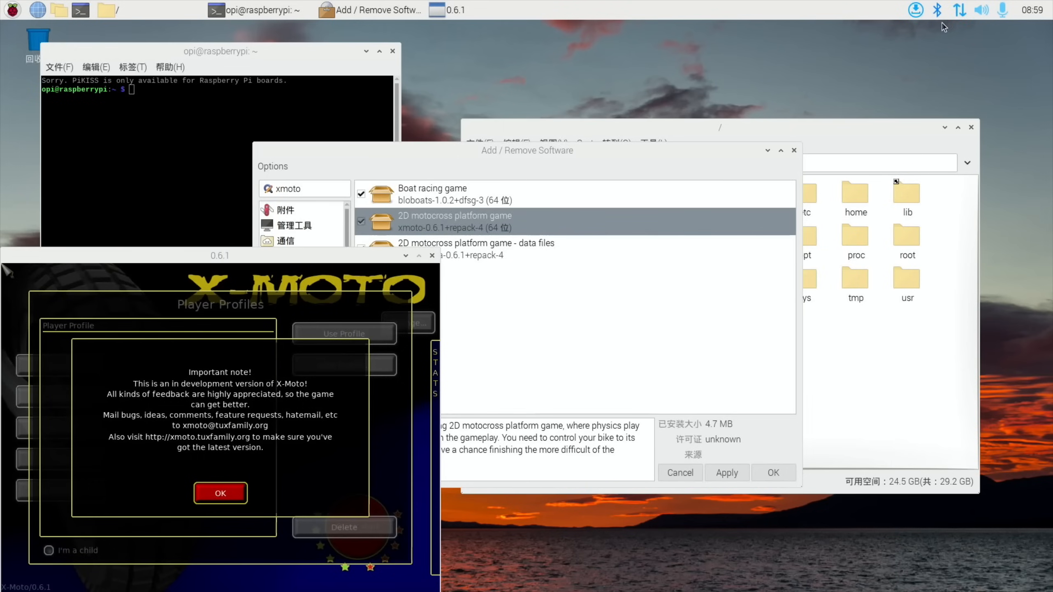
{"action": "left_click", "coordinate": [979, 9]}
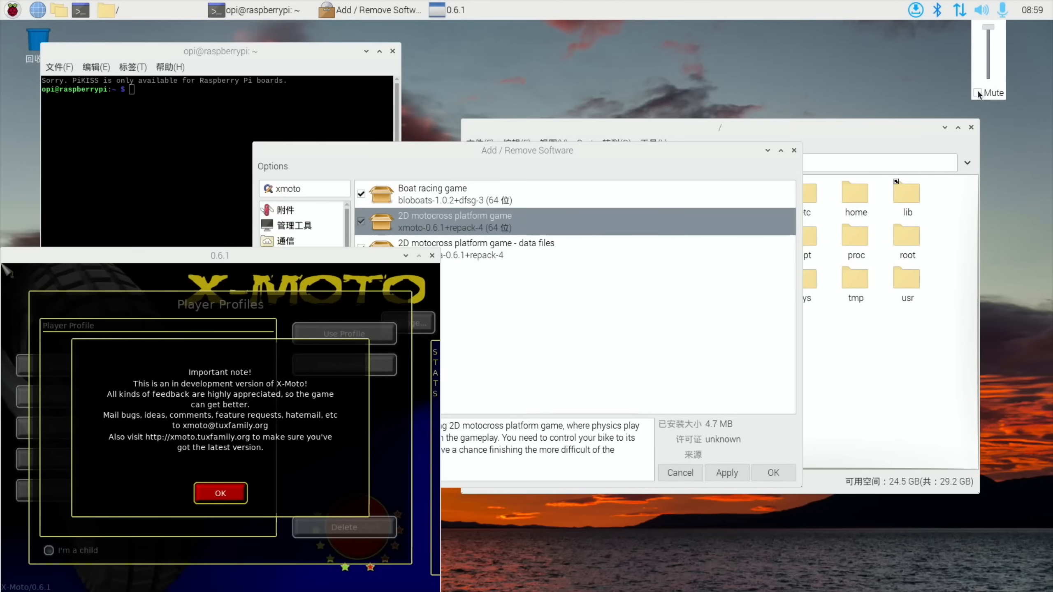
{"action": "left_click", "coordinate": [978, 93]}
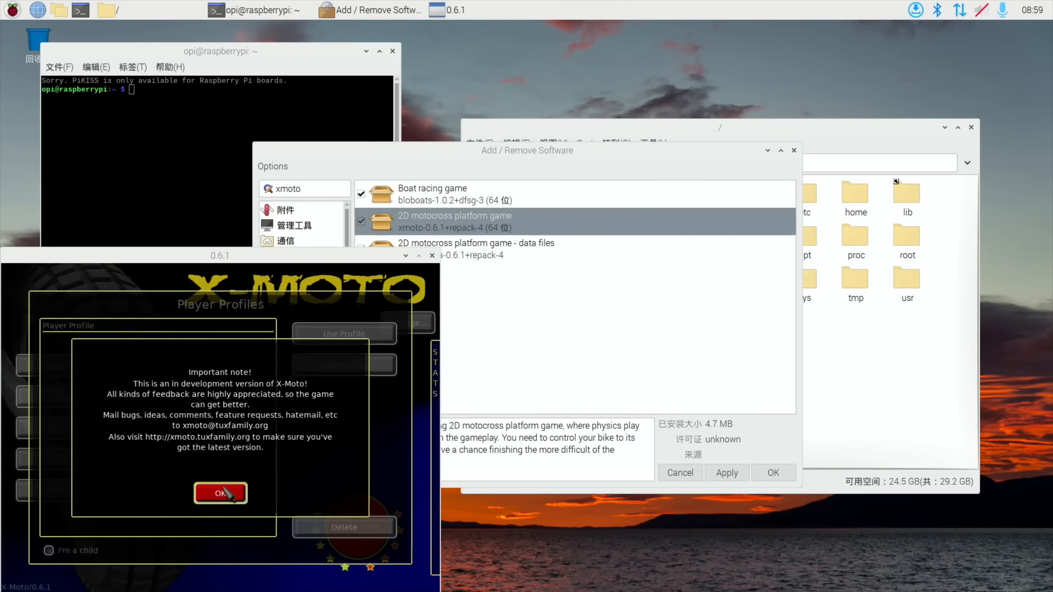
{"action": "left_click", "coordinate": [218, 493]}
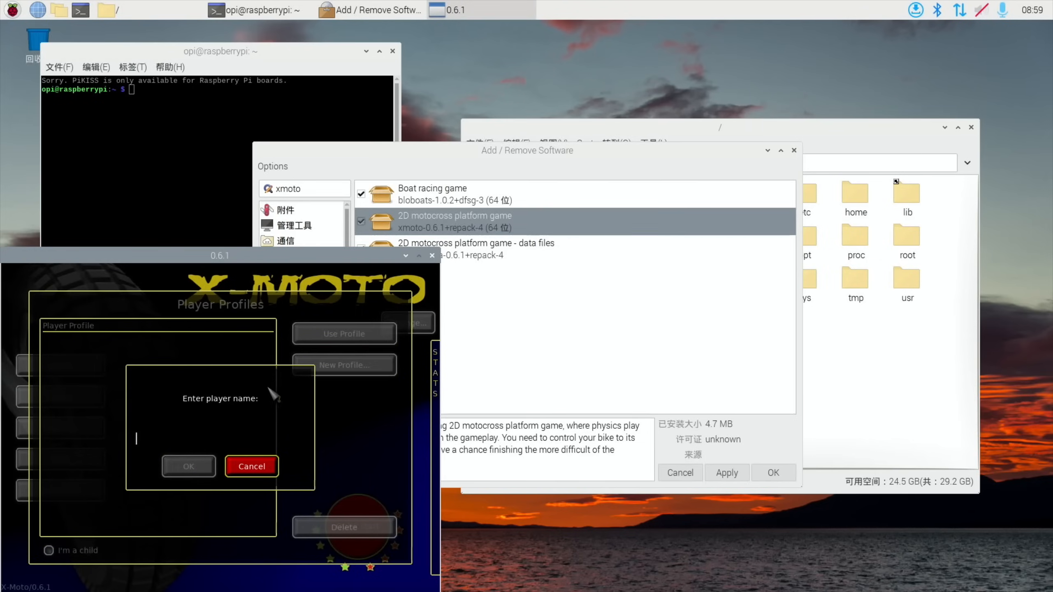
Confirm player profile leee, accept direct-connection internet settings, and bring up the New Age level list
{"action": "left_click", "coordinate": [189, 467]}
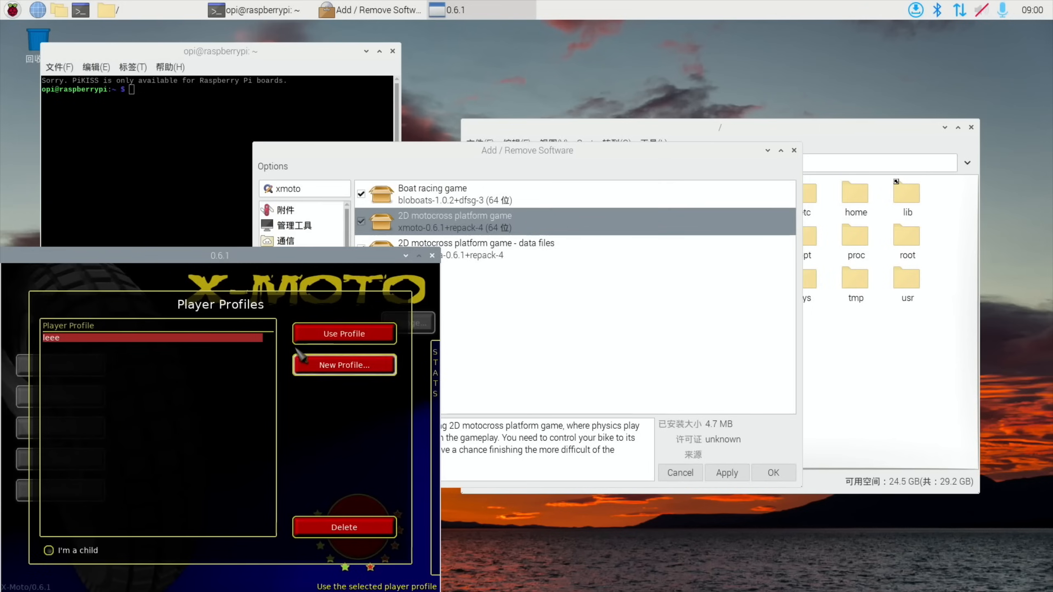
{"action": "left_click", "coordinate": [343, 333]}
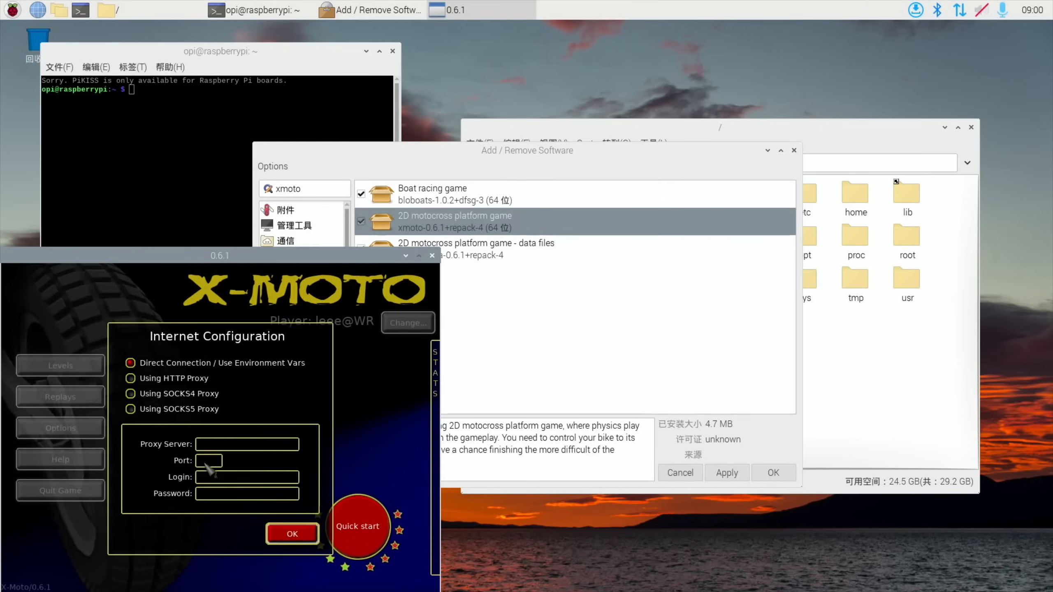
{"action": "left_click", "coordinate": [291, 534]}
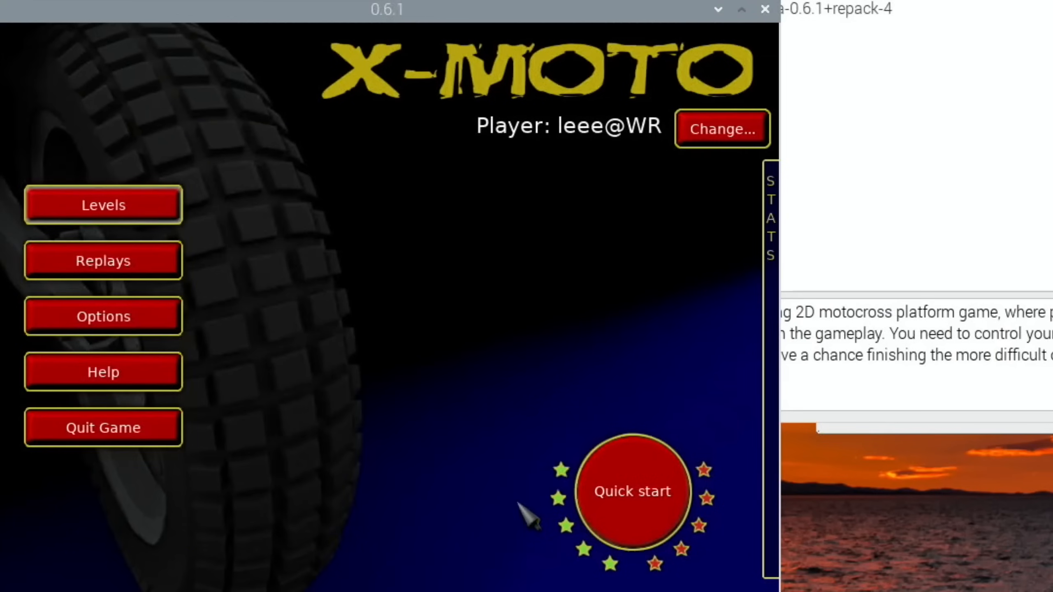
{"action": "left_click", "coordinate": [103, 205]}
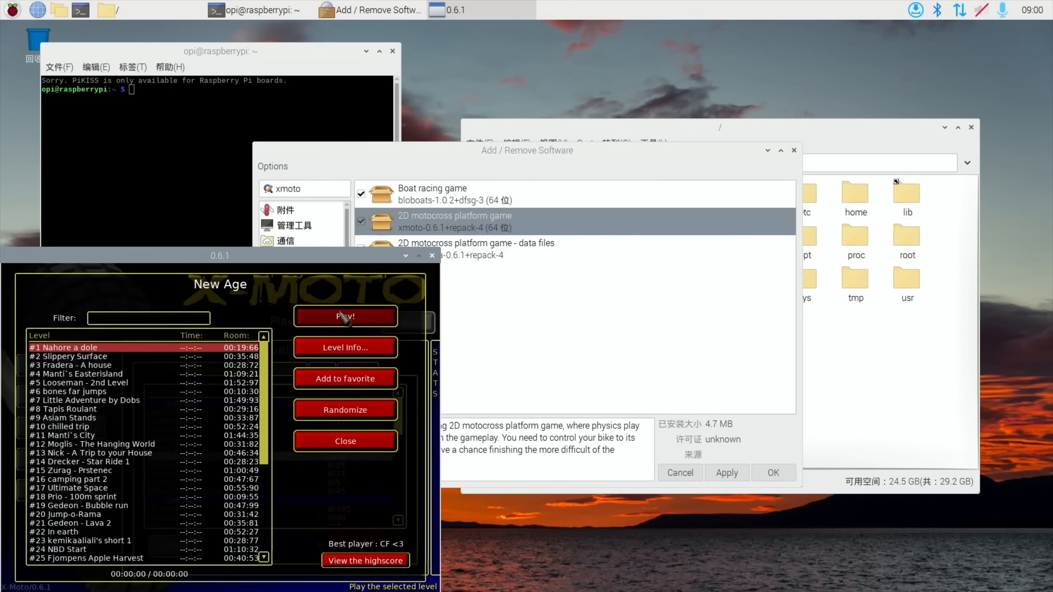
Play level #1 Nahore a dole until crashing, then choose Quit Game from the Oops menu
{"action": "left_click", "coordinate": [346, 316]}
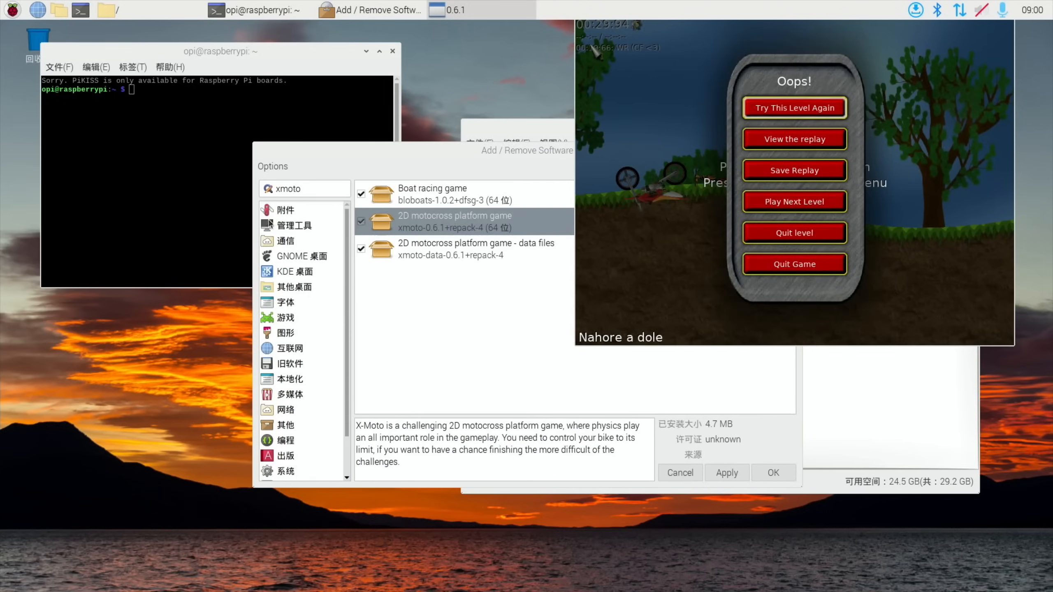
{"action": "left_click", "coordinate": [793, 263]}
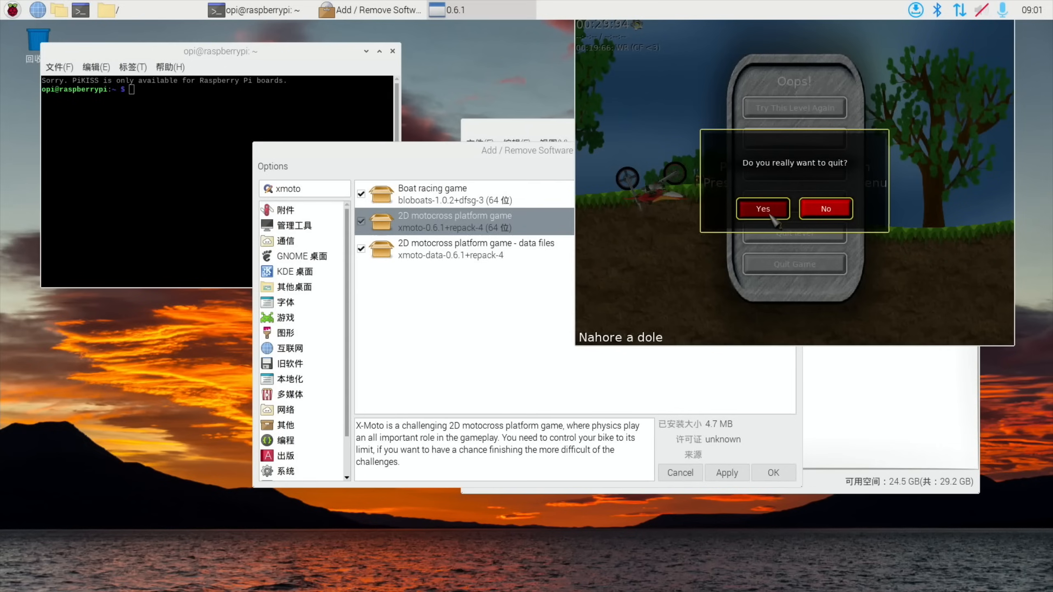
{"action": "mouse_move", "coordinate": [379, 213]}
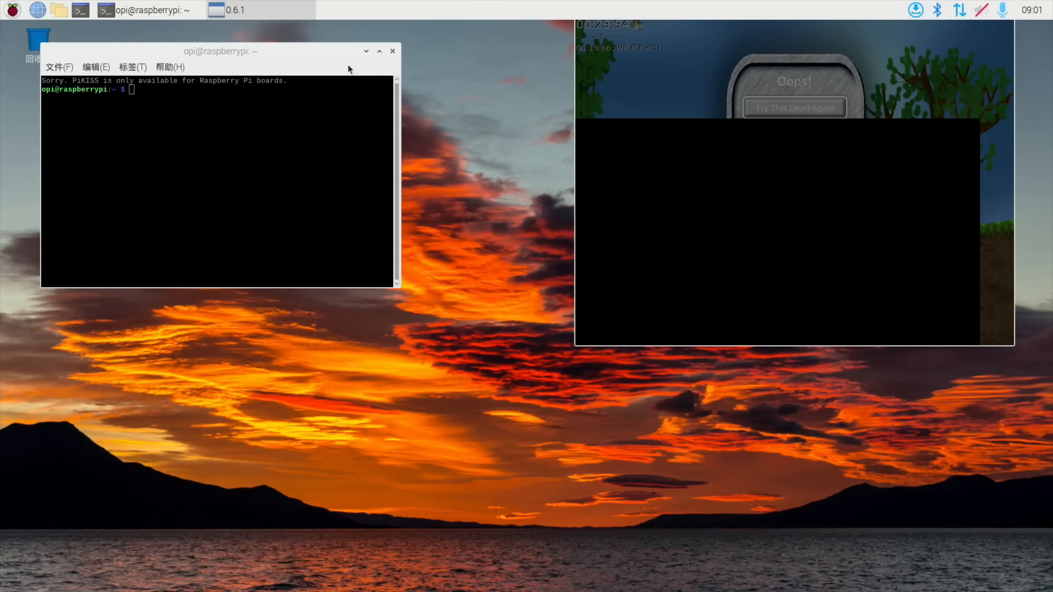
Close the terminal window and start launching Bloboats from the applications menu
{"action": "left_click", "coordinate": [392, 51]}
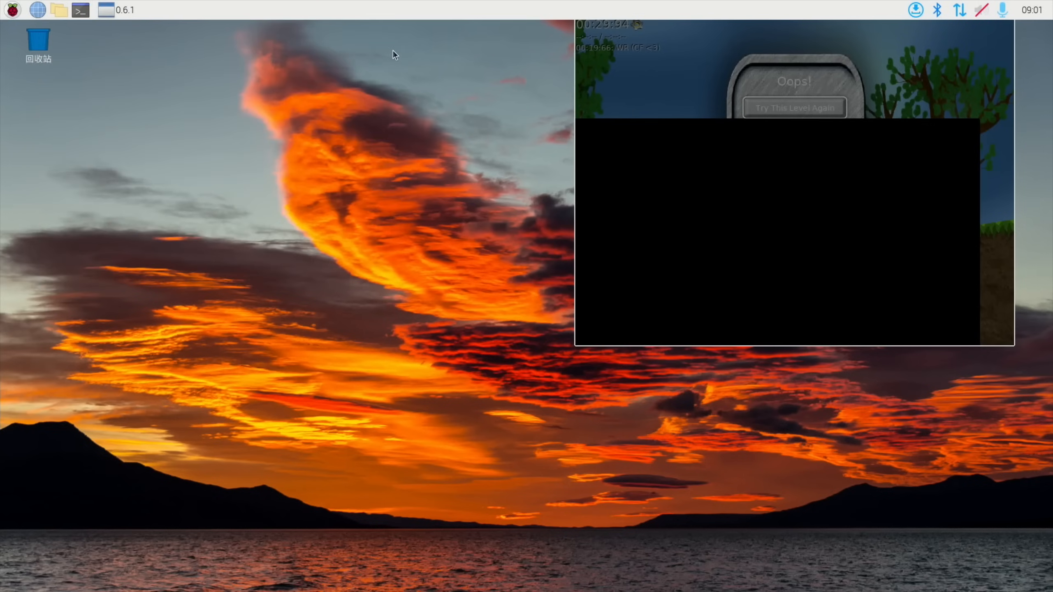
{"action": "mouse_move", "coordinate": [48, 13]}
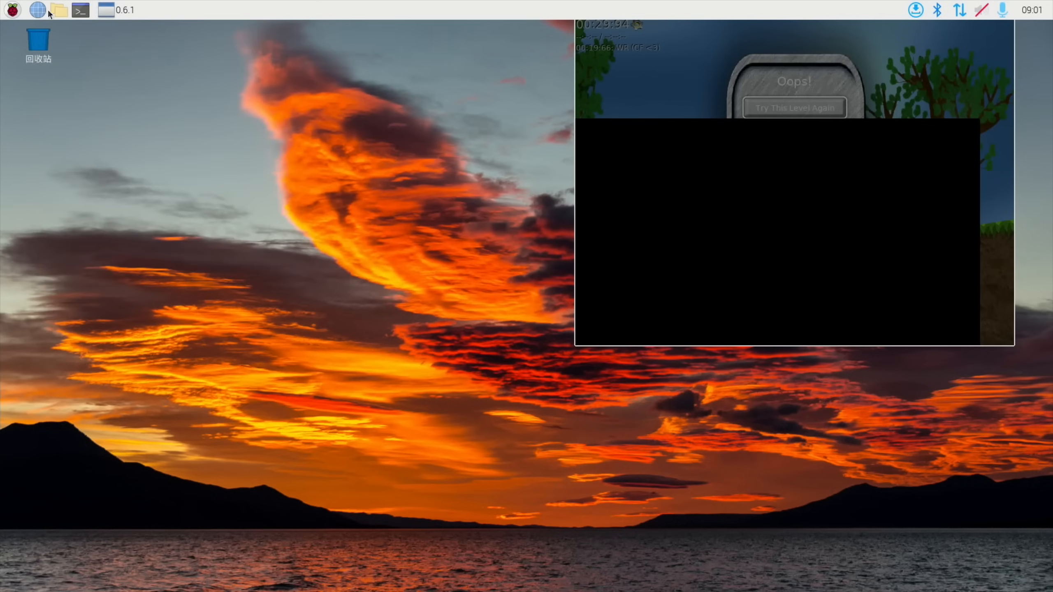
{"action": "left_click", "coordinate": [13, 9]}
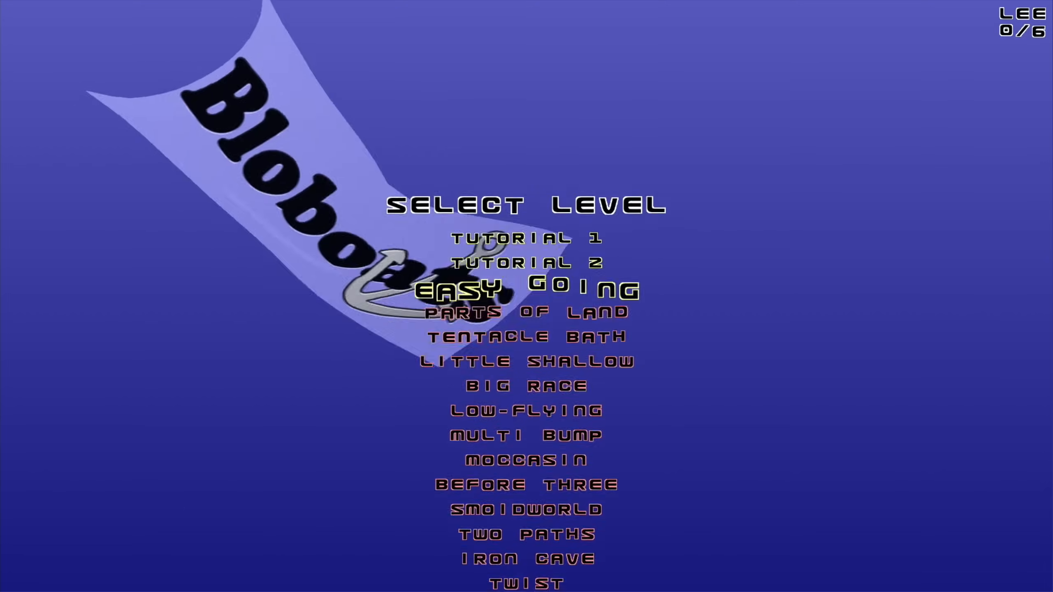
Select the Easy Going level in Bloboats and play it through to the main menu
{"action": "key", "text": "down"}
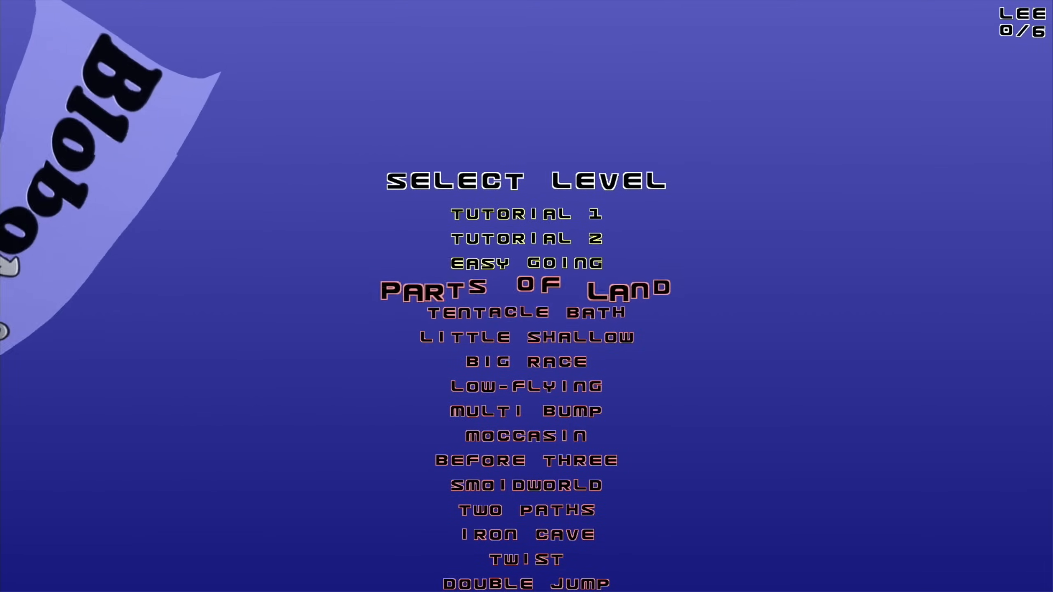
{"action": "left_click", "coordinate": [528, 262]}
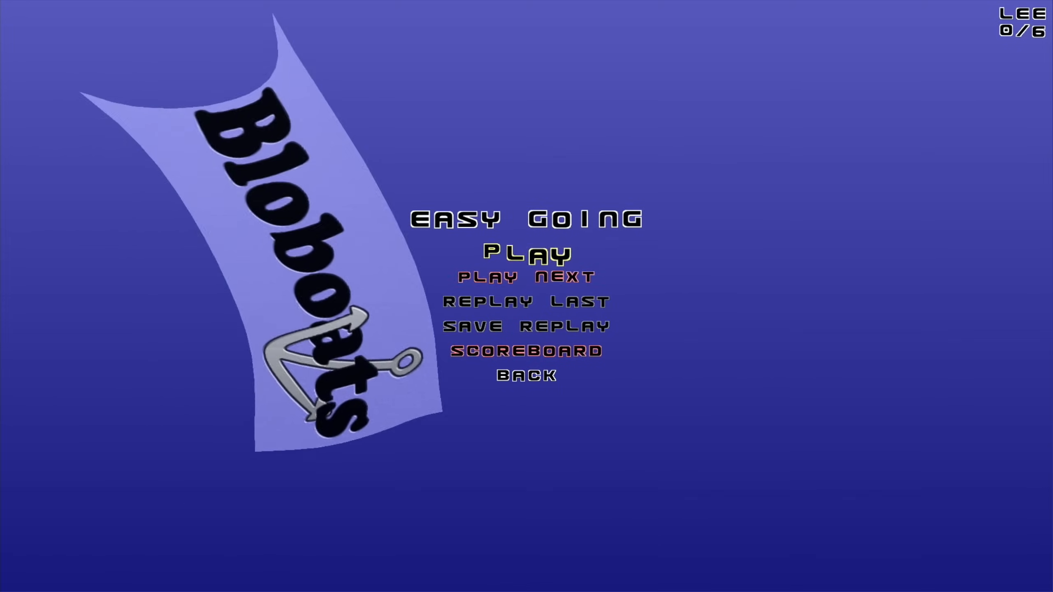
{"action": "left_click", "coordinate": [527, 254]}
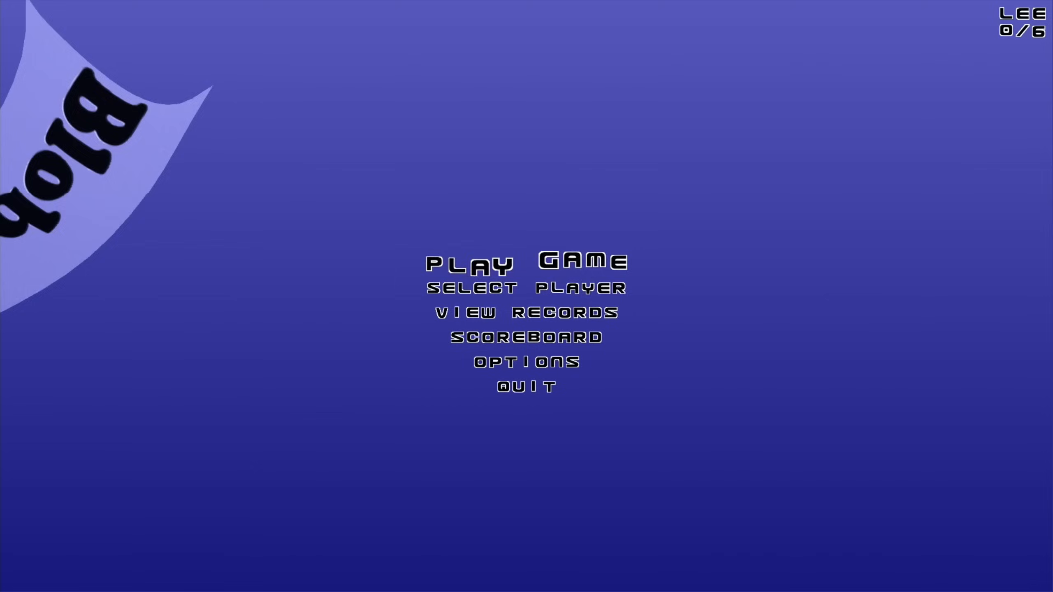
Quit Bloboats and restore the leftover X-Moto window from its taskbar menu
{"action": "left_click", "coordinate": [524, 385]}
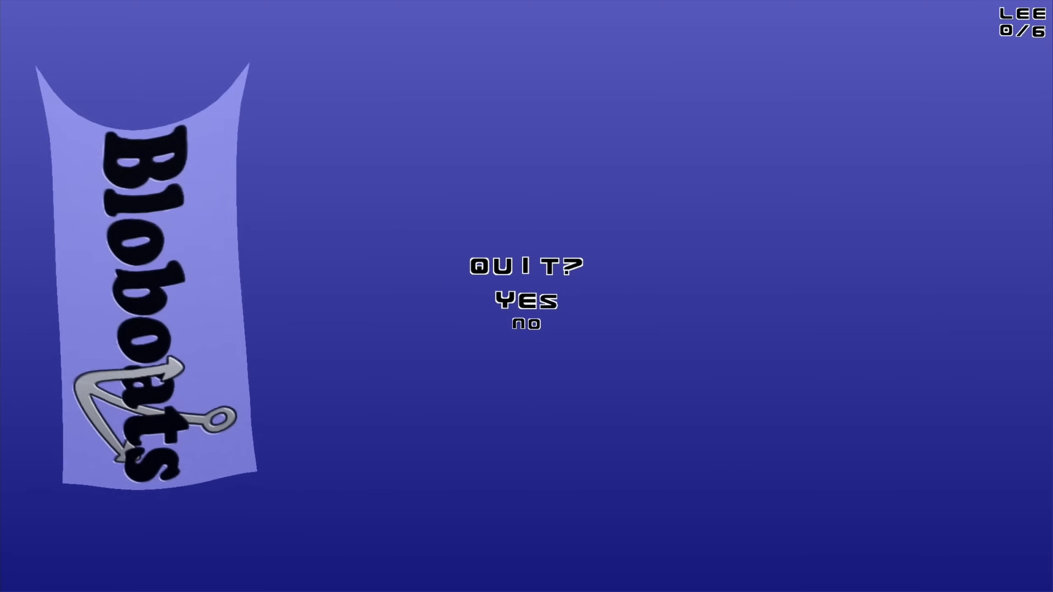
{"action": "left_click", "coordinate": [528, 300]}
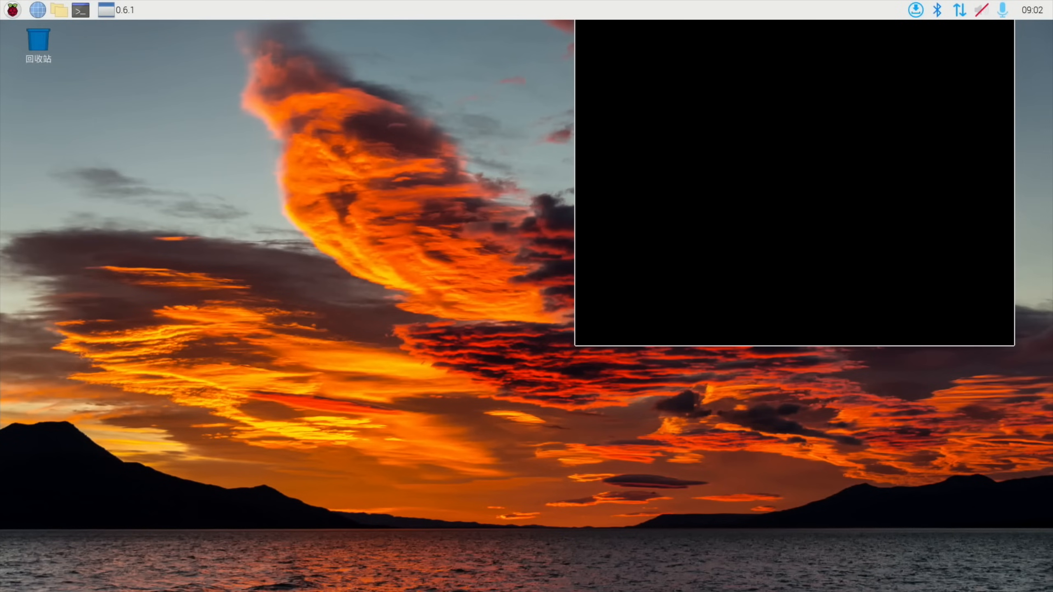
{"action": "mouse_move", "coordinate": [114, 30]}
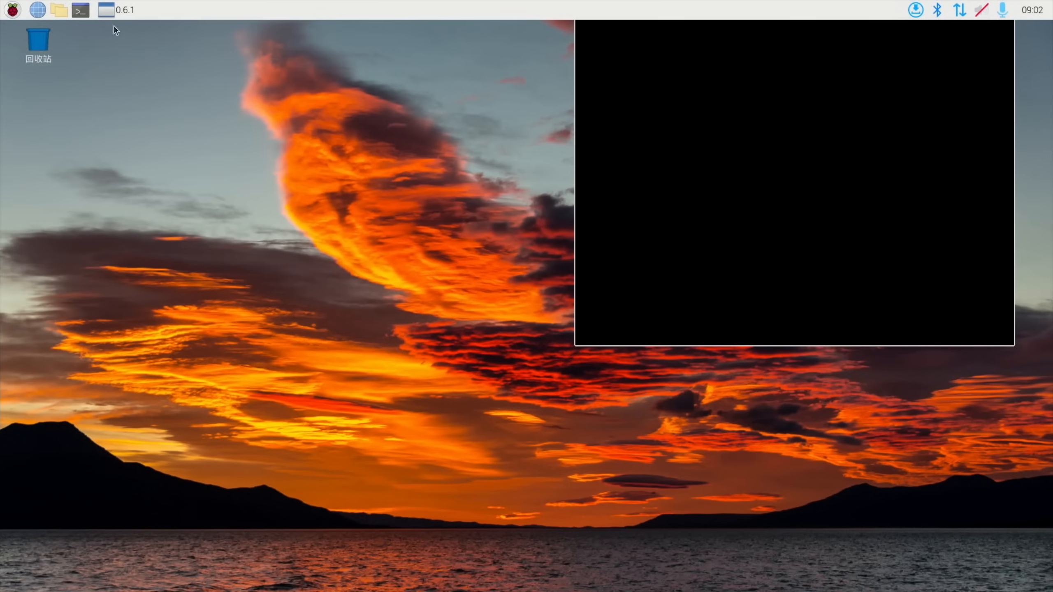
{"action": "right_click", "coordinate": [122, 10]}
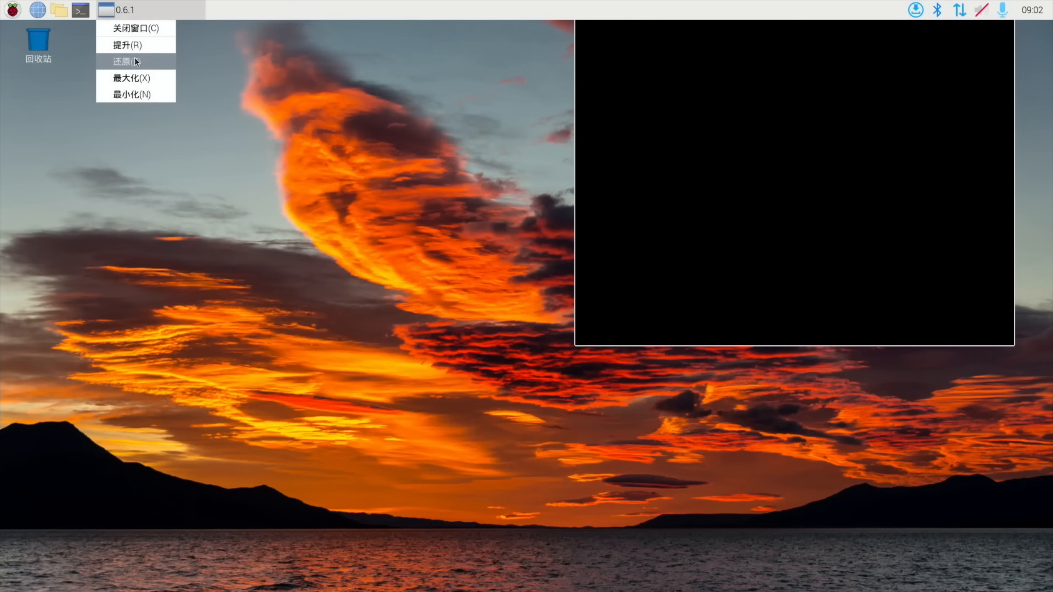
{"action": "left_click", "coordinate": [131, 94]}
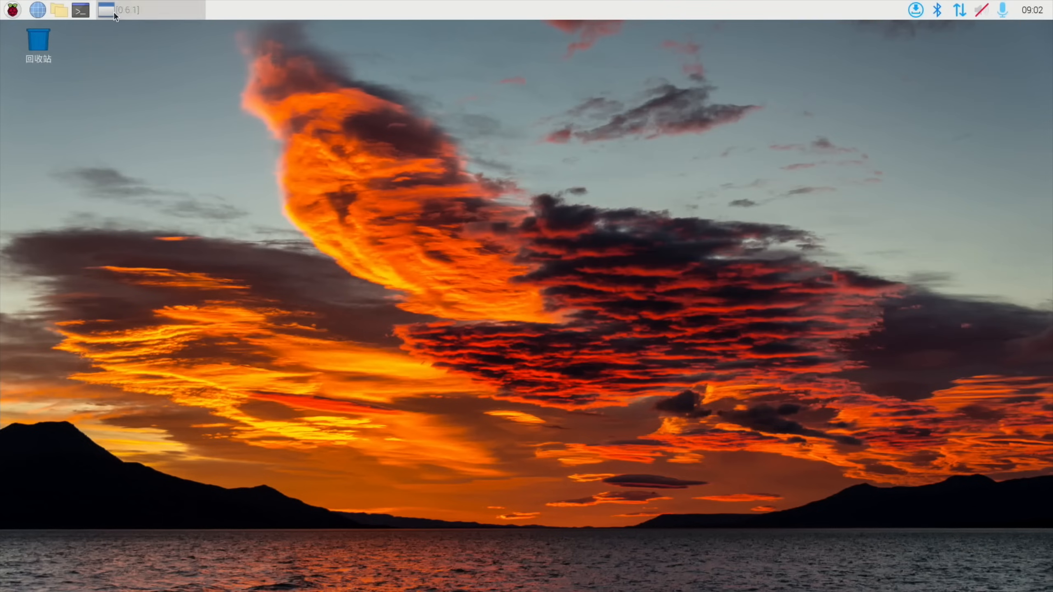
{"action": "left_click", "coordinate": [120, 10]}
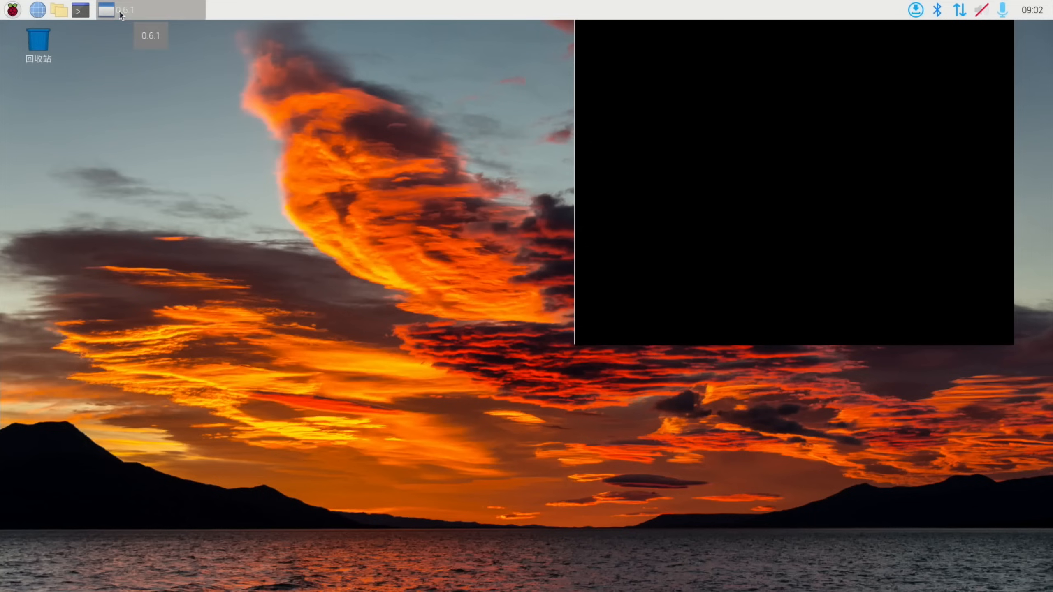
Minimize the game window via its taskbar menu and bring Chromium back to the front
{"action": "right_click", "coordinate": [118, 10]}
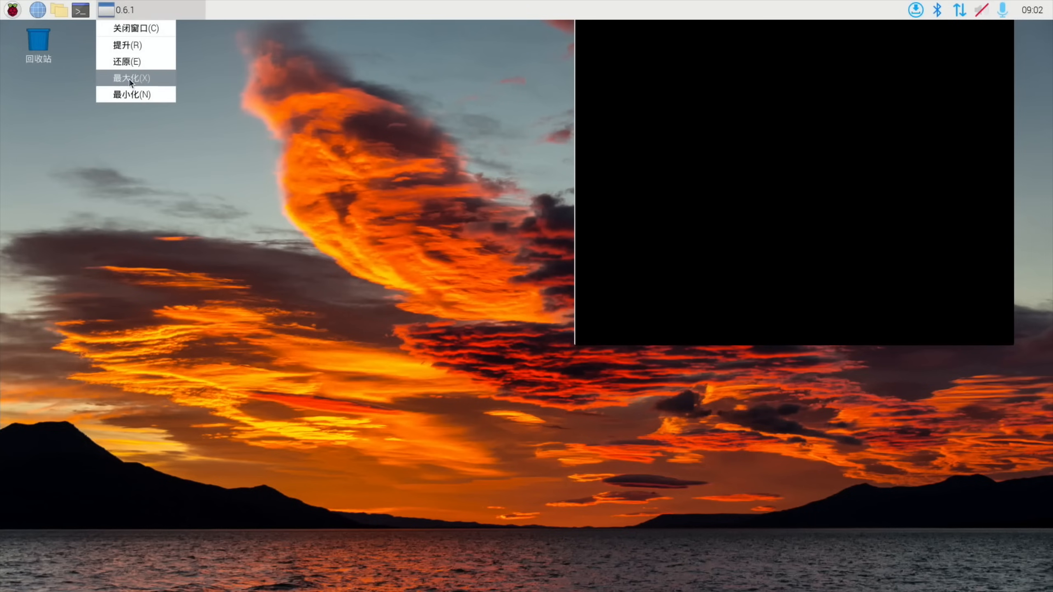
{"action": "left_click", "coordinate": [133, 94]}
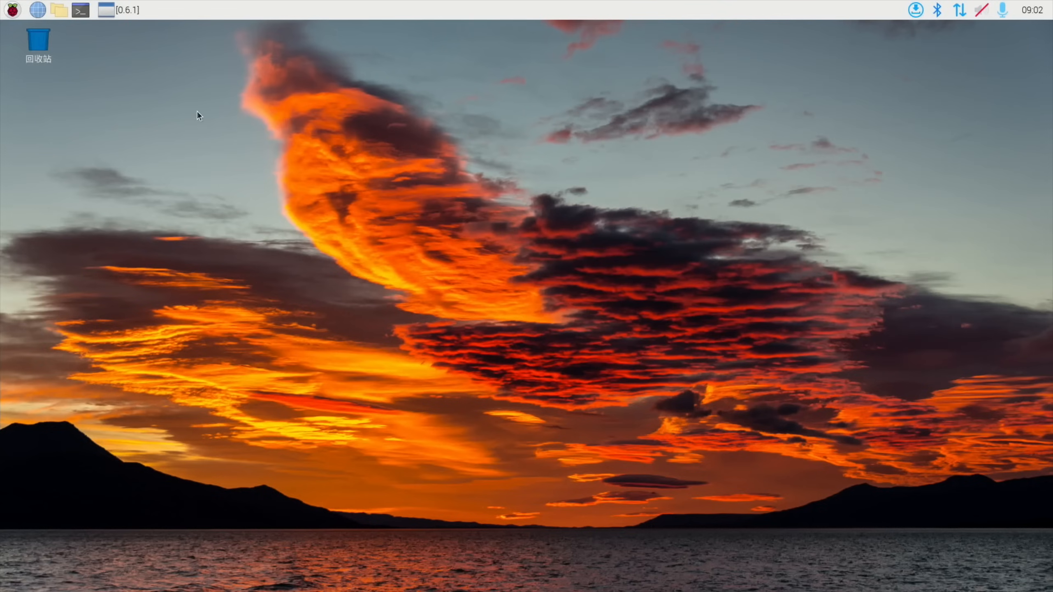
{"action": "left_click", "coordinate": [122, 9]}
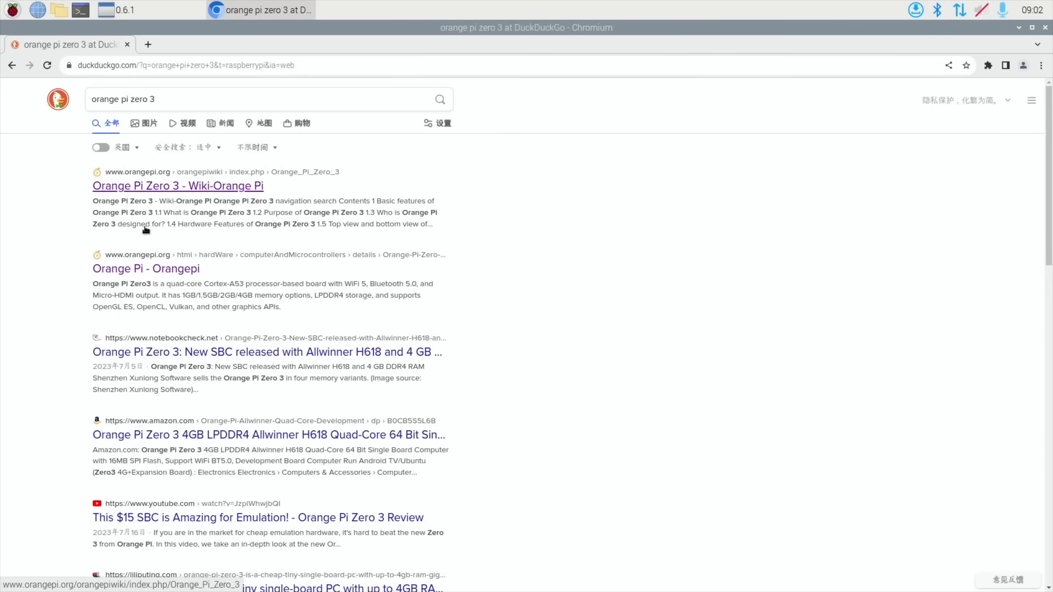
Reach the Orange Pi Zero3 Download page and follow the third-party raspberry-pi-os link to the leeboby GitHub repository
{"action": "left_click", "coordinate": [145, 269]}
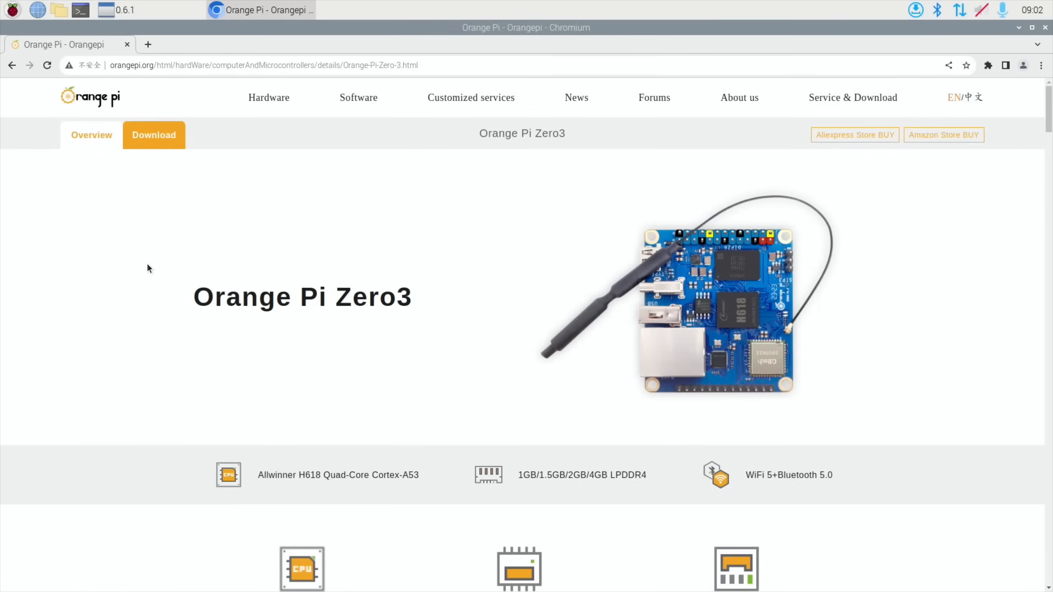
{"action": "mouse_move", "coordinate": [423, 277]}
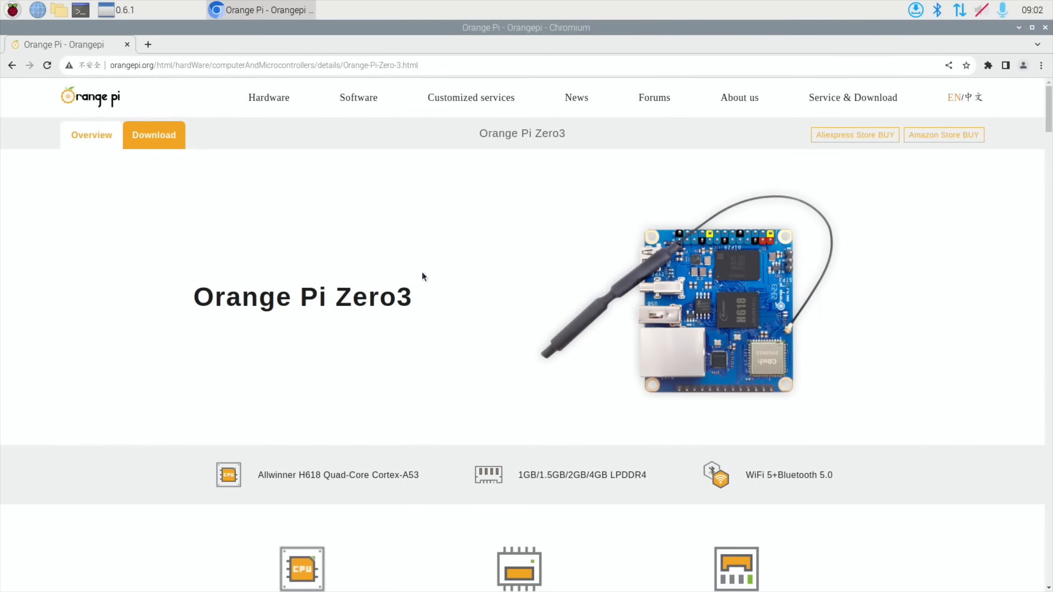
{"action": "left_click", "coordinate": [153, 135]}
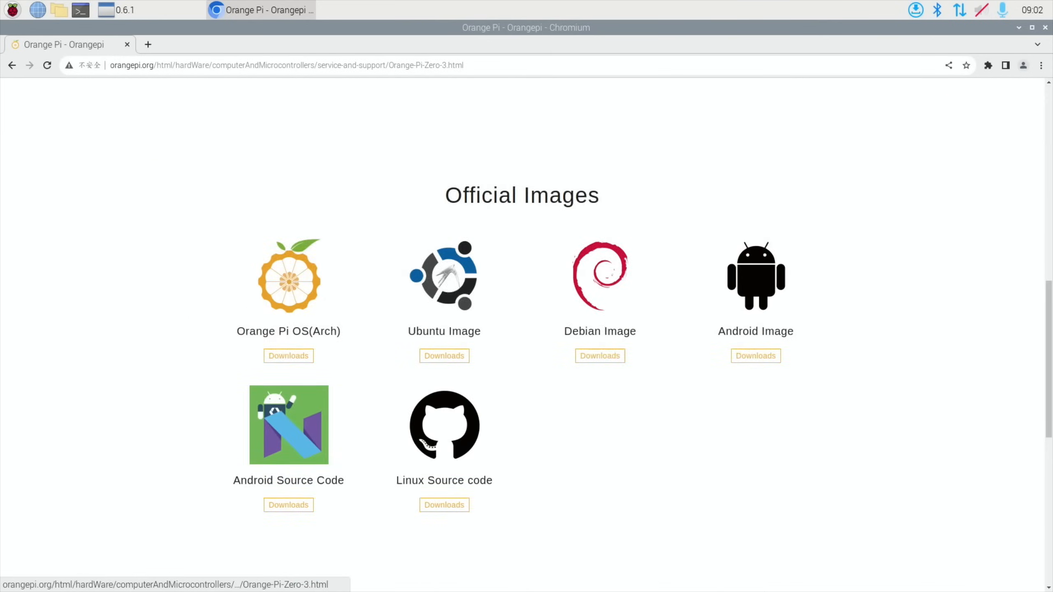
{"action": "scroll", "scroll_direction": "down", "scroll_amount": 3}
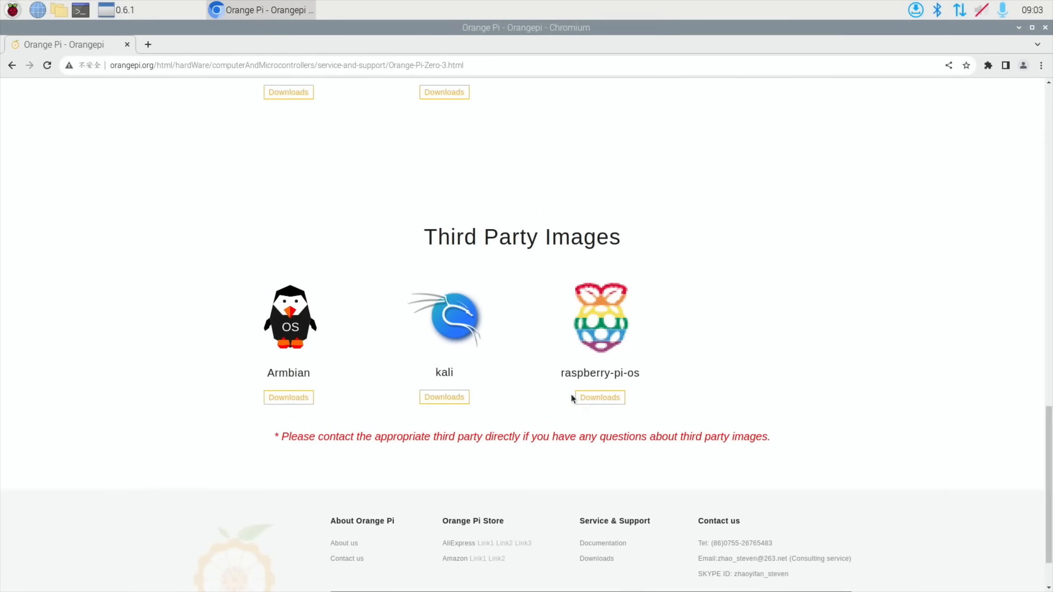
{"action": "left_click", "coordinate": [599, 396]}
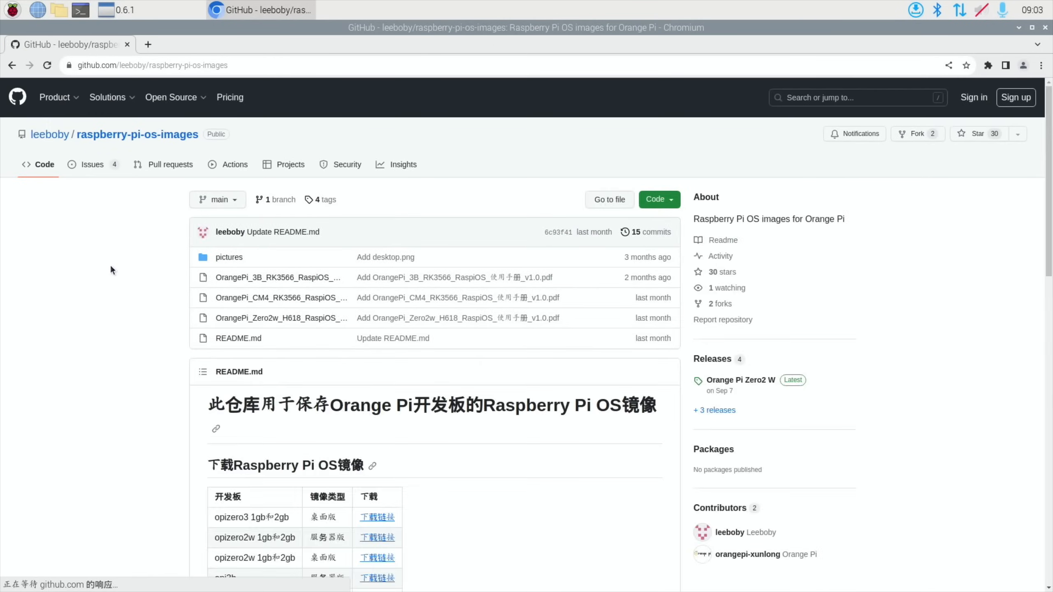
{"action": "left_click", "coordinate": [107, 97]}
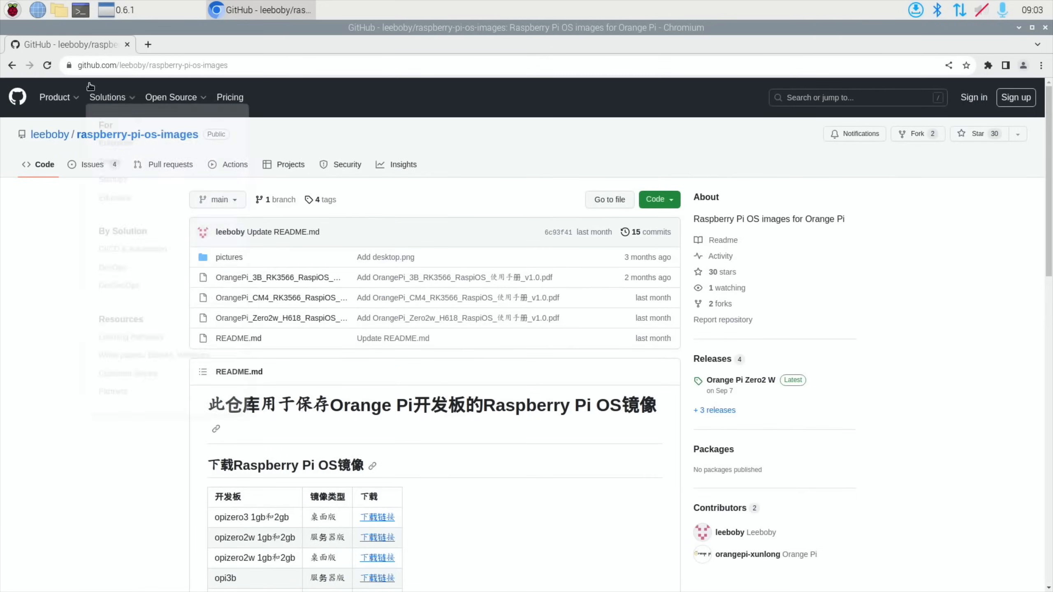
{"action": "scroll", "scroll_direction": "down", "scroll_amount": 3}
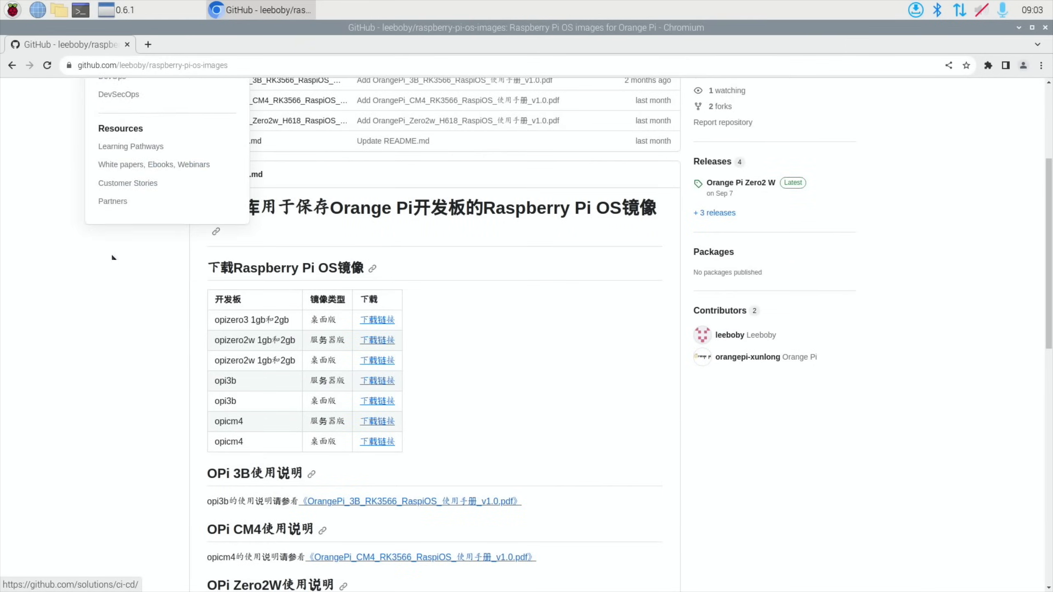
{"action": "scroll", "scroll_direction": "down", "scroll_amount": 3}
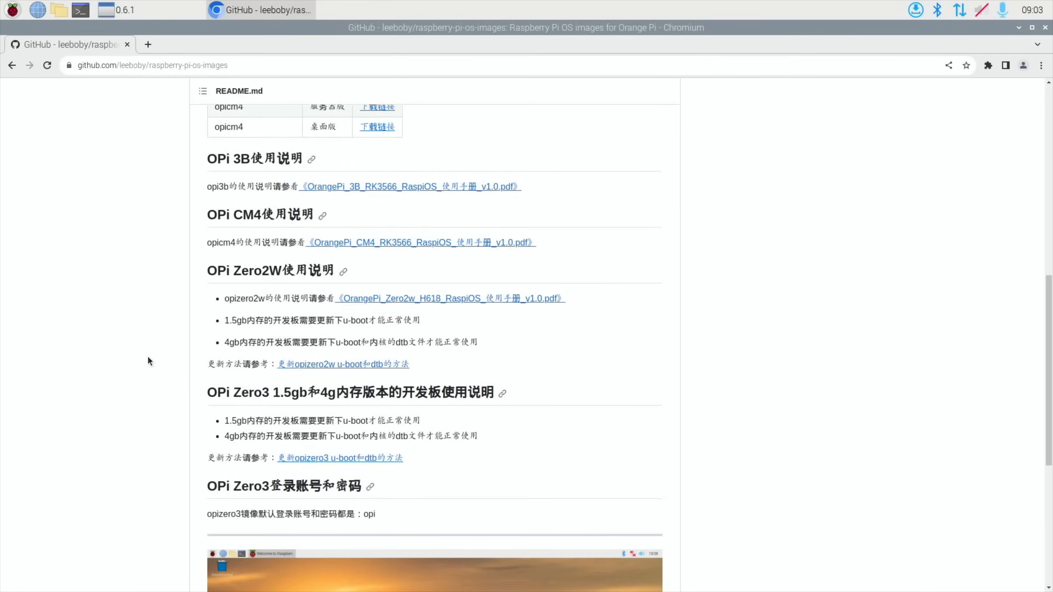
{"action": "scroll", "scroll_direction": "down", "scroll_amount": 3}
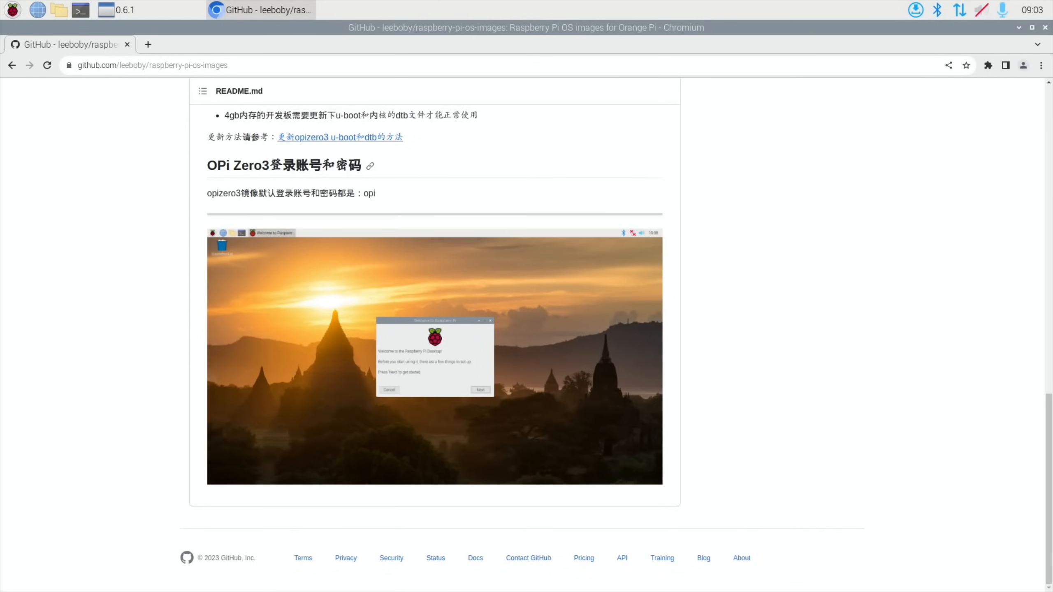
{"action": "scroll", "scroll_direction": "up", "scroll_amount": 3}
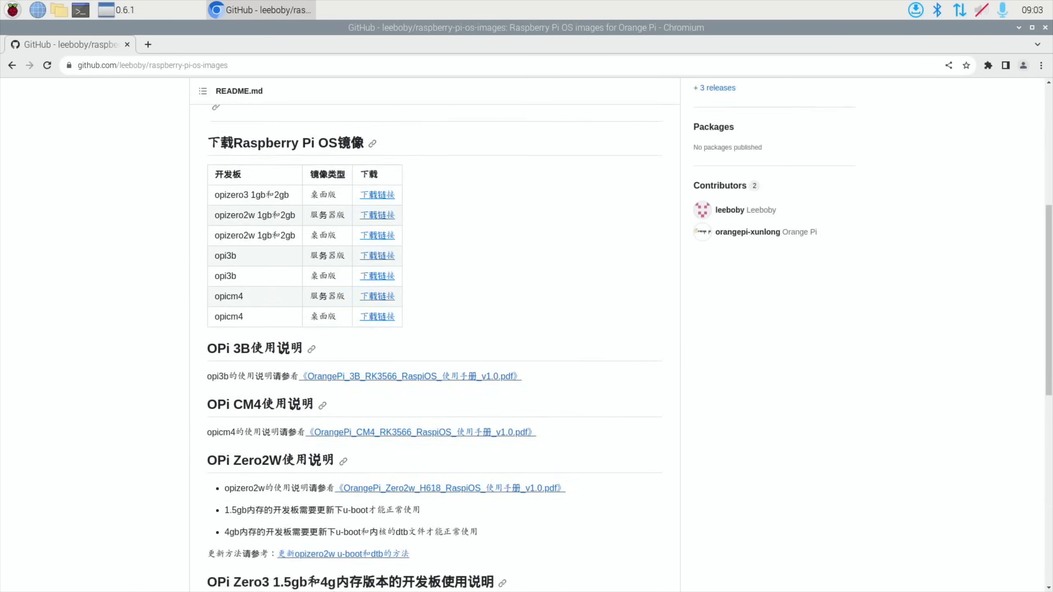
{"action": "scroll", "scroll_direction": "up", "scroll_amount": 3}
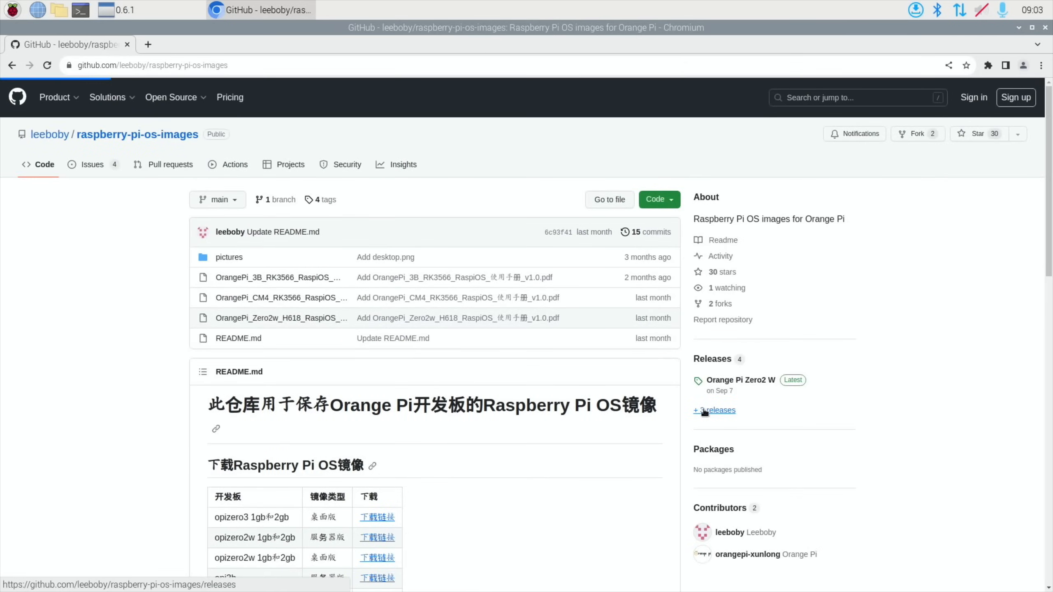
{"action": "left_click", "coordinate": [713, 410]}
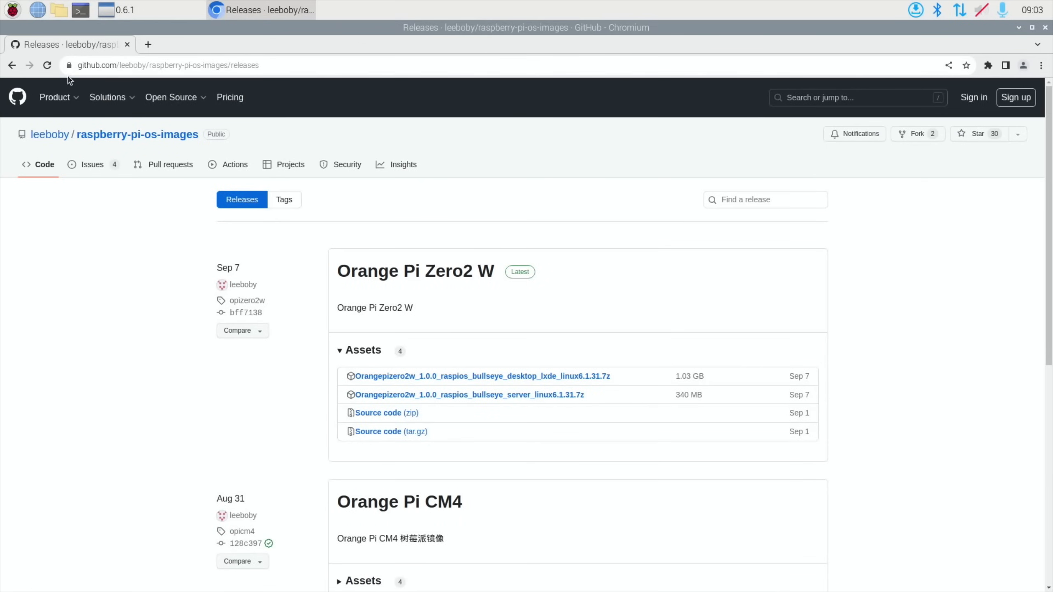
{"action": "left_click", "coordinate": [13, 65]}
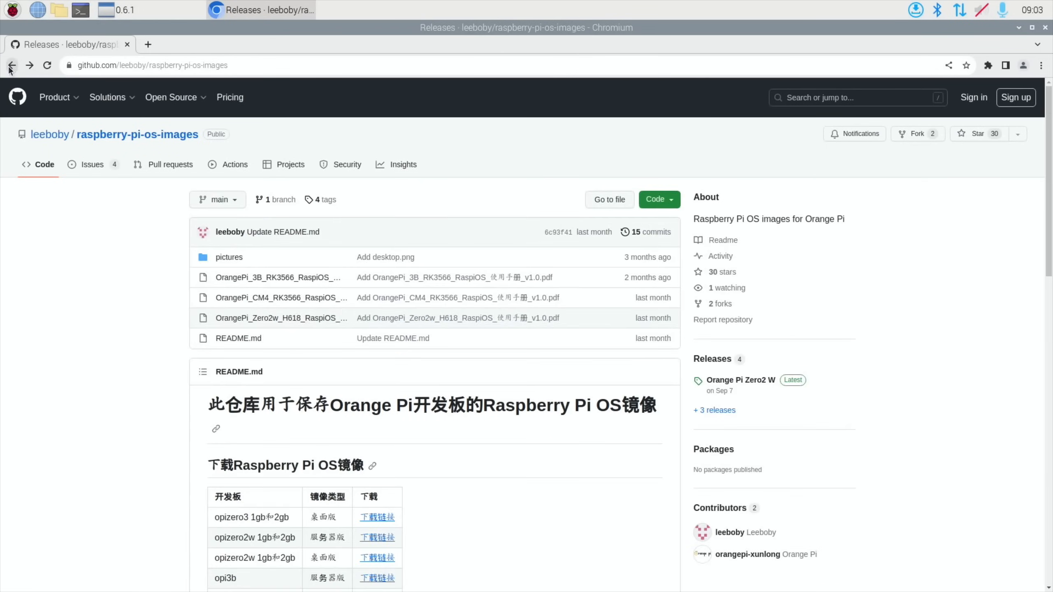
{"action": "left_click", "coordinate": [238, 338]}
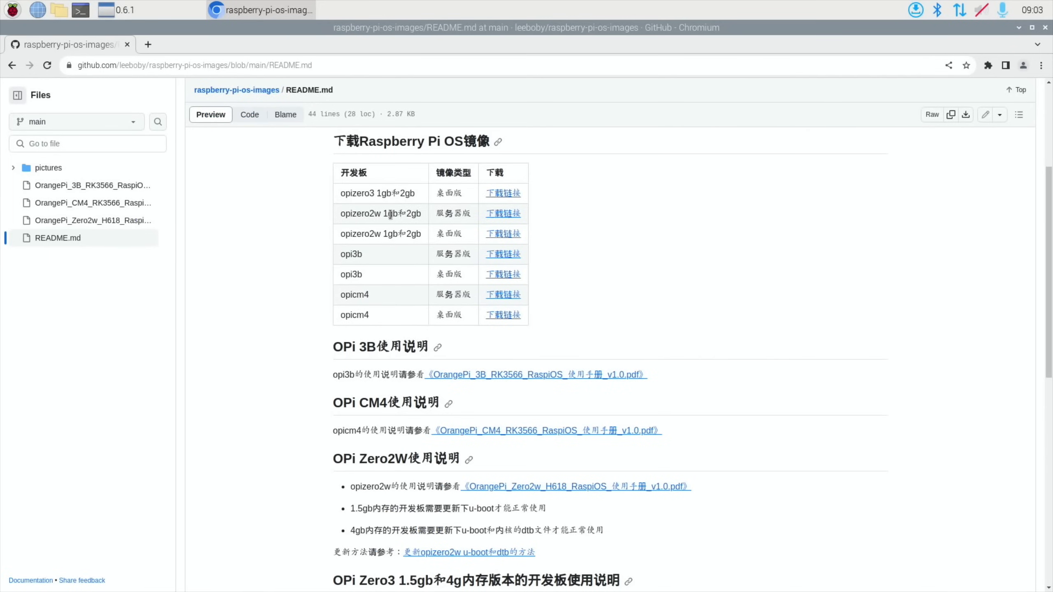
Scroll through the README's download table and return to its top
{"action": "scroll", "scroll_direction": "down", "scroll_amount": 3}
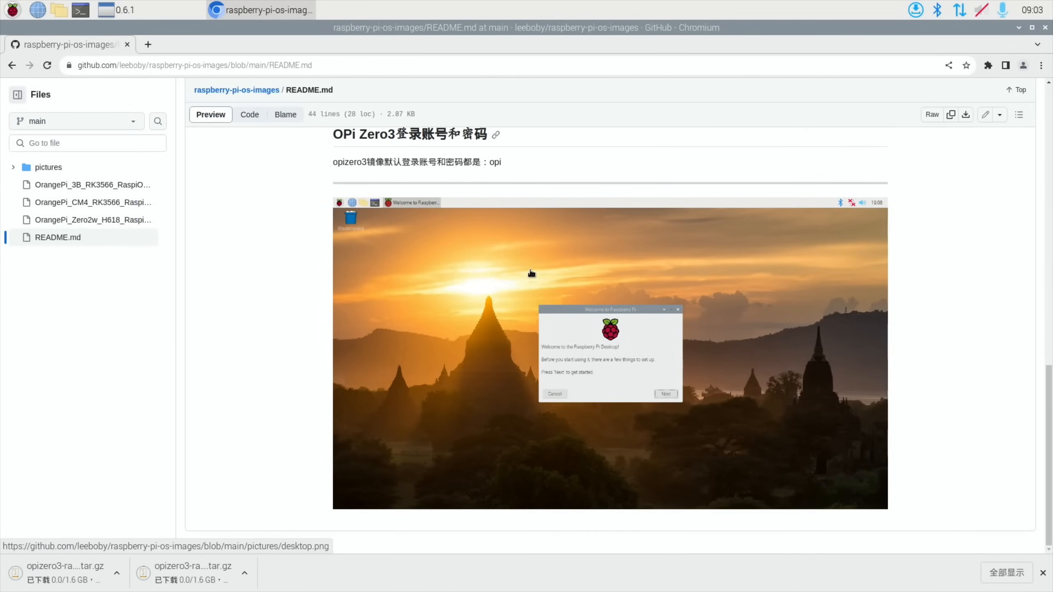
{"action": "mouse_move", "coordinate": [395, 243]}
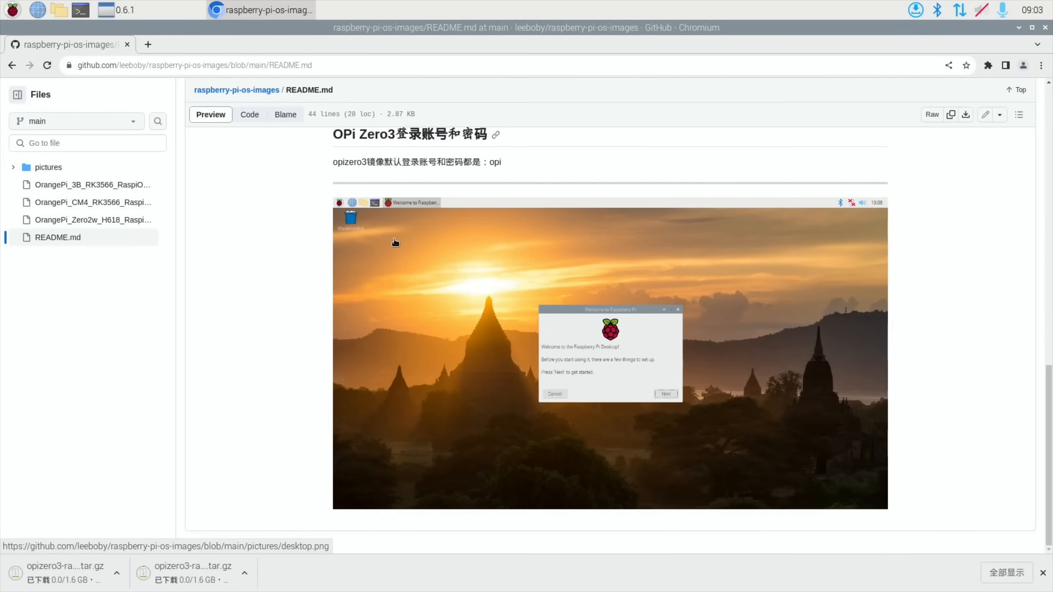
{"action": "scroll", "scroll_direction": "up", "scroll_amount": 3}
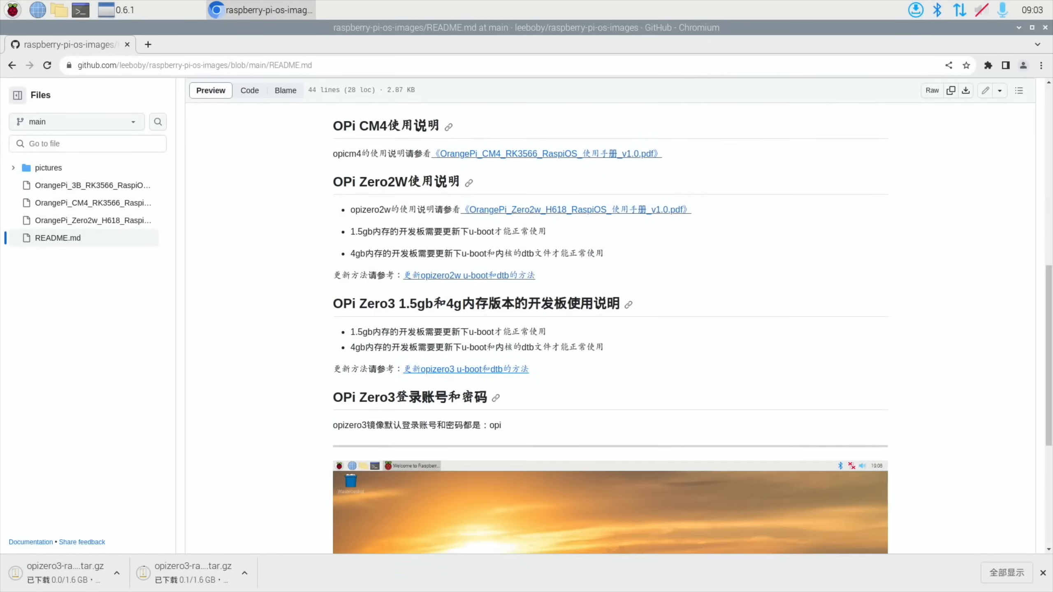
{"action": "scroll", "scroll_direction": "down", "scroll_amount": 3}
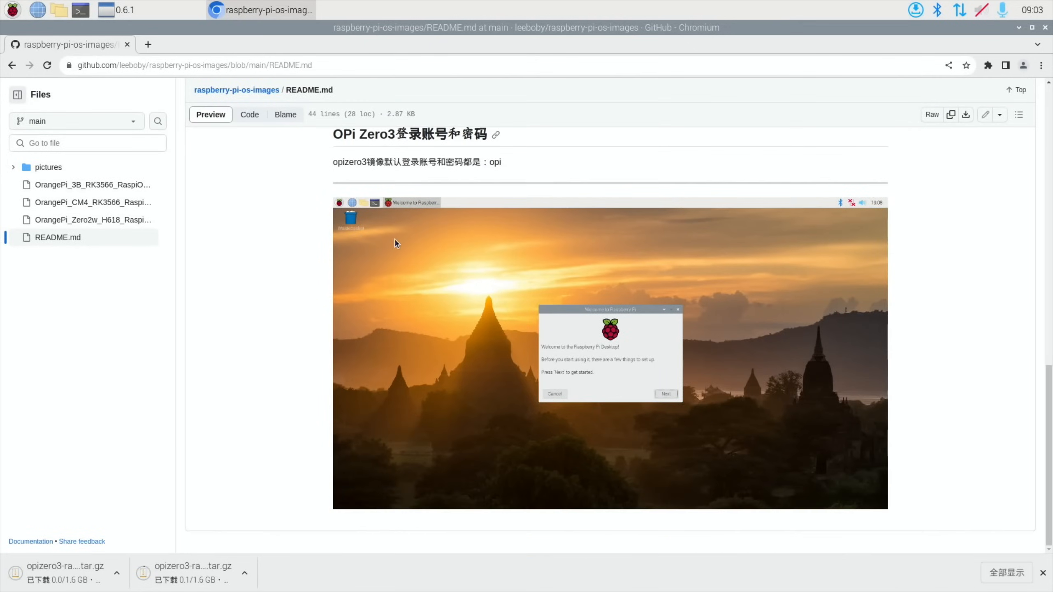
{"action": "mouse_move", "coordinate": [805, 217]}
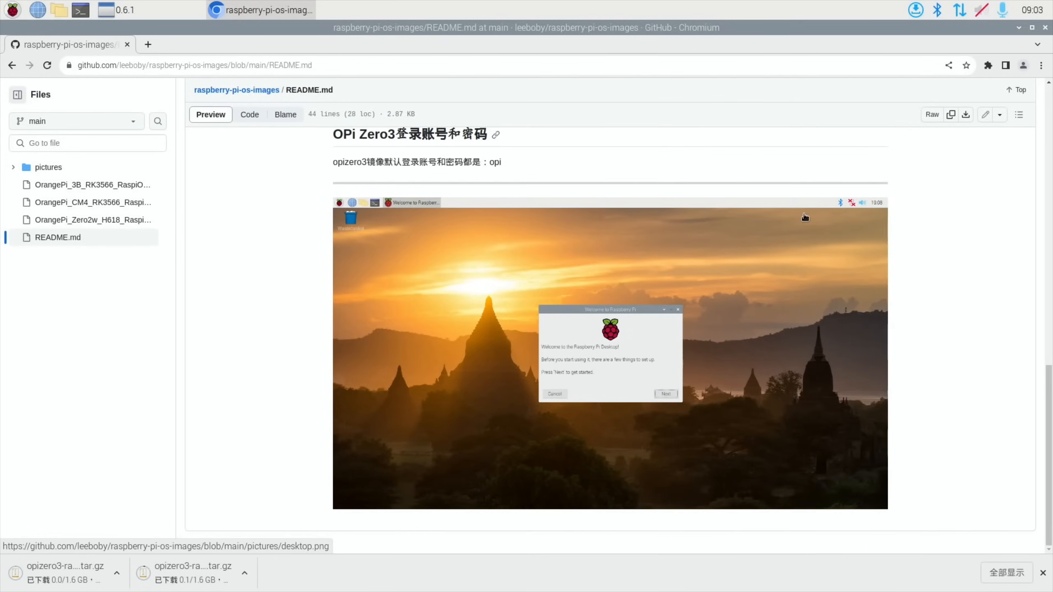
{"action": "scroll", "scroll_direction": "up", "scroll_amount": 3}
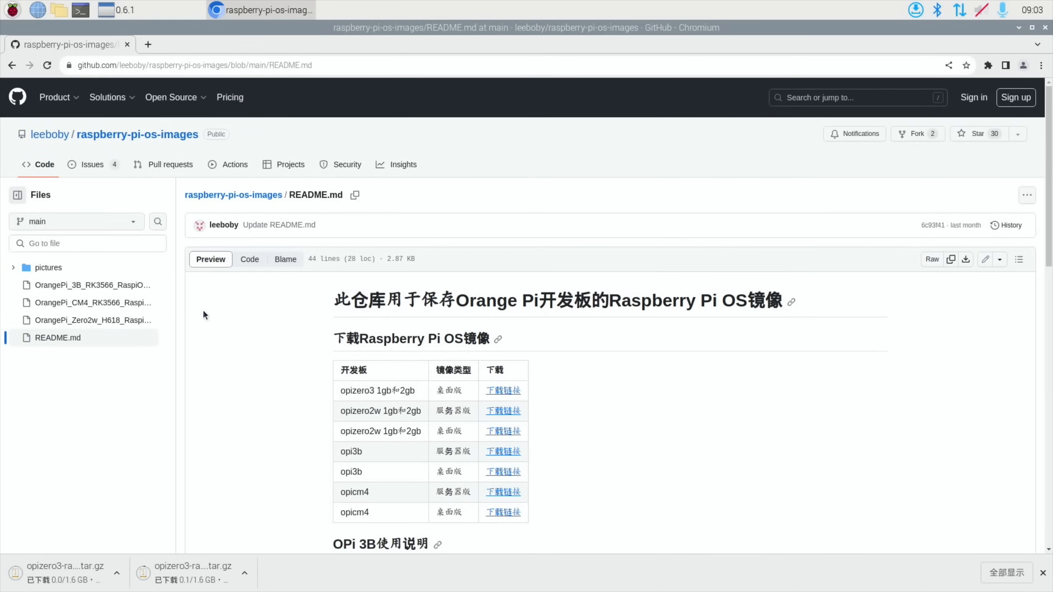
{"action": "mouse_move", "coordinate": [532, 211]}
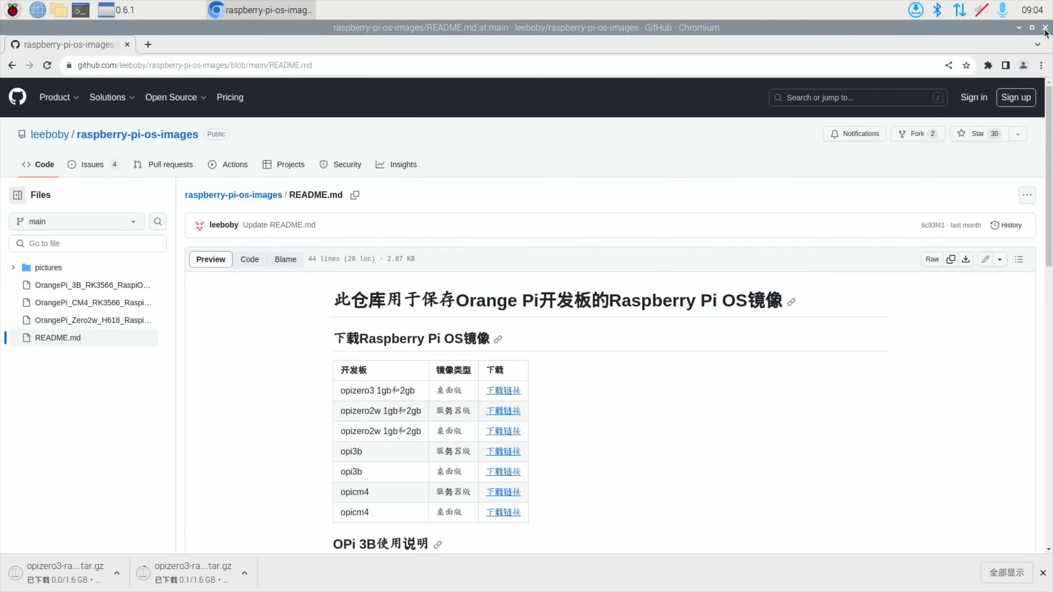
Quit Chromium, confirming 退出 despite running downloads, and bring up the Raspberry applications menu
{"action": "left_click", "coordinate": [1045, 27]}
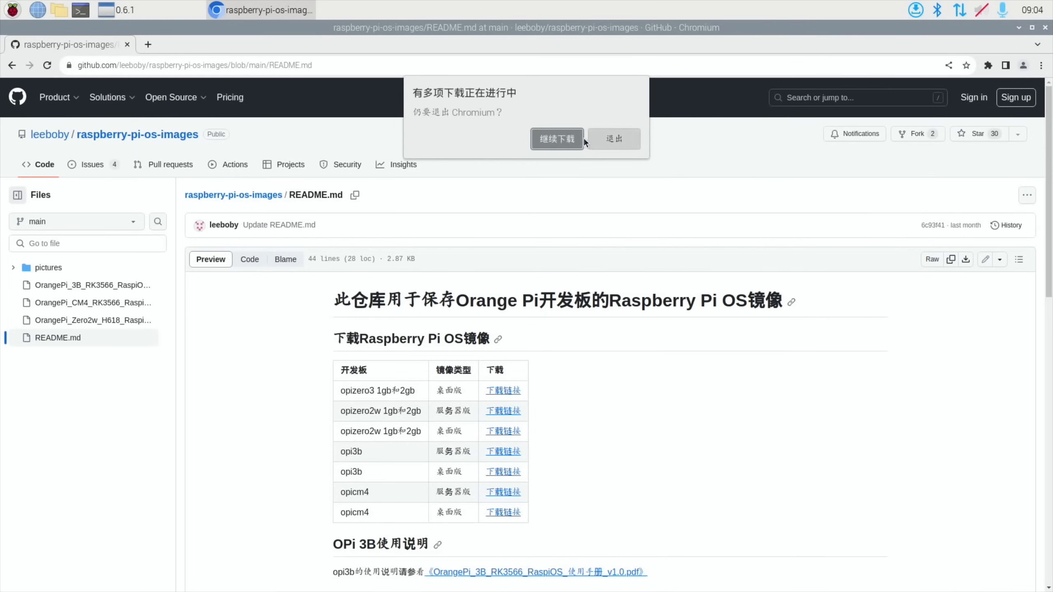
{"action": "left_click", "coordinate": [612, 139]}
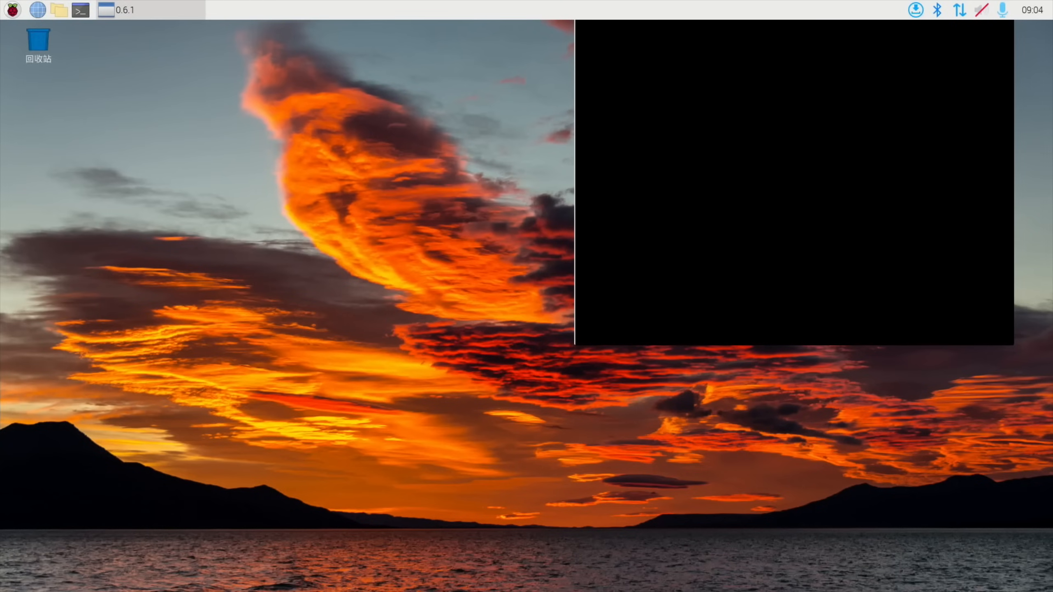
{"action": "left_click", "coordinate": [13, 10]}
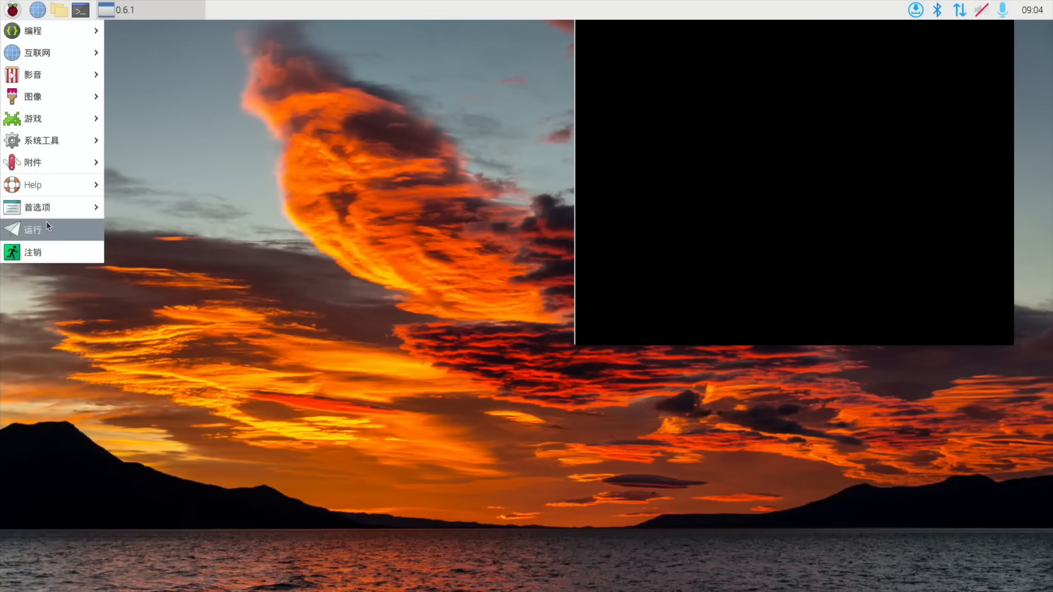